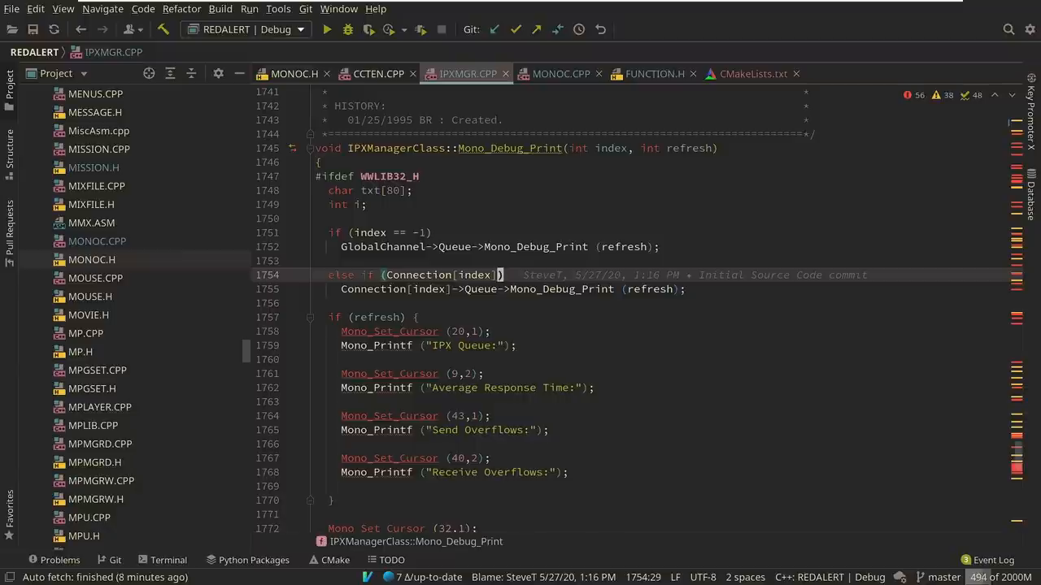
pyautogui.moveTo(287, 131)
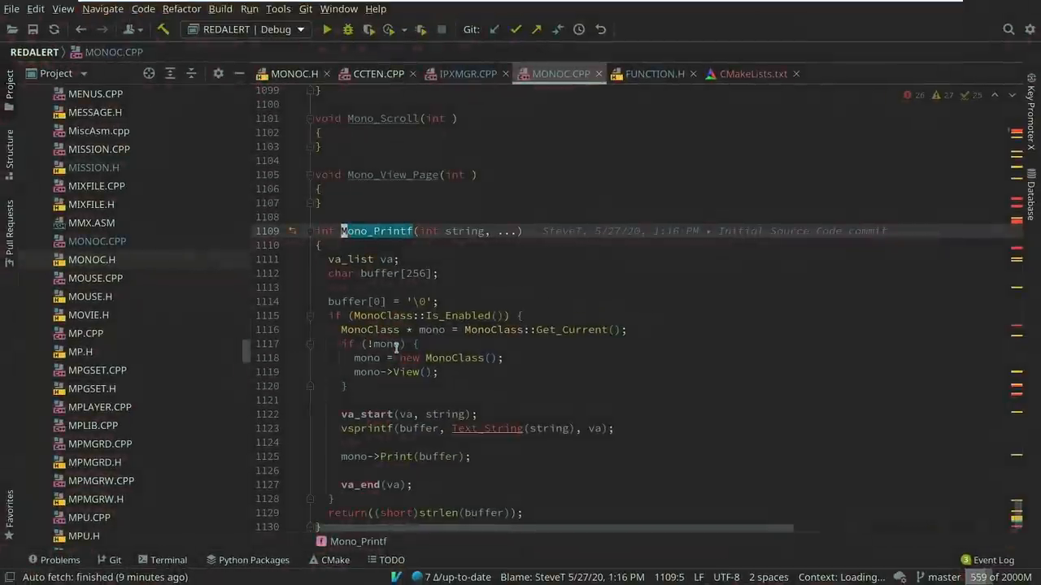
pyautogui.moveTo(460, 316)
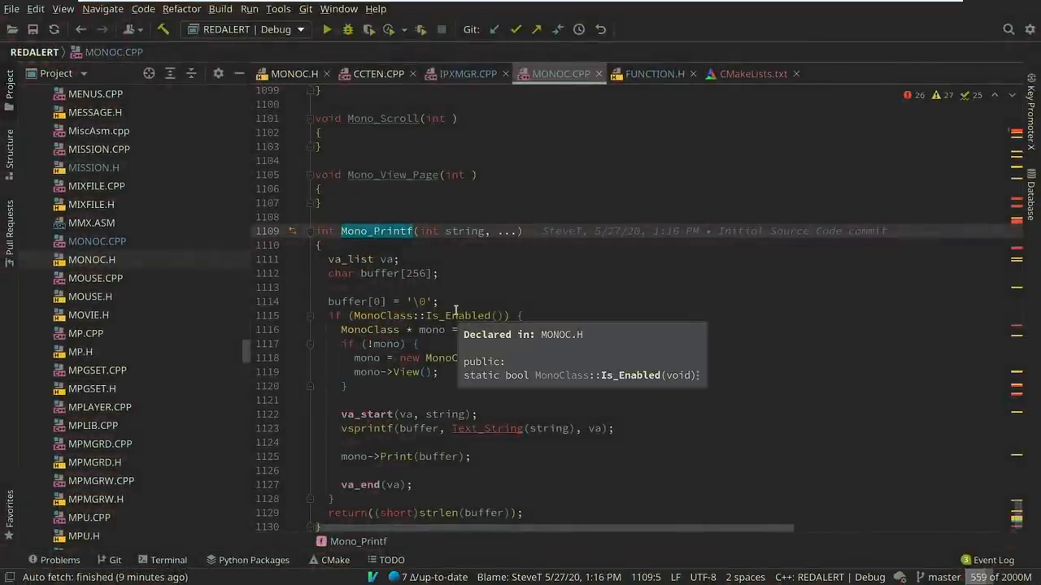
# Scroll around the Mono_Printf definition in MONOC.CPP toward Mono_Draw_Rect.
pyautogui.scroll(3)
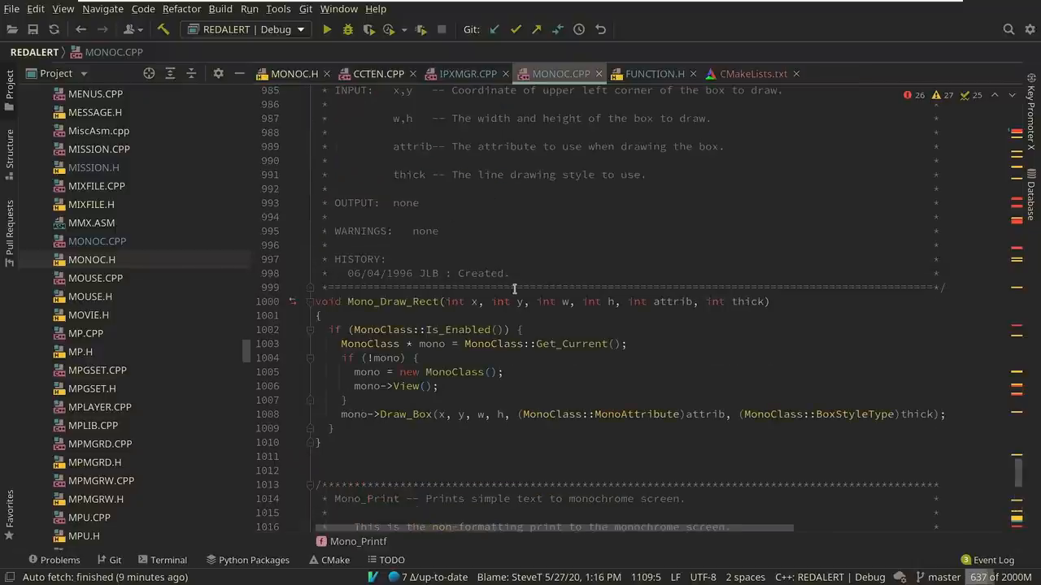
pyautogui.scroll(-3)
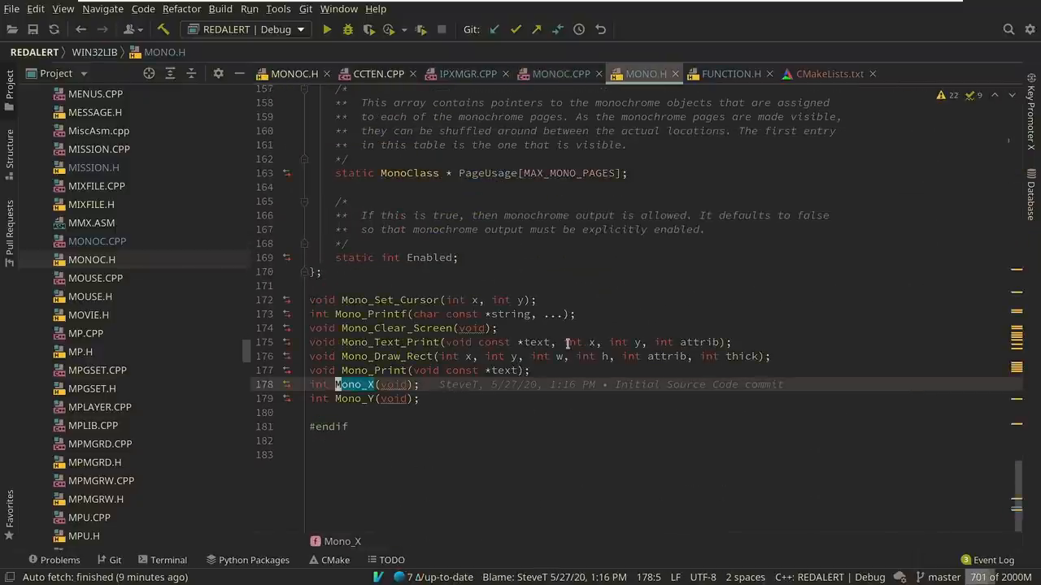
# Scroll through MonoClass in MONO.H, covering its screen segment and box styles.
pyautogui.scroll(3)
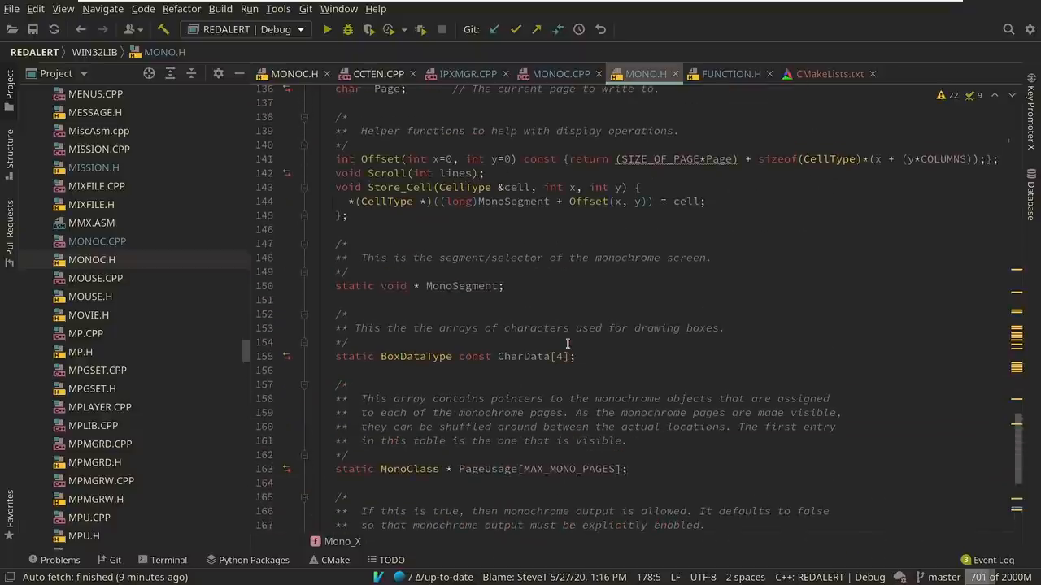
pyautogui.scroll(3)
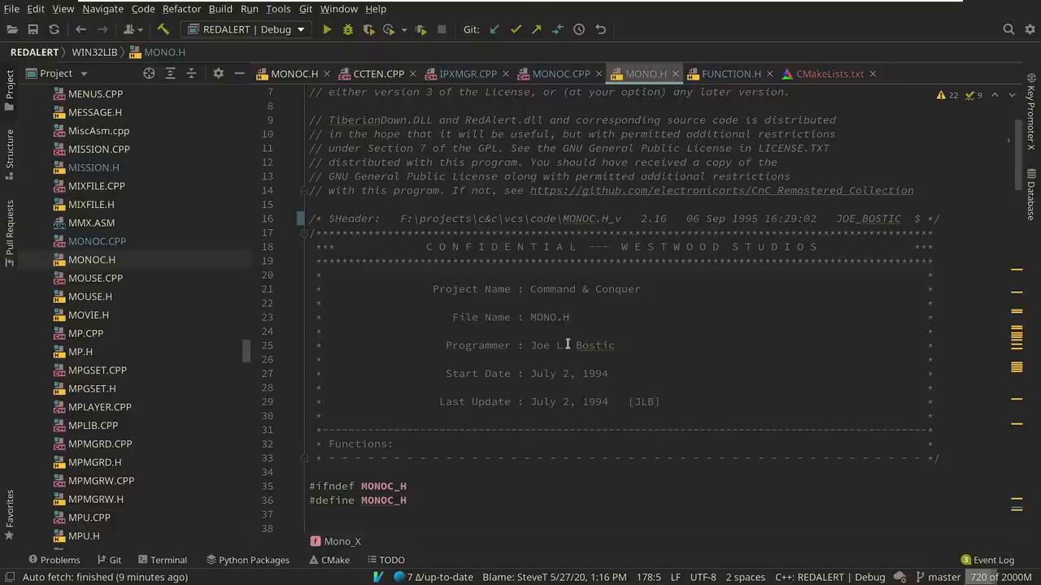
pyautogui.scroll(-3)
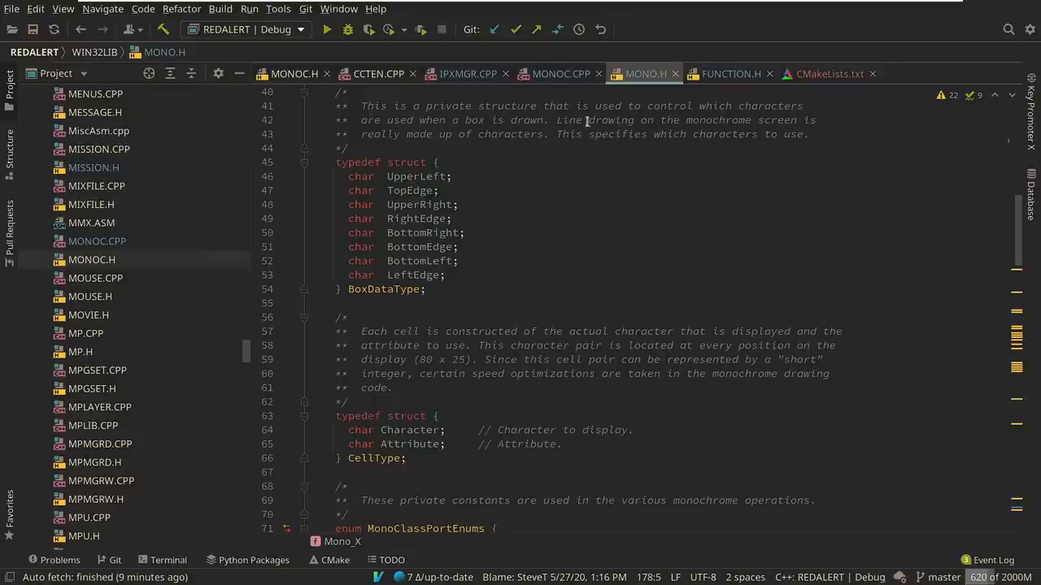
pyautogui.moveTo(723, 198)
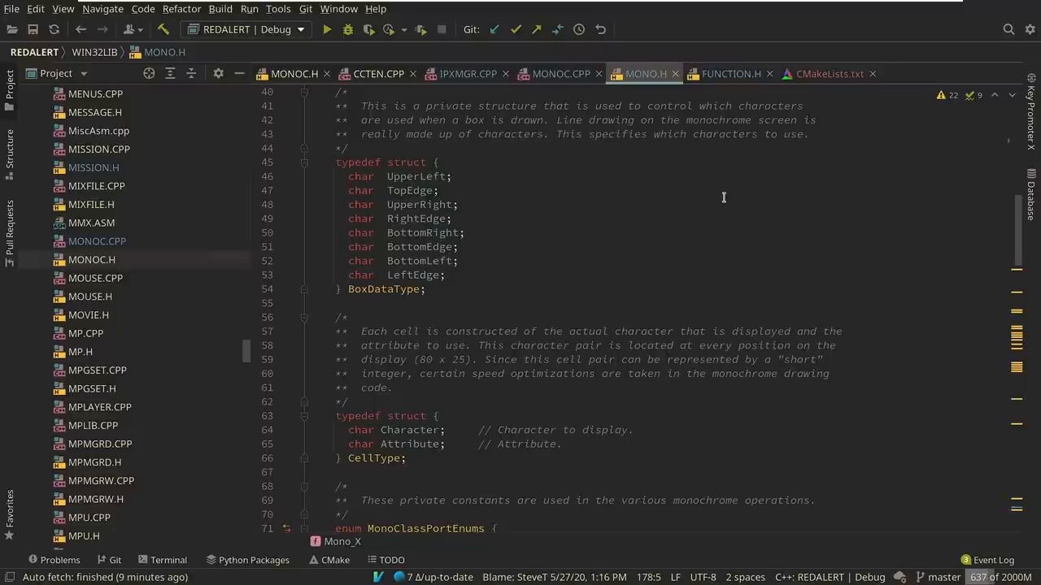
pyautogui.scroll(-3)
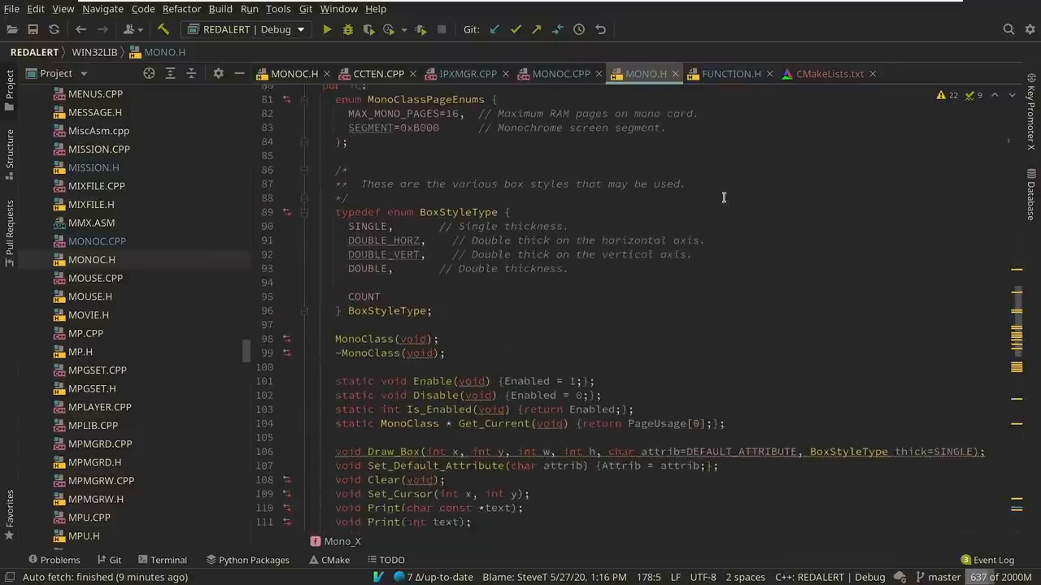
pyautogui.scroll(-3)
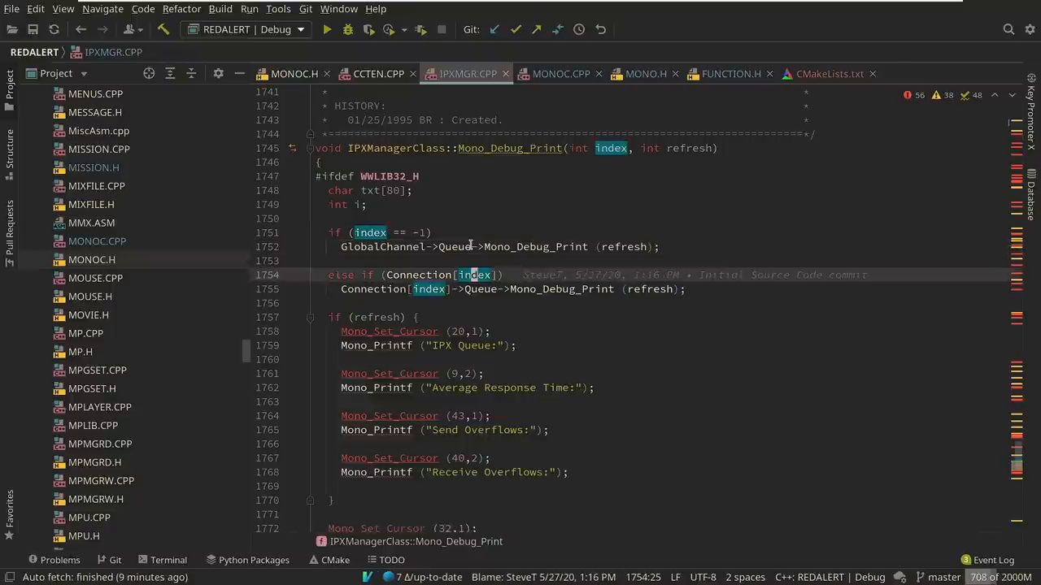
# Select the Mono_Set_Cursor and Mono_Printf call lines in IPXMGR.CPP.
pyautogui.click(473, 330)
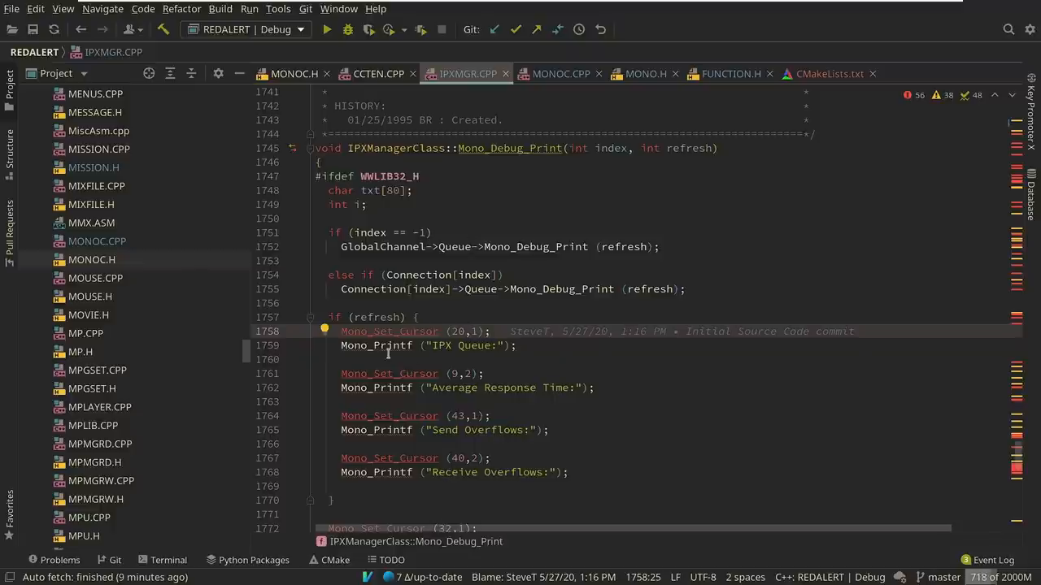
pyautogui.moveTo(496, 366)
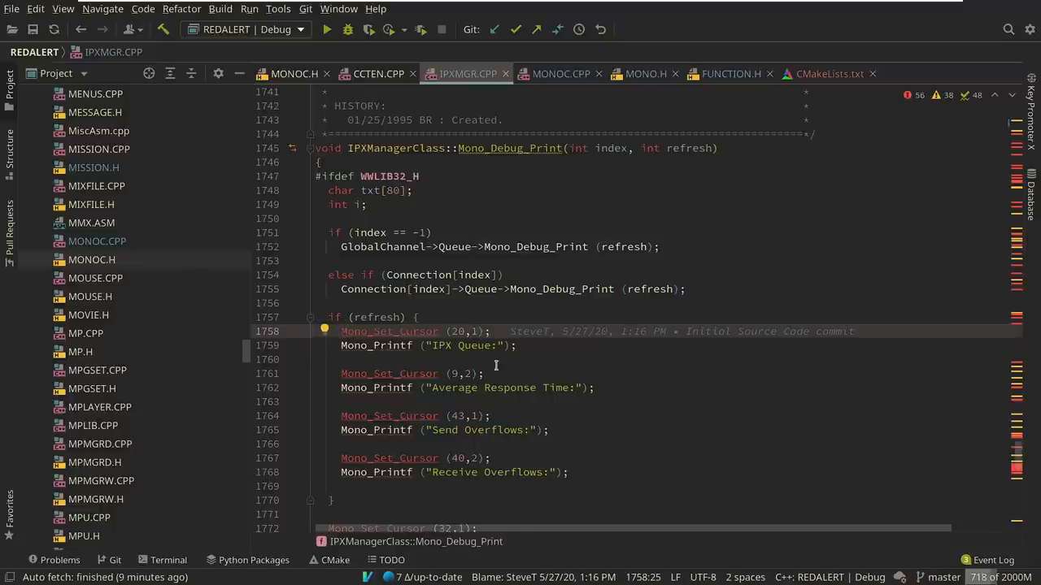
pyautogui.click(474, 332)
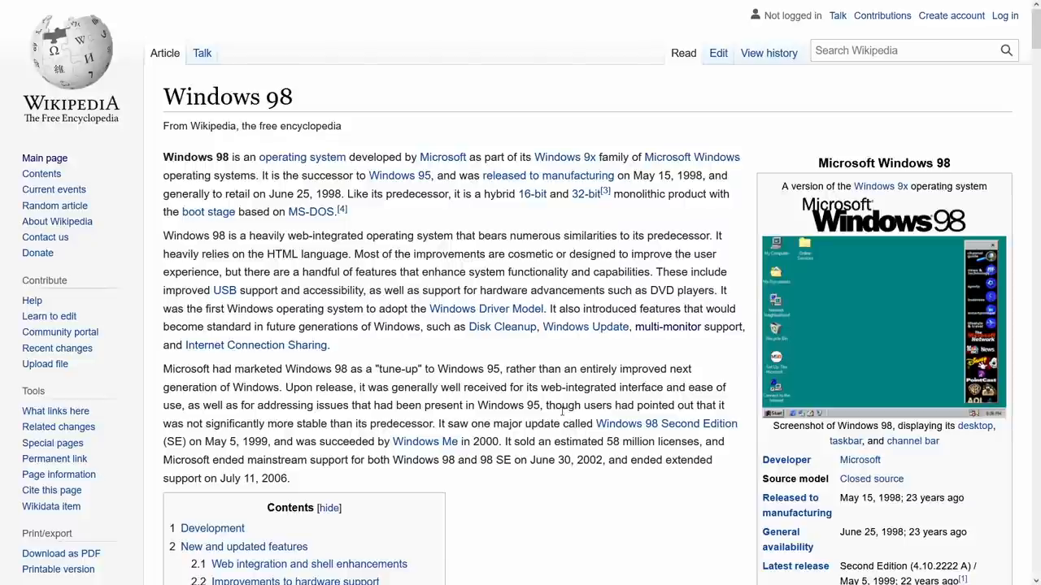
pyautogui.moveTo(365, 212)
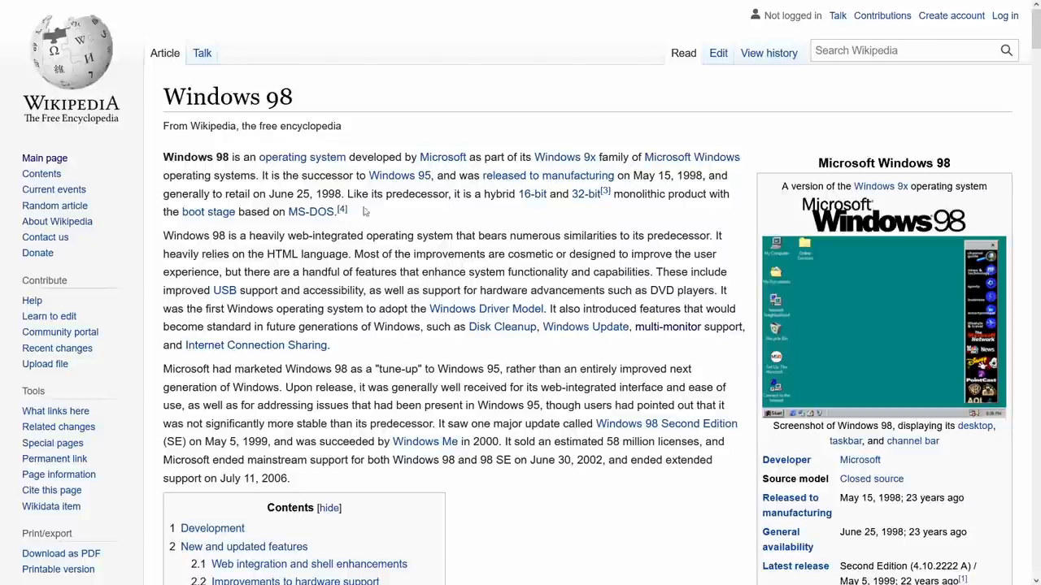
pyautogui.moveTo(393, 218)
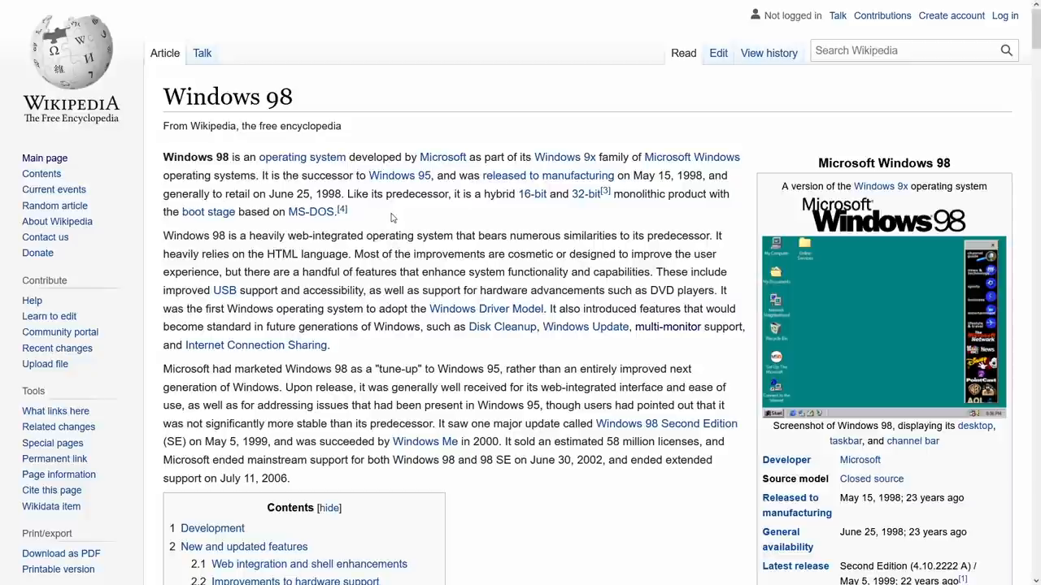
pyautogui.moveTo(389, 251)
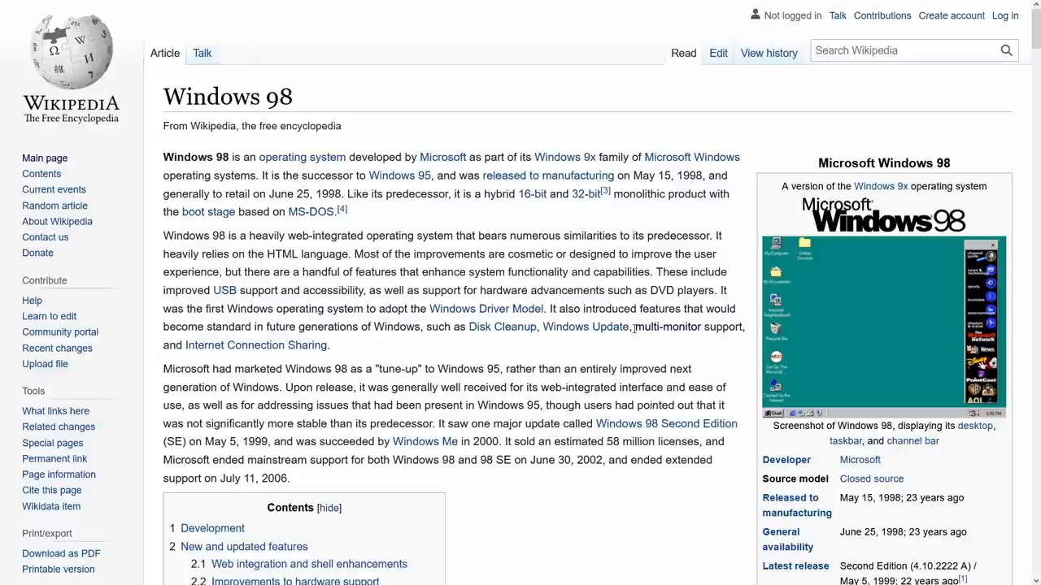
# Select text in the Wikipedia Windows 98 article.
pyautogui.moveTo(633, 326); pyautogui.dragTo(332, 345)
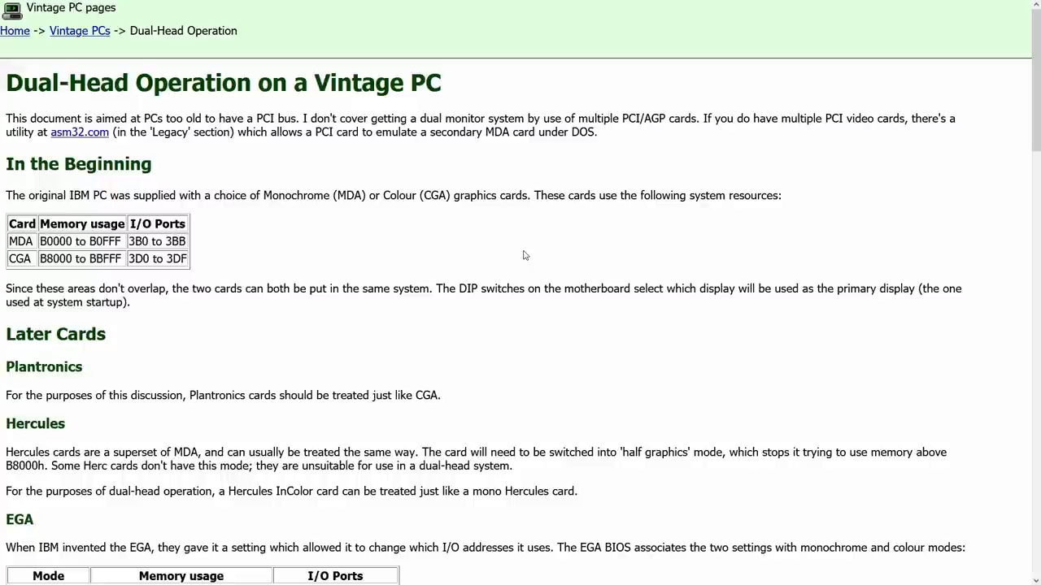
# Scroll the dual-head article to its DOS section and highlight the dual-monitor advice.
pyautogui.scroll(-3)
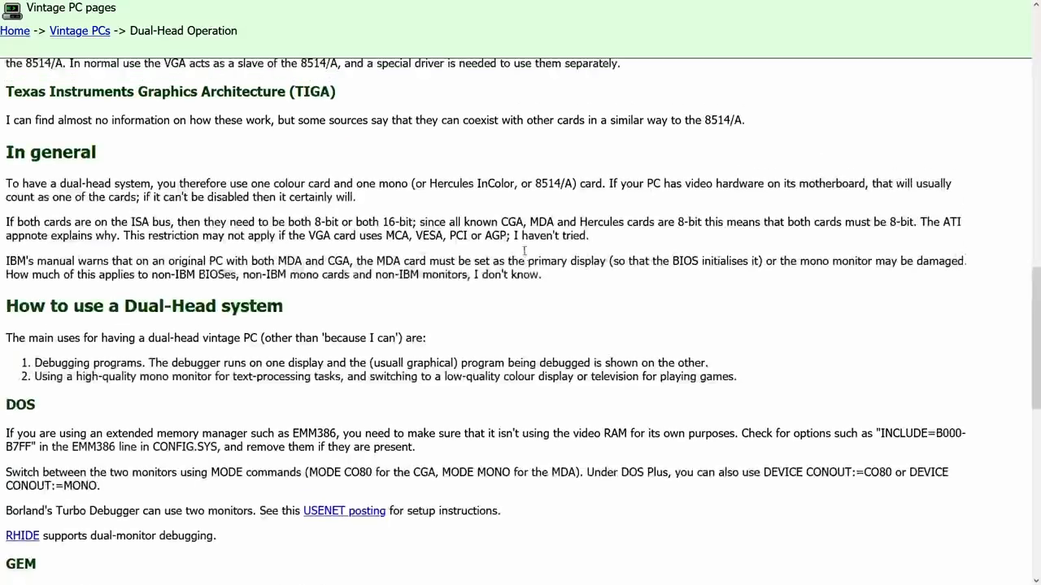
pyautogui.scroll(-3)
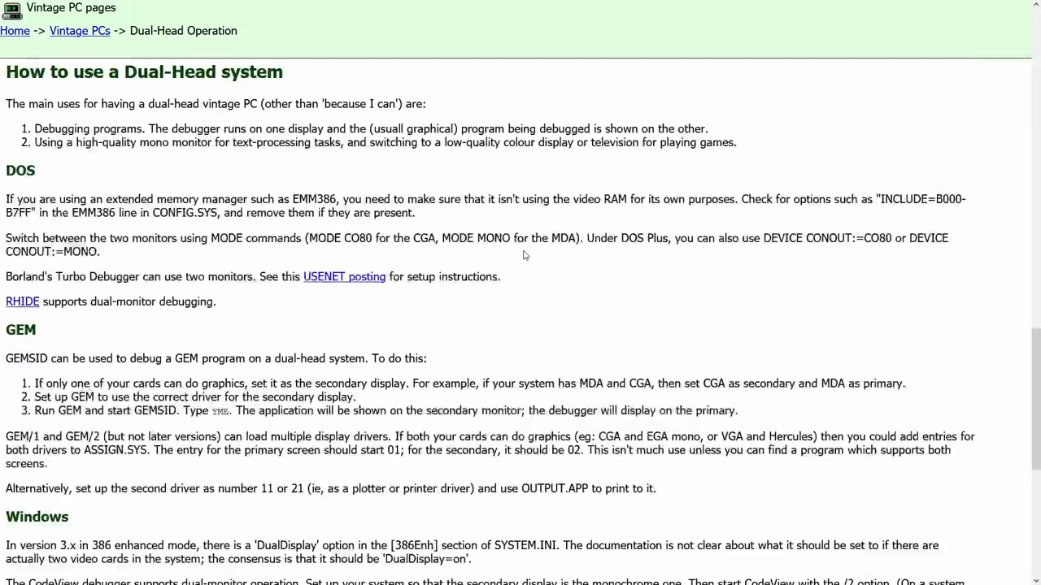
pyautogui.moveTo(260, 328)
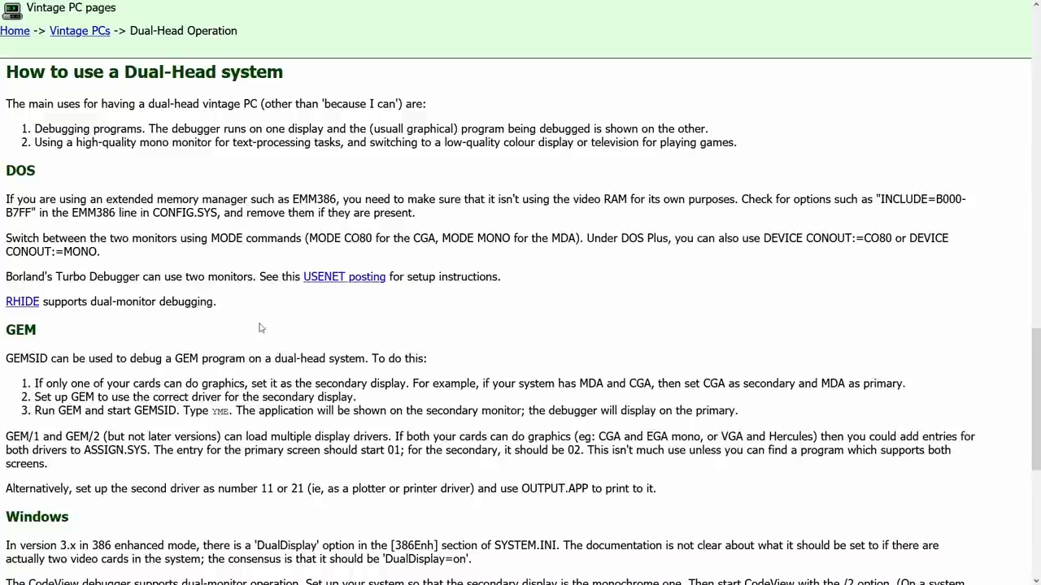
pyautogui.moveTo(21, 317)
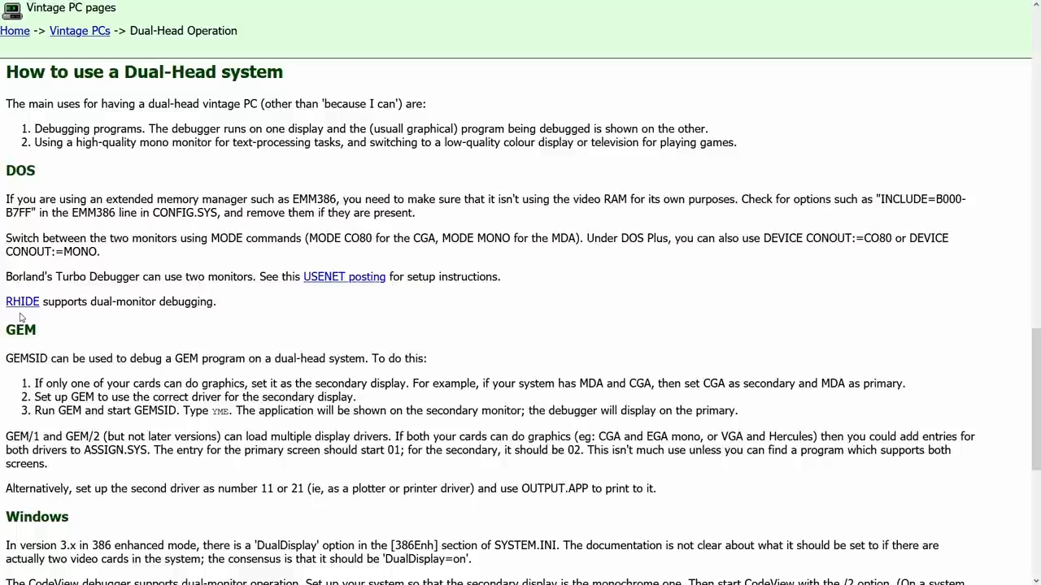
pyautogui.moveTo(173, 270)
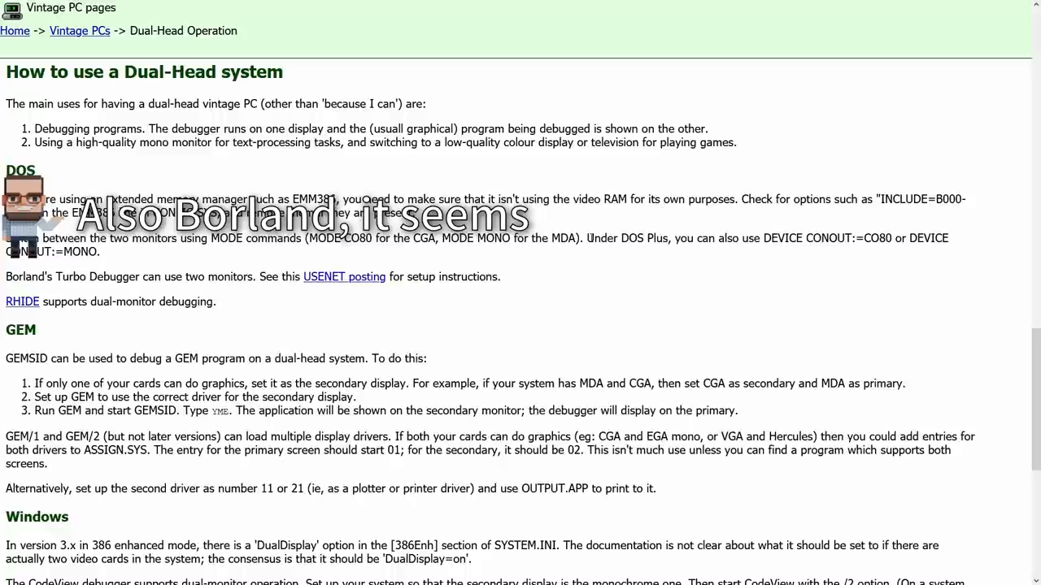
pyautogui.moveTo(586, 238); pyautogui.dragTo(739, 238)
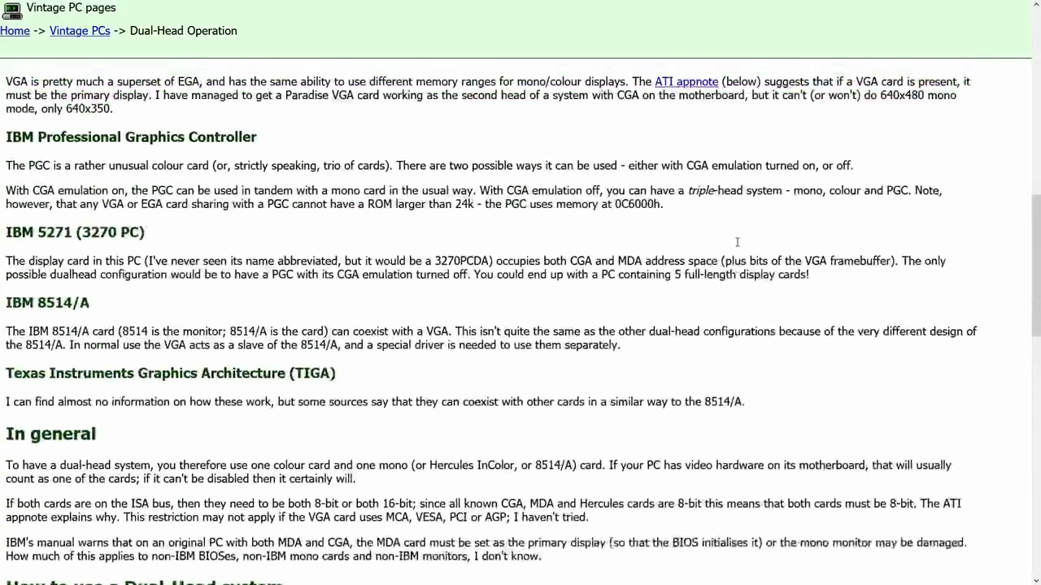
pyautogui.scroll(3)
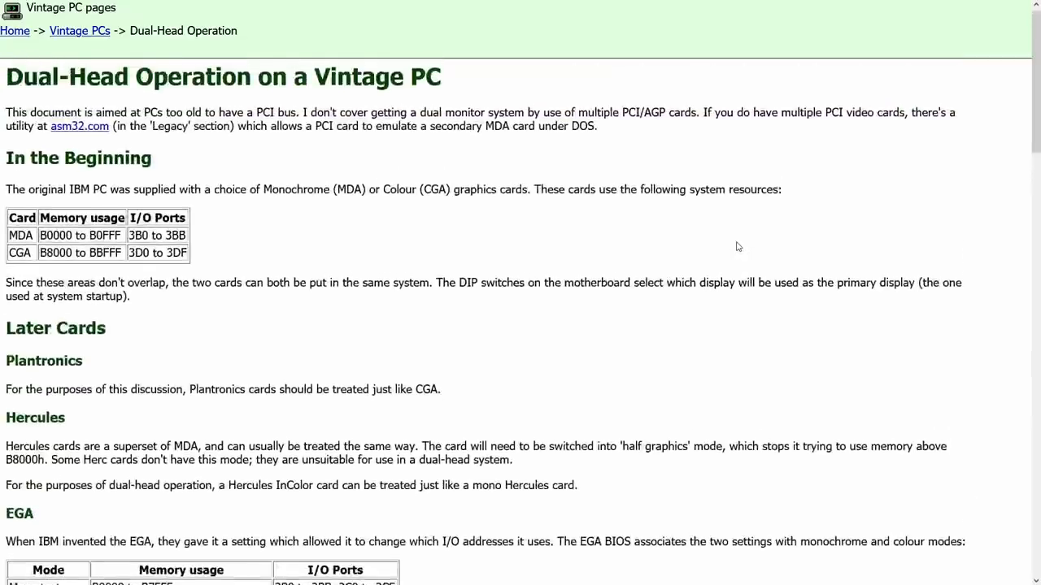
pyautogui.scroll(-3)
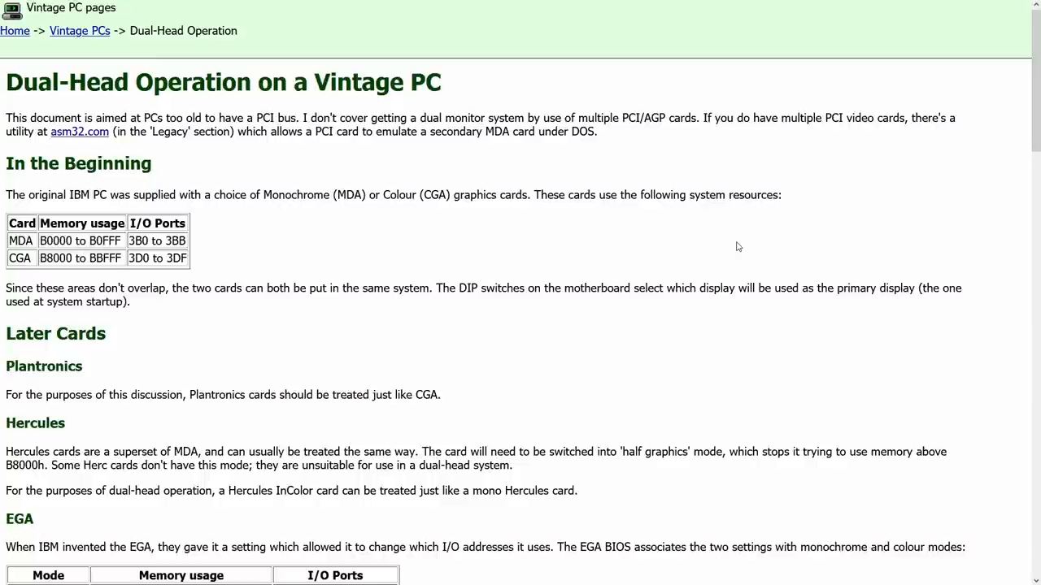
pyautogui.scroll(-3)
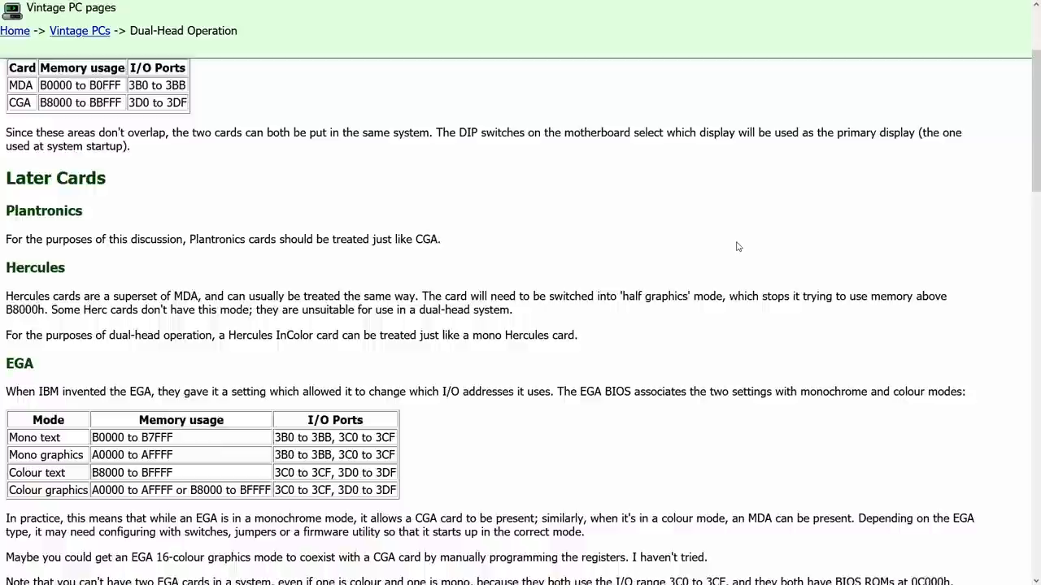
pyautogui.scroll(-3)
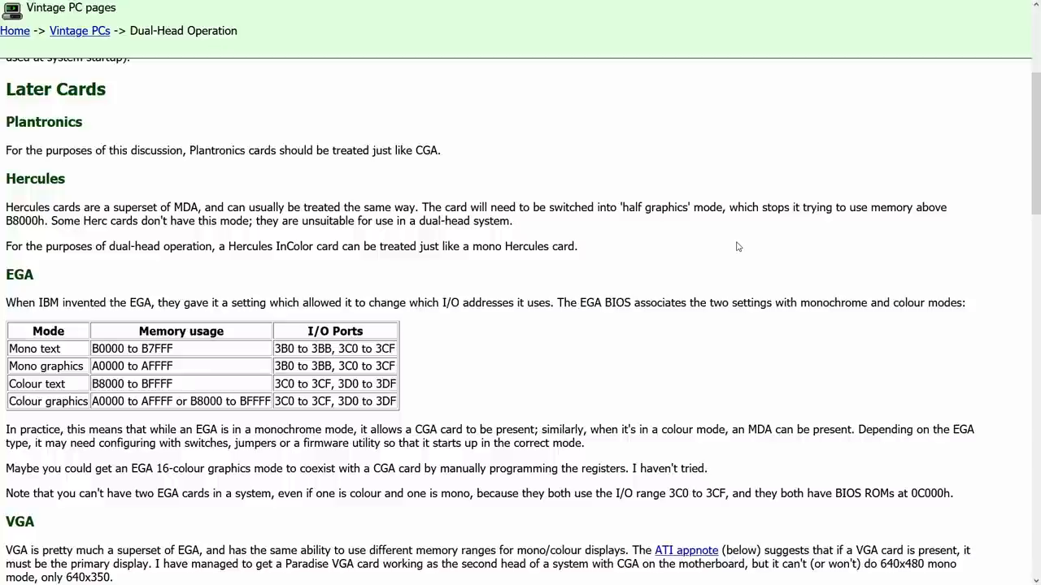
pyautogui.scroll(-3)
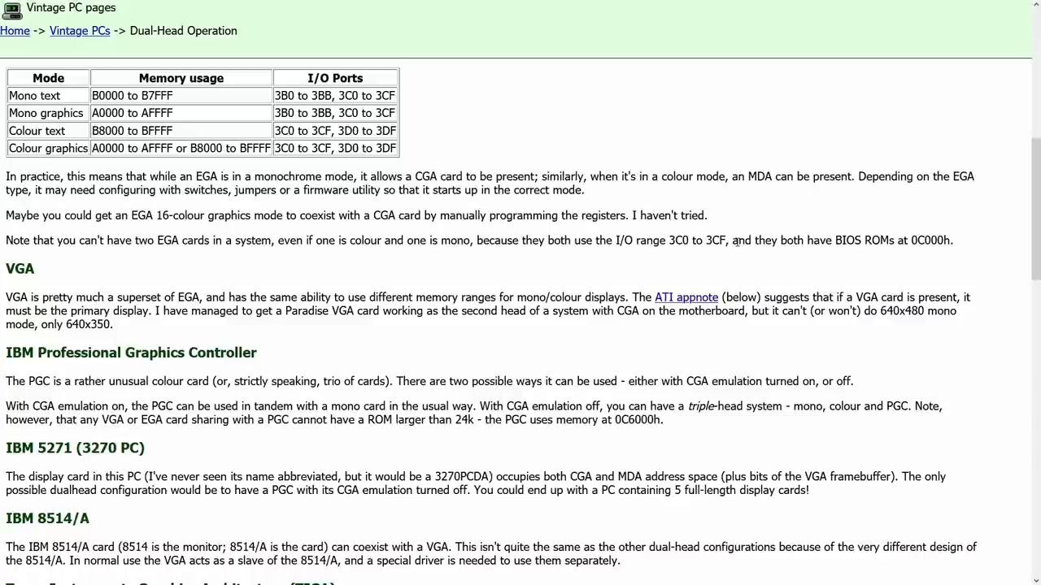
pyautogui.scroll(3)
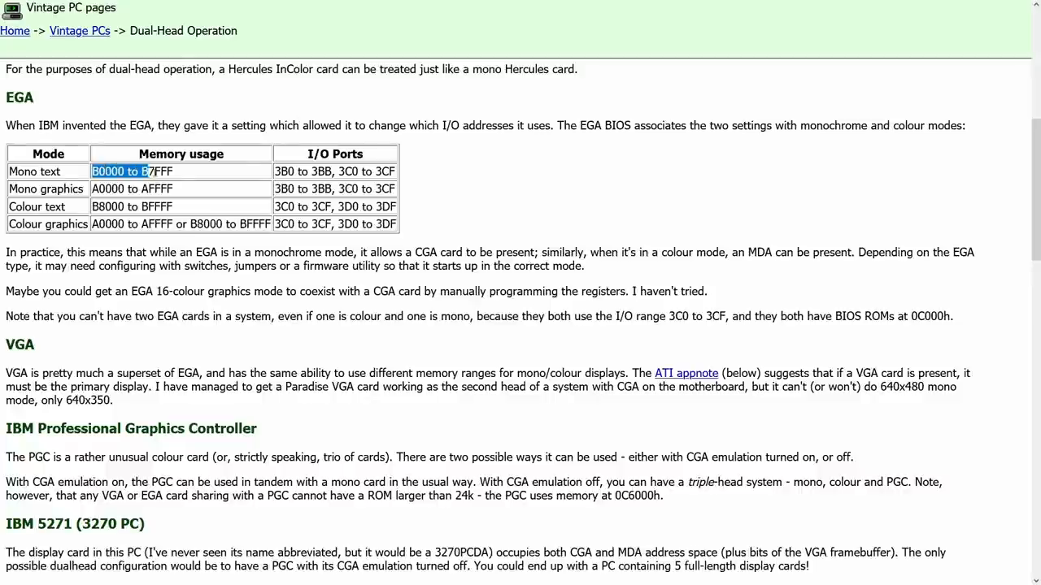
pyautogui.moveTo(92, 171); pyautogui.dragTo(172, 170)
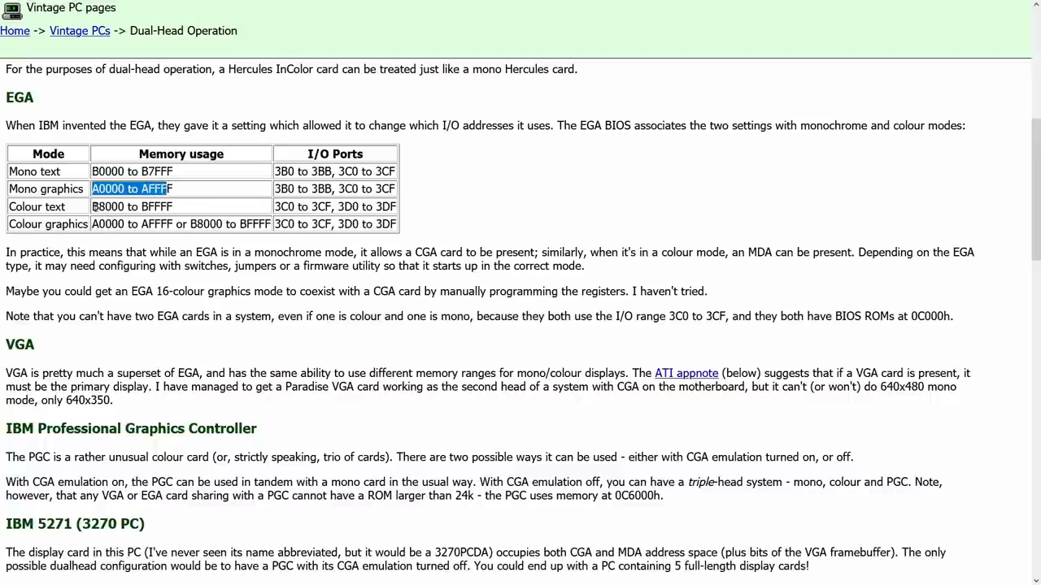
pyautogui.doubleClick(131, 206)
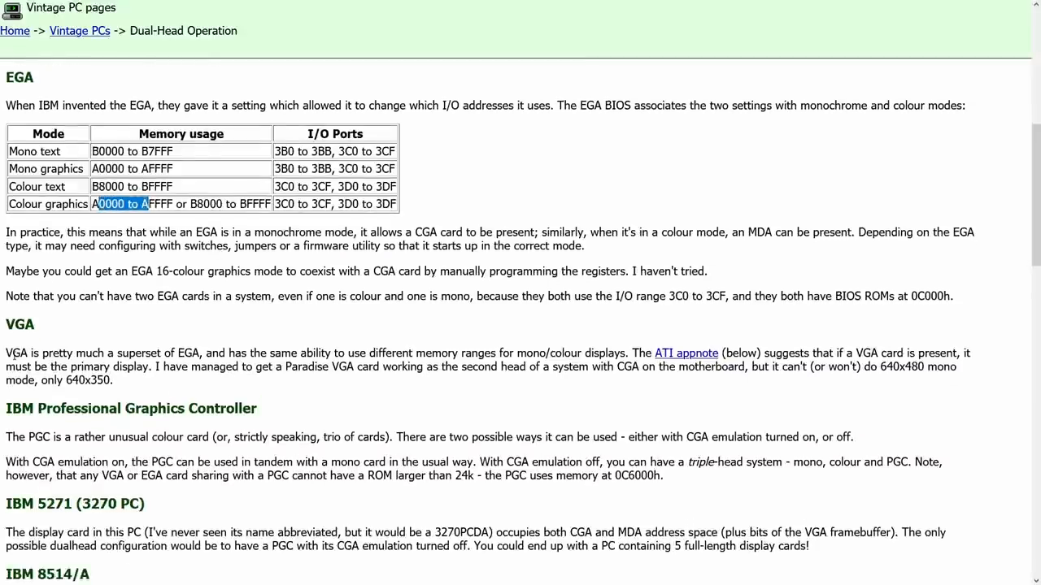
pyautogui.moveTo(6, 353); pyautogui.dragTo(114, 379)
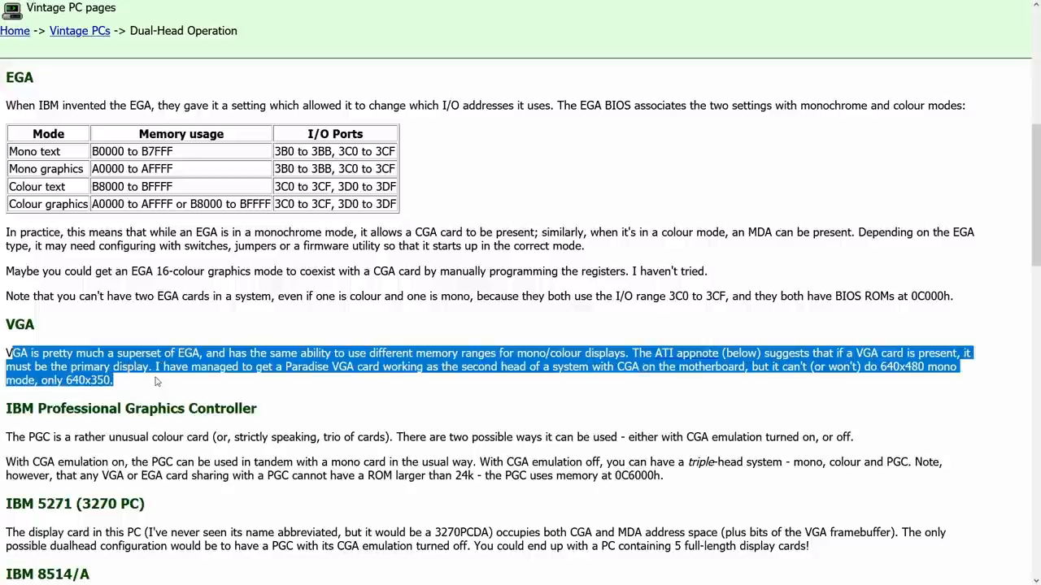
pyautogui.scroll(3)
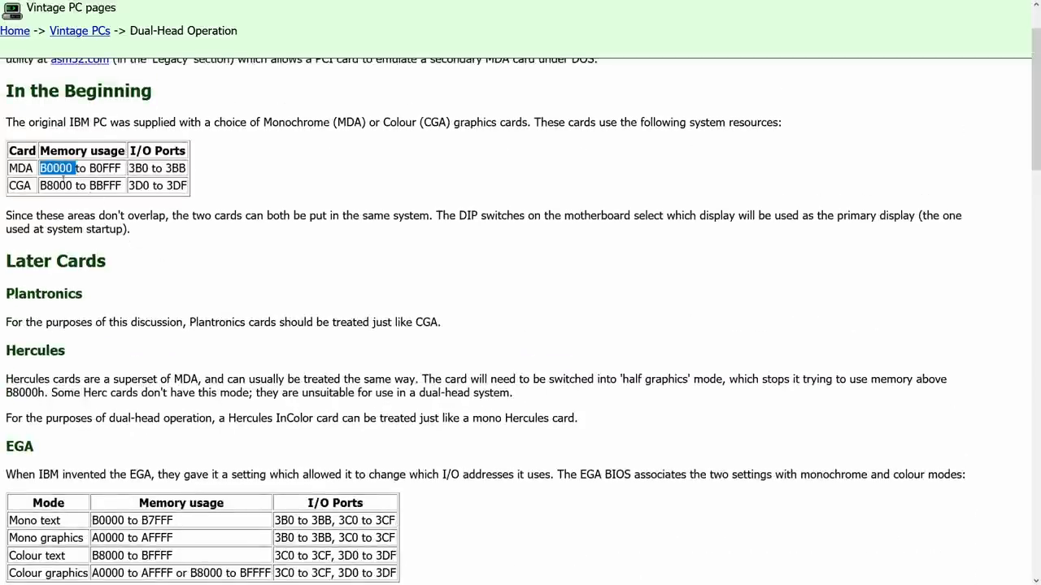
pyautogui.doubleClick(55, 185)
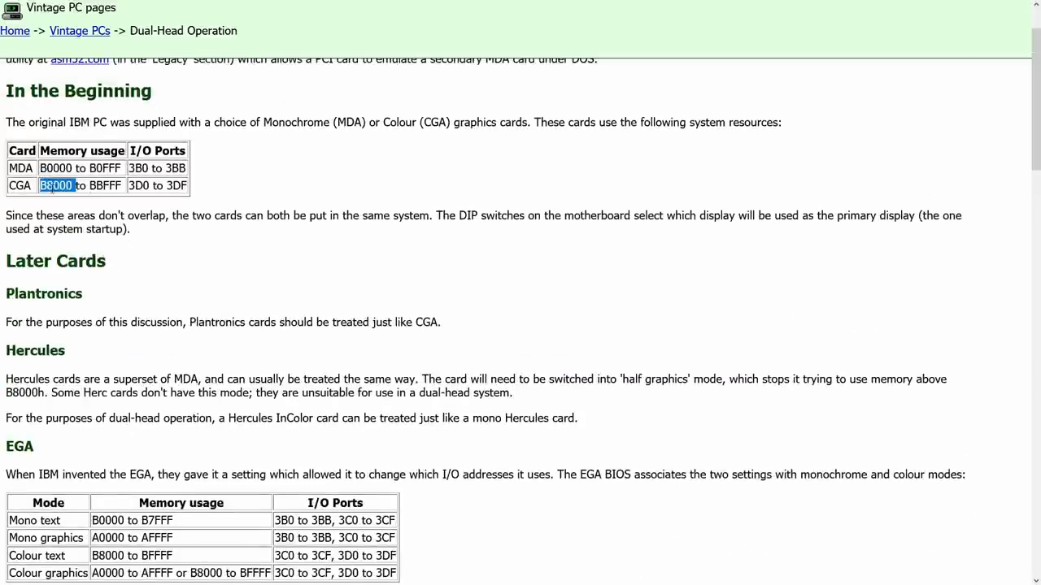
pyautogui.scroll(-3)
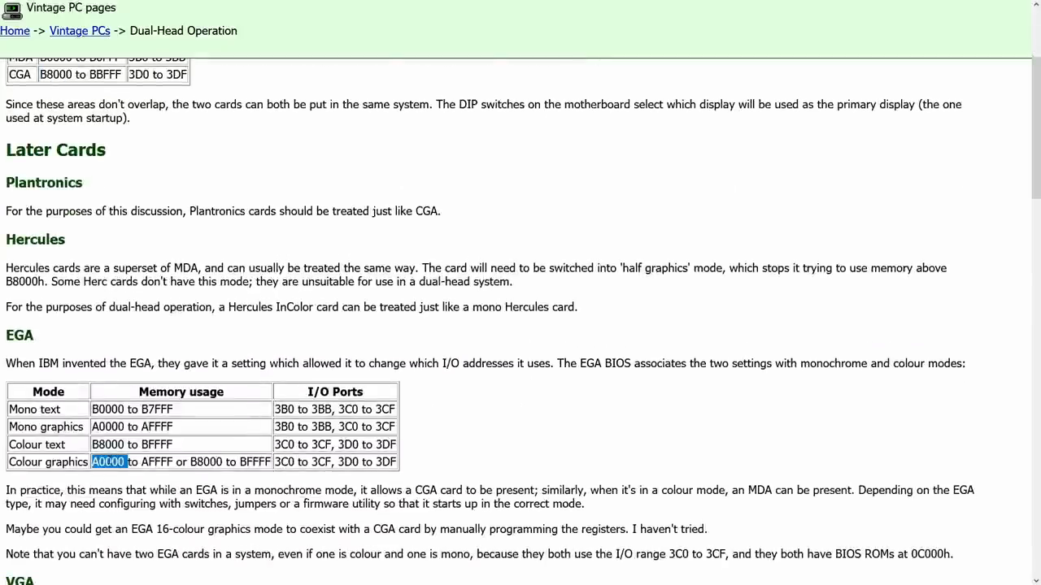
pyautogui.moveTo(317, 346)
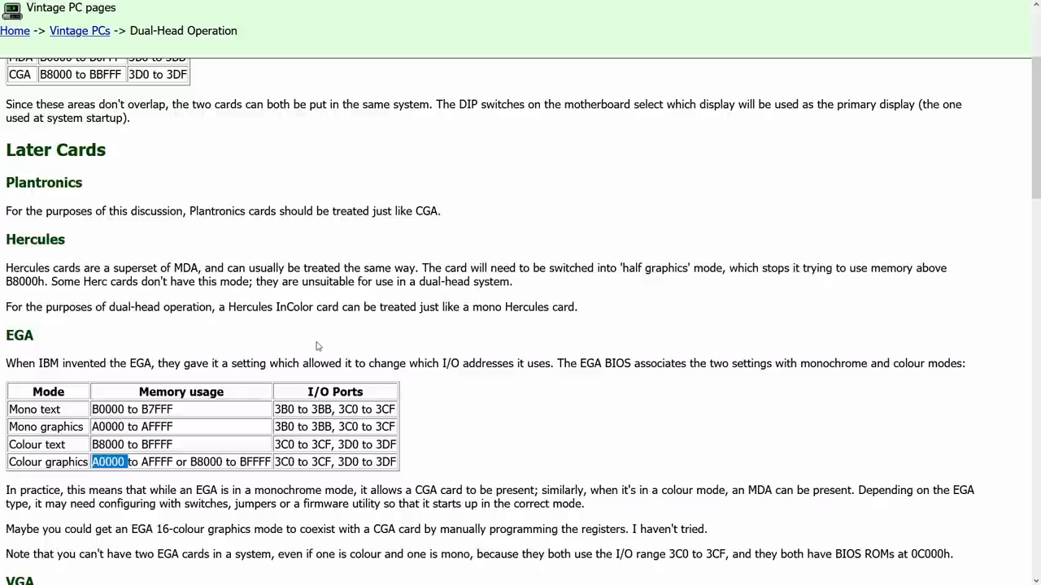
pyautogui.scroll(3)
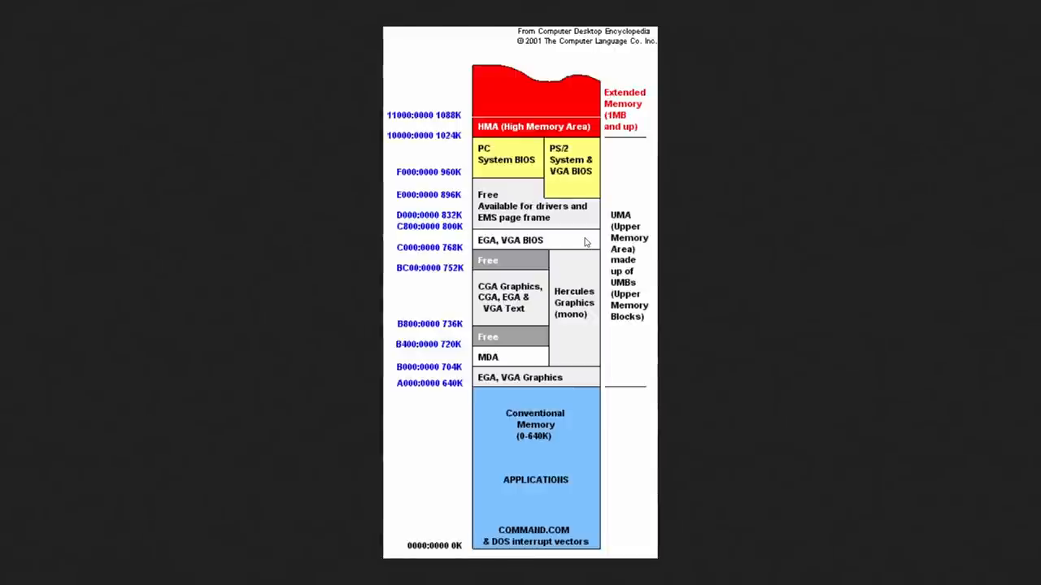
pyautogui.moveTo(490, 470)
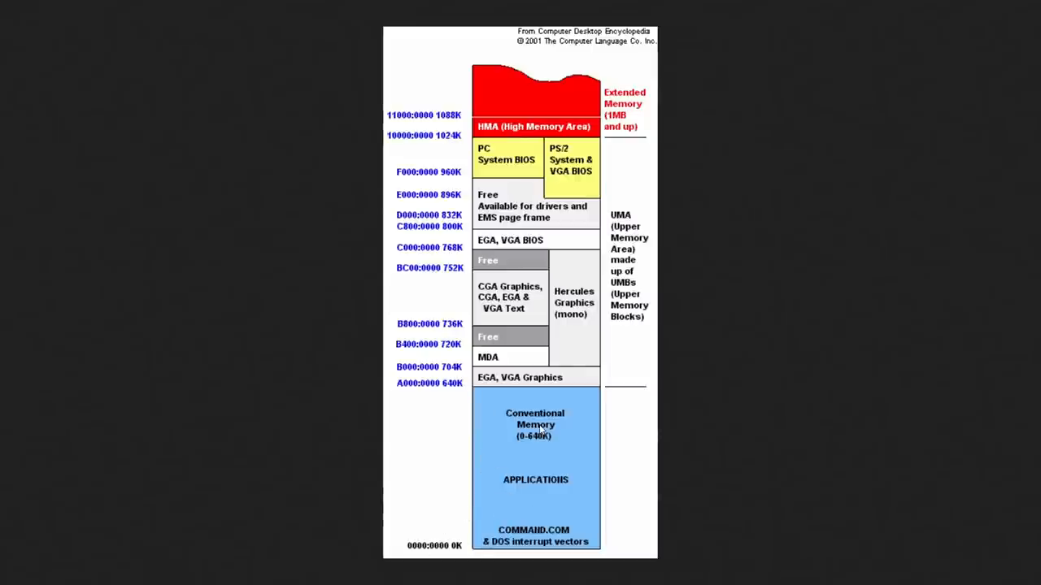
pyautogui.moveTo(575, 425)
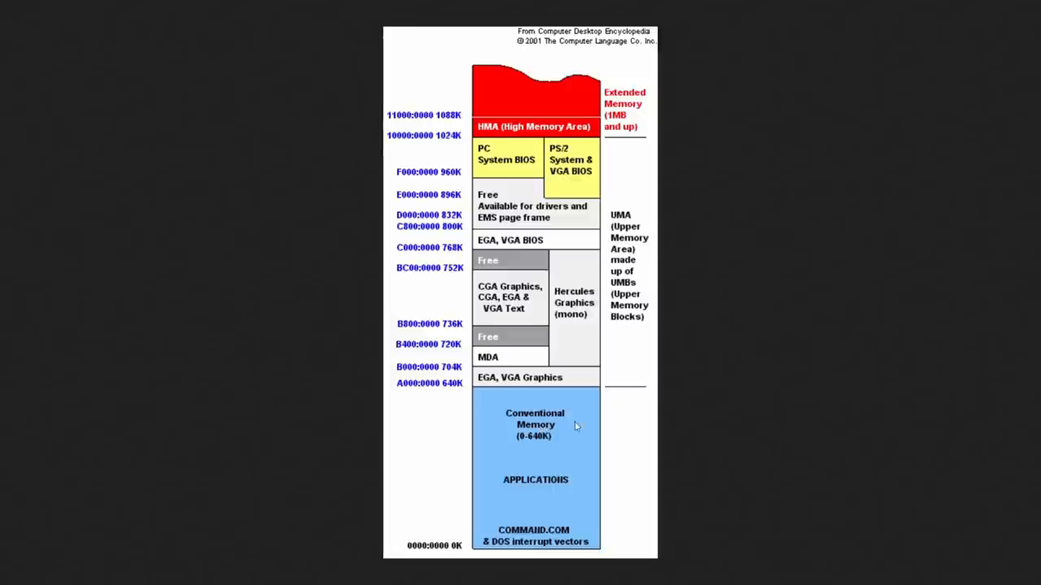
pyautogui.moveTo(439, 450)
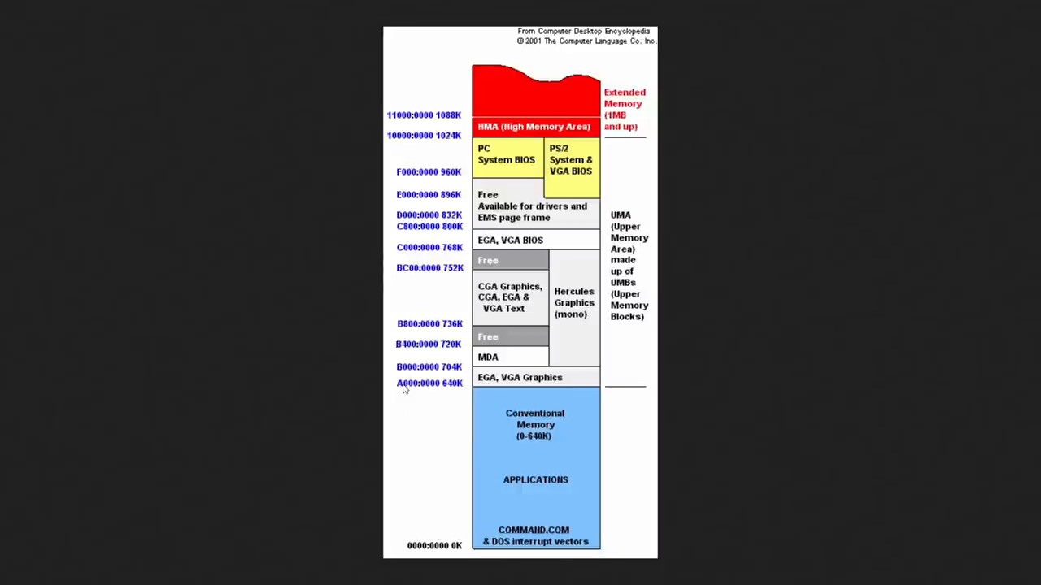
pyautogui.moveTo(400, 386)
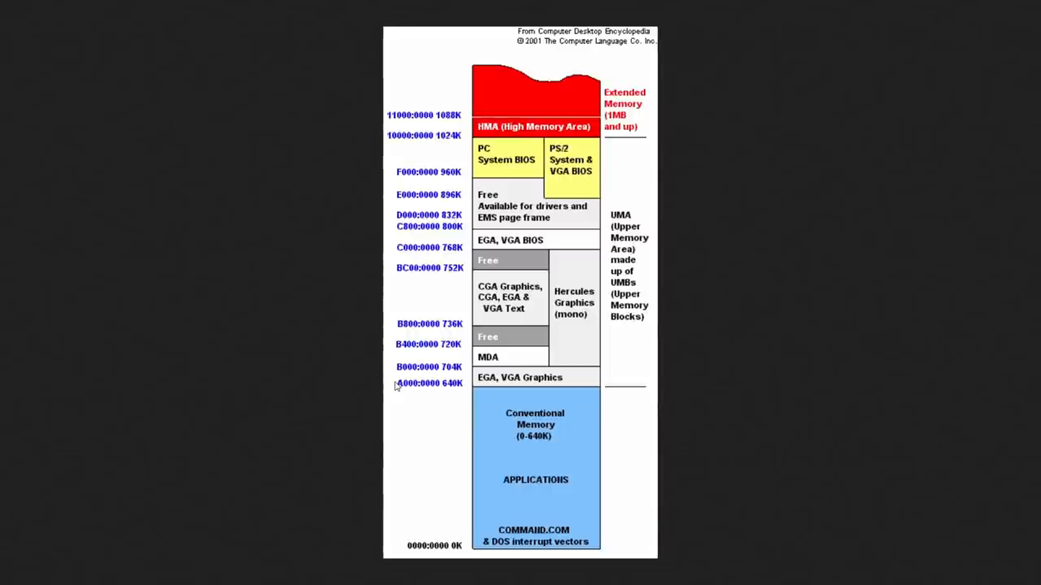
pyautogui.moveTo(429, 392)
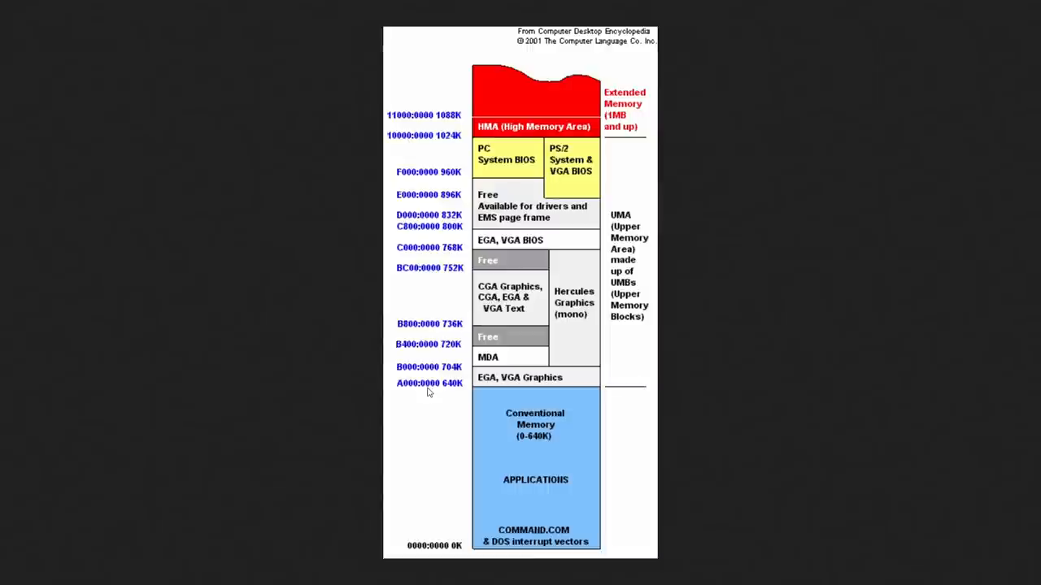
pyautogui.moveTo(430, 373)
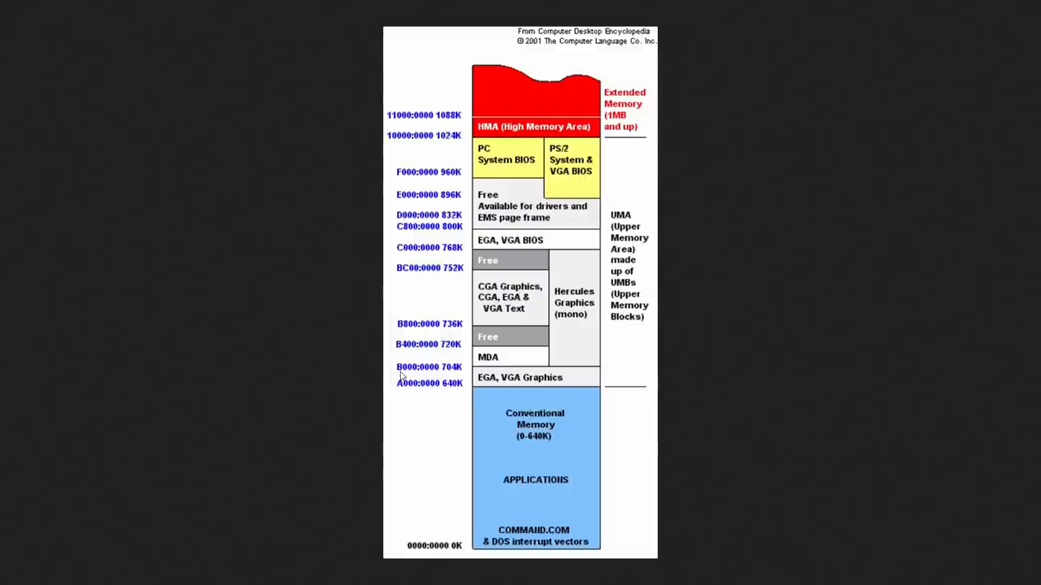
pyautogui.moveTo(413, 384)
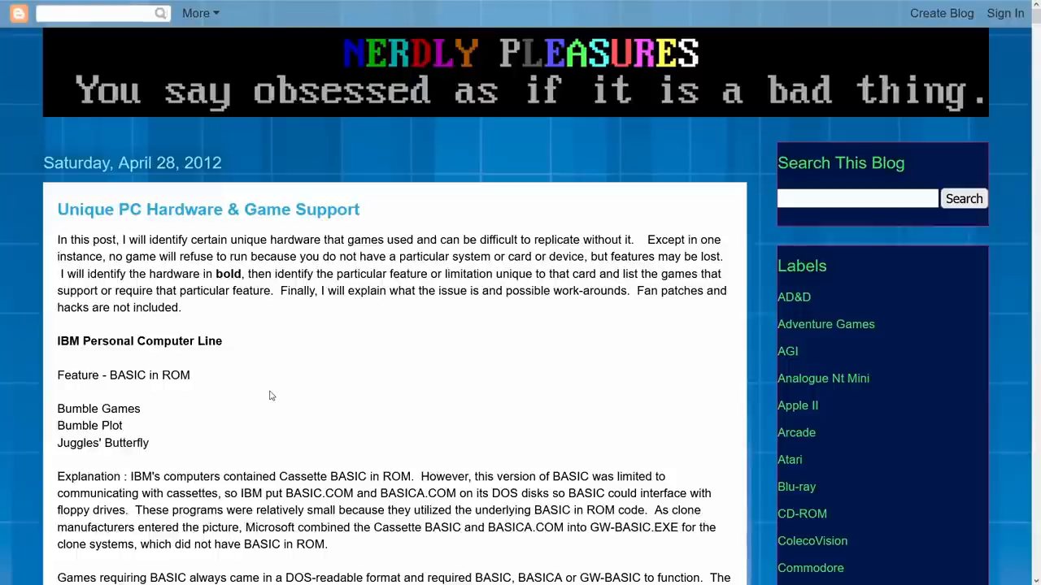
# Search the Unique PC Hardware post for 'mda' to reach Secondary Monochrome Monitor Support.
pyautogui.scroll(-3)
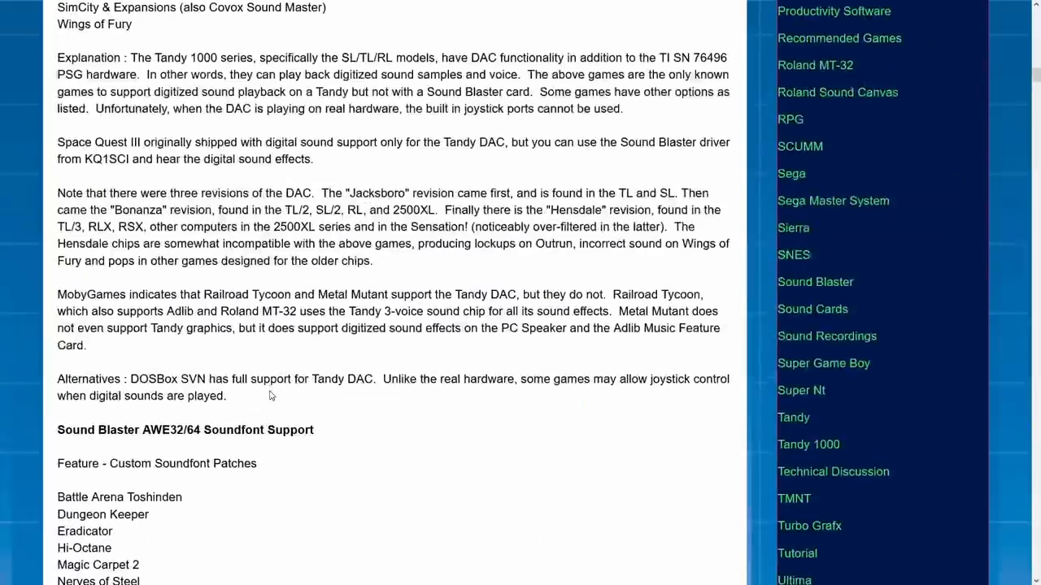
pyautogui.press('ctrl+f')
pyautogui.write('mda')
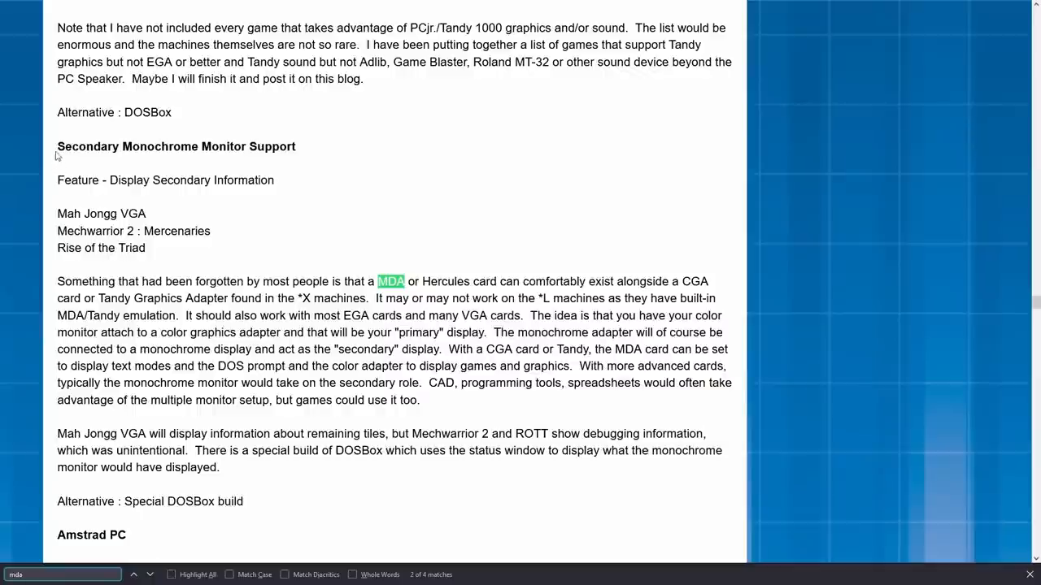
pyautogui.tripleClick(175, 147)
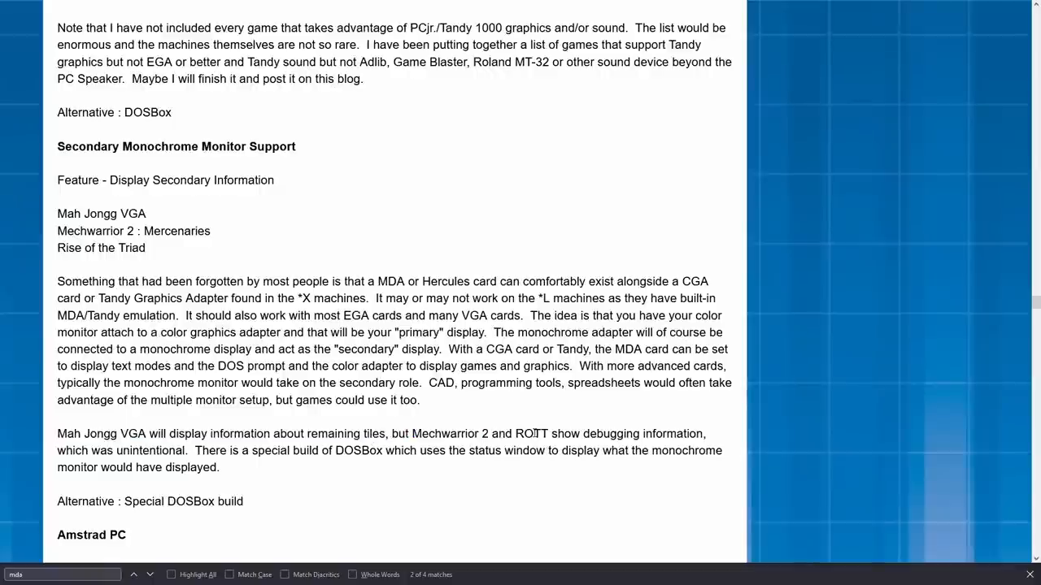
pyautogui.doubleClick(531, 433)
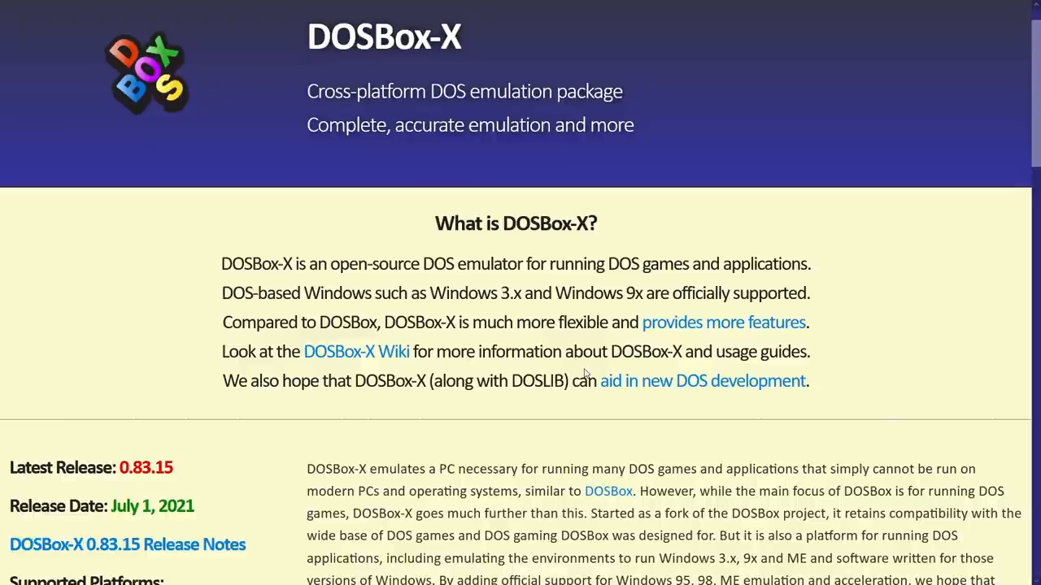
# Scroll down through the DOSBox-X homepage introduction.
pyautogui.scroll(-3)
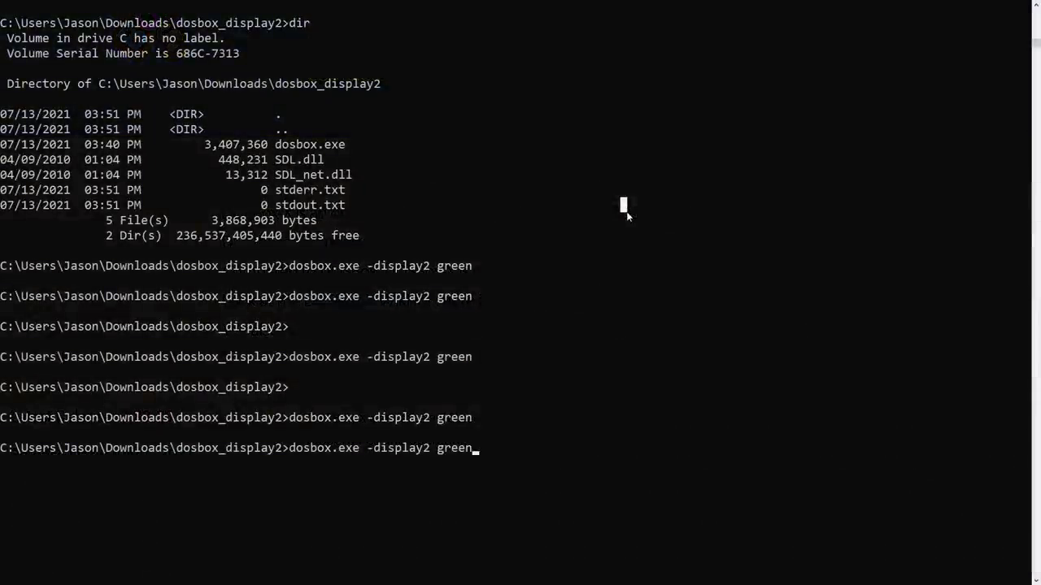
pyautogui.moveTo(502, 458)
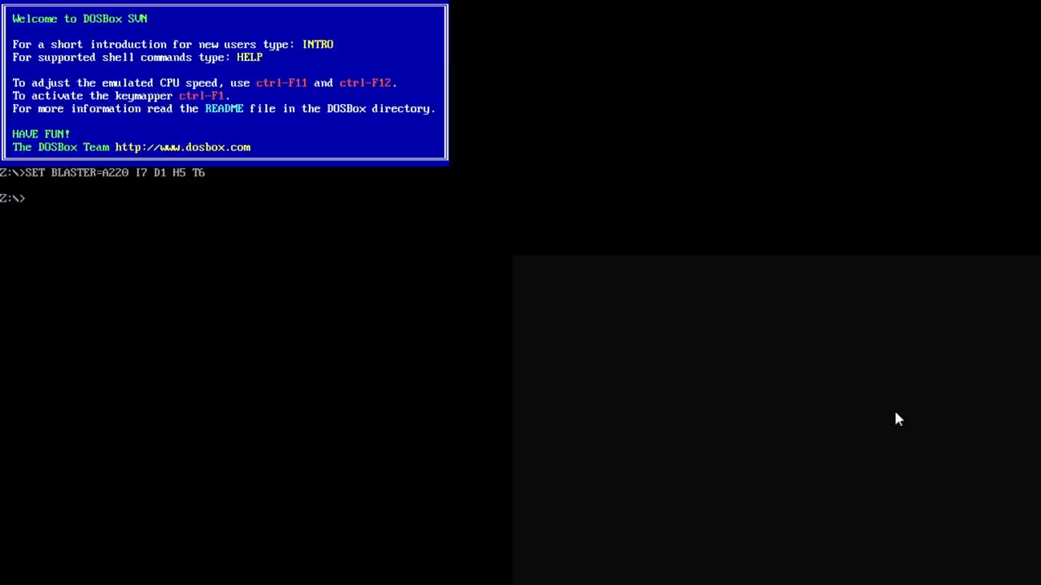
# Run CONFIG.COM, then launch MJVGA30.EXE with the D option.
pyautogui.write('CONFIG.COM')
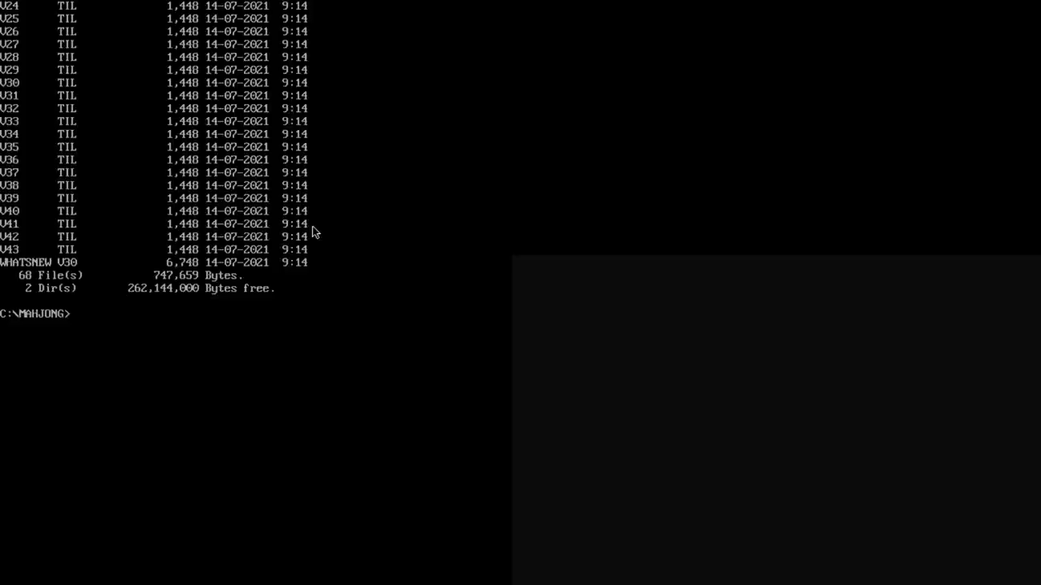
pyautogui.write('n')
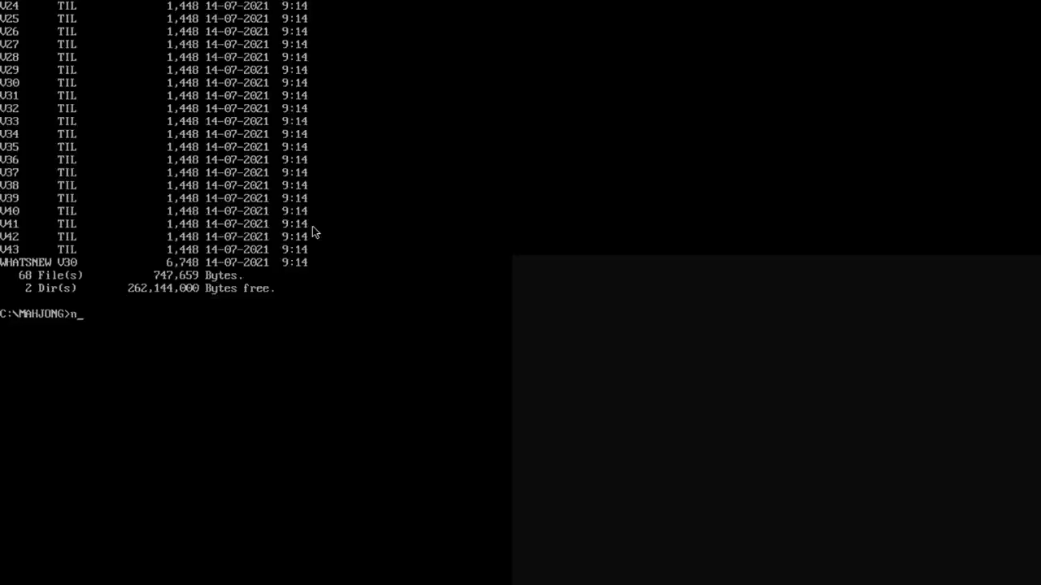
pyautogui.write('MJVGA30.EXE')
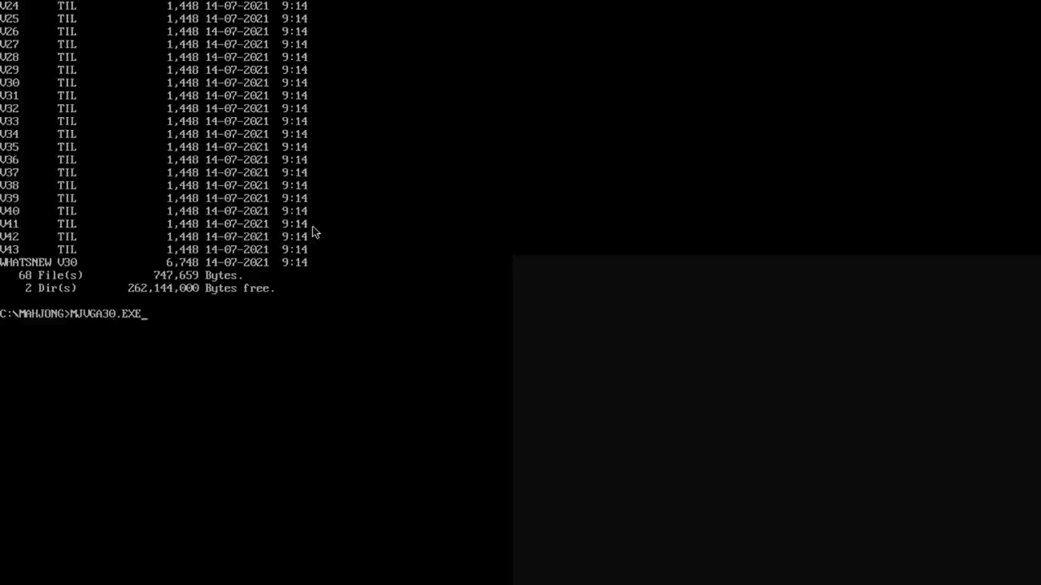
pyautogui.write('D')
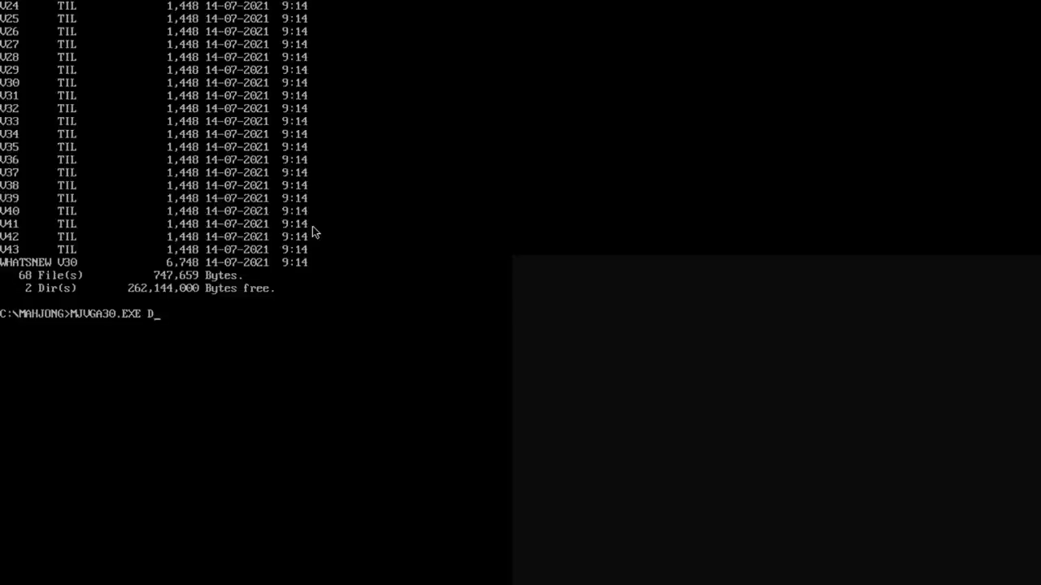
pyautogui.press('Return')
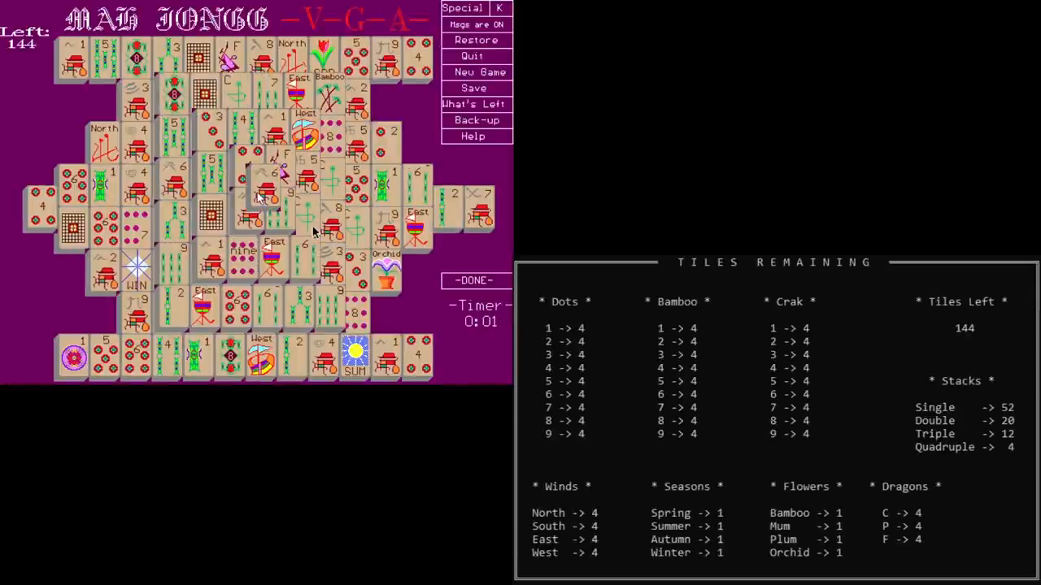
pyautogui.moveTo(780, 355)
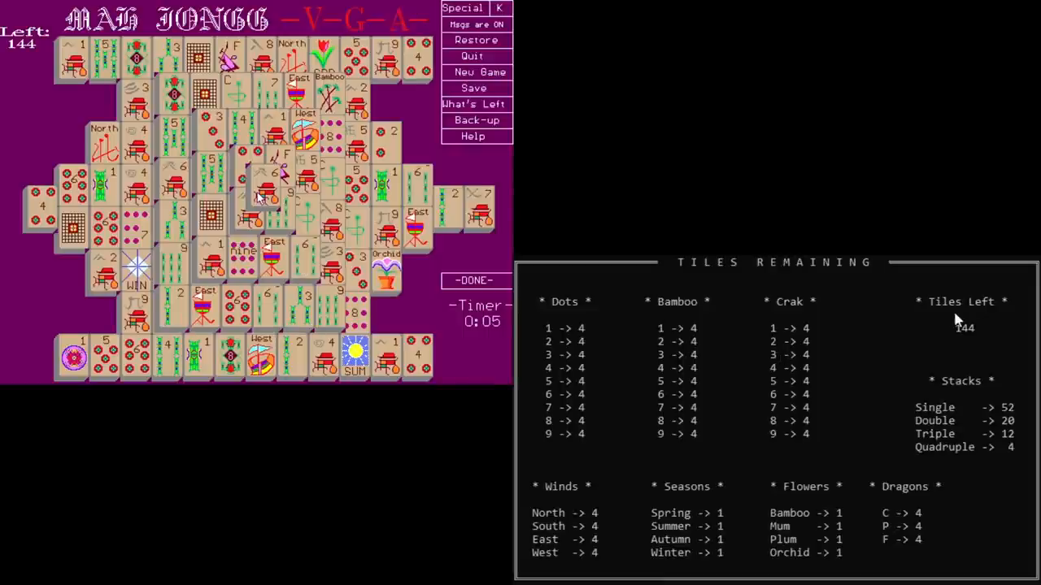
pyautogui.moveTo(561, 279)
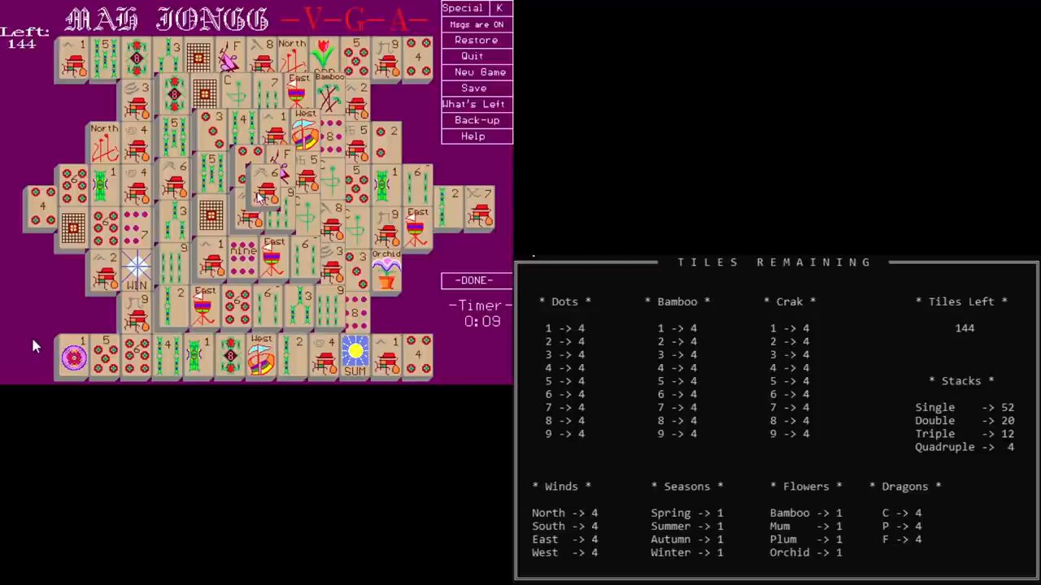
pyautogui.moveTo(552, 428)
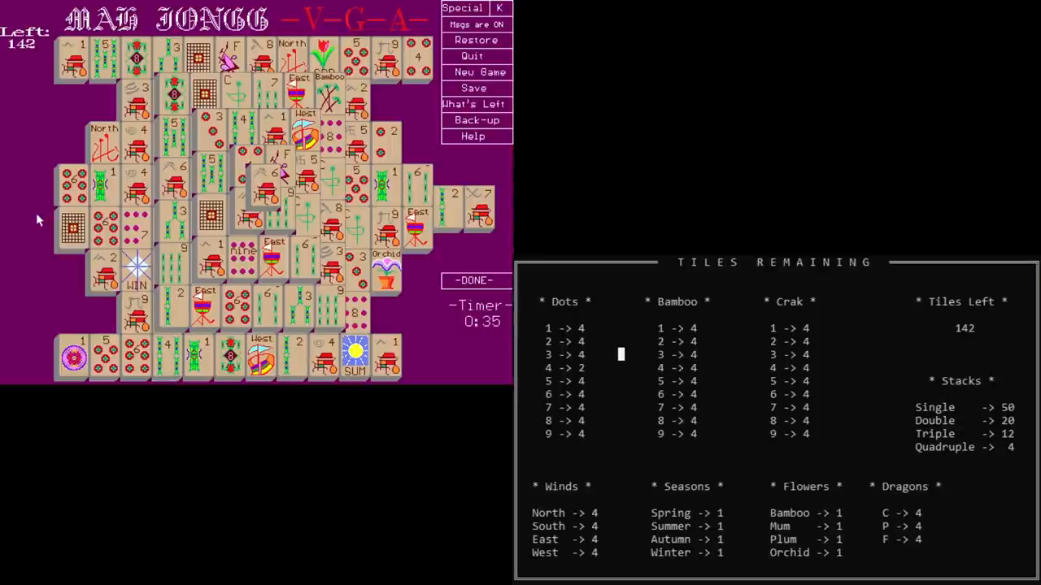
pyautogui.moveTo(569, 383)
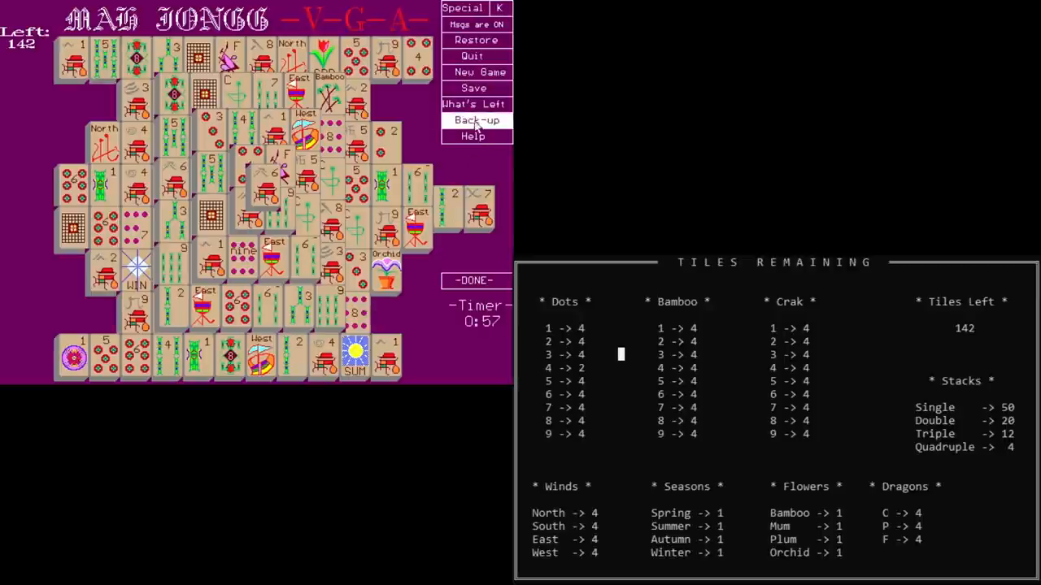
# Undo the last match, clear patterned, bamboo and six-dot tile pairs, then exit.
pyautogui.click(476, 120)
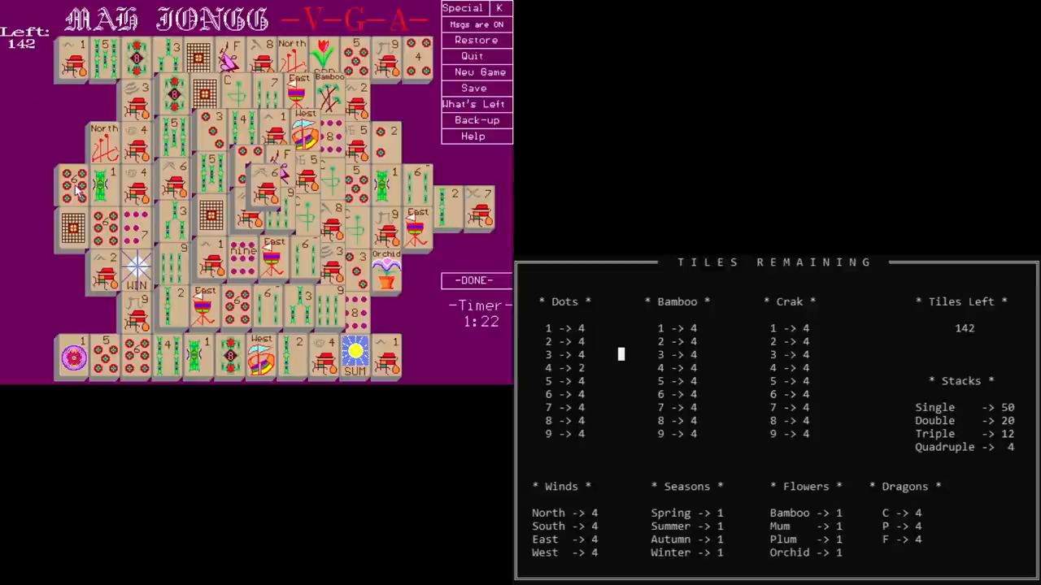
pyautogui.click(72, 229)
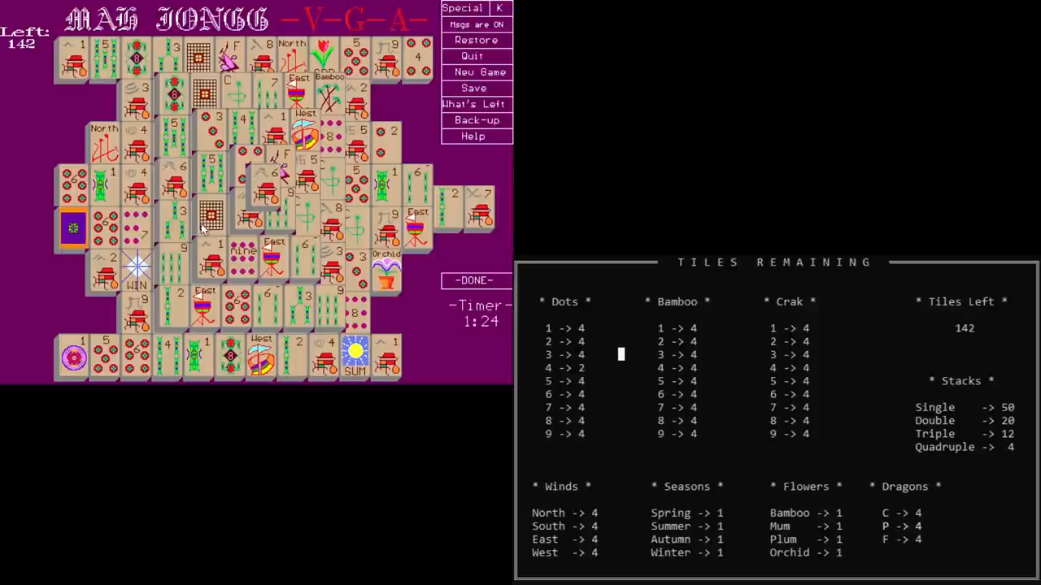
pyautogui.click(207, 213)
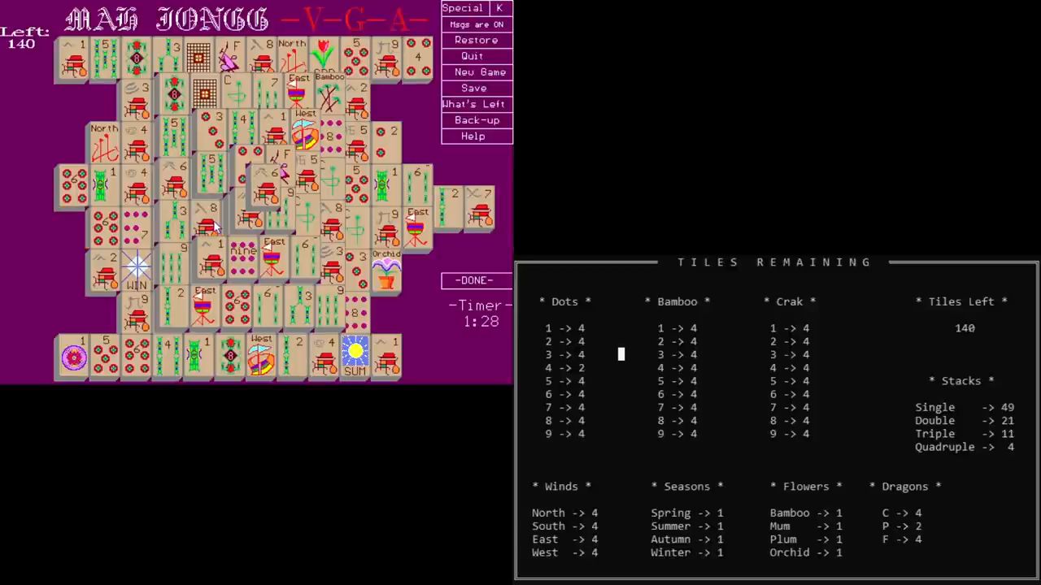
pyautogui.click(207, 166)
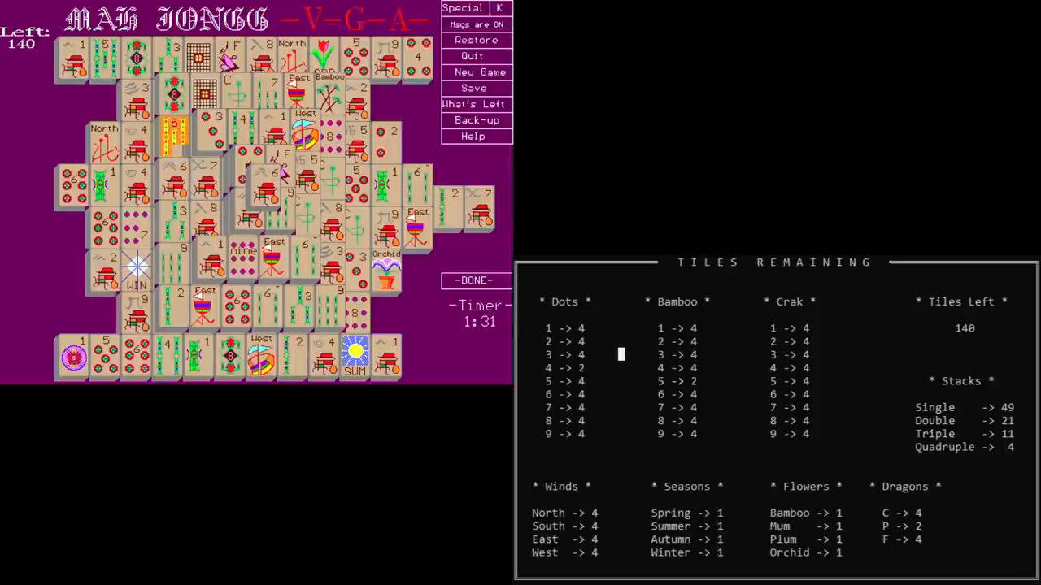
pyautogui.click(170, 135)
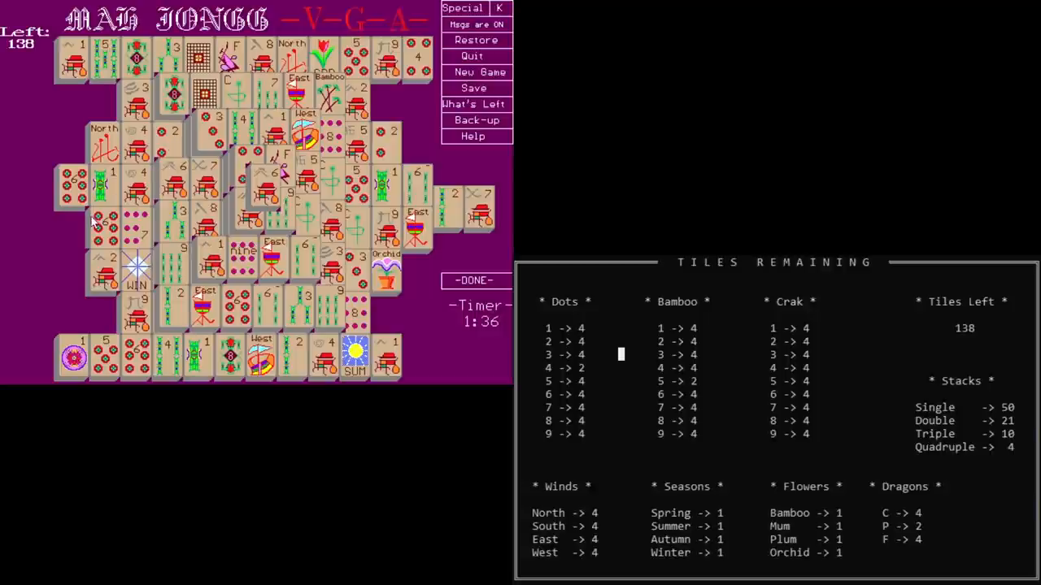
pyautogui.click(73, 187)
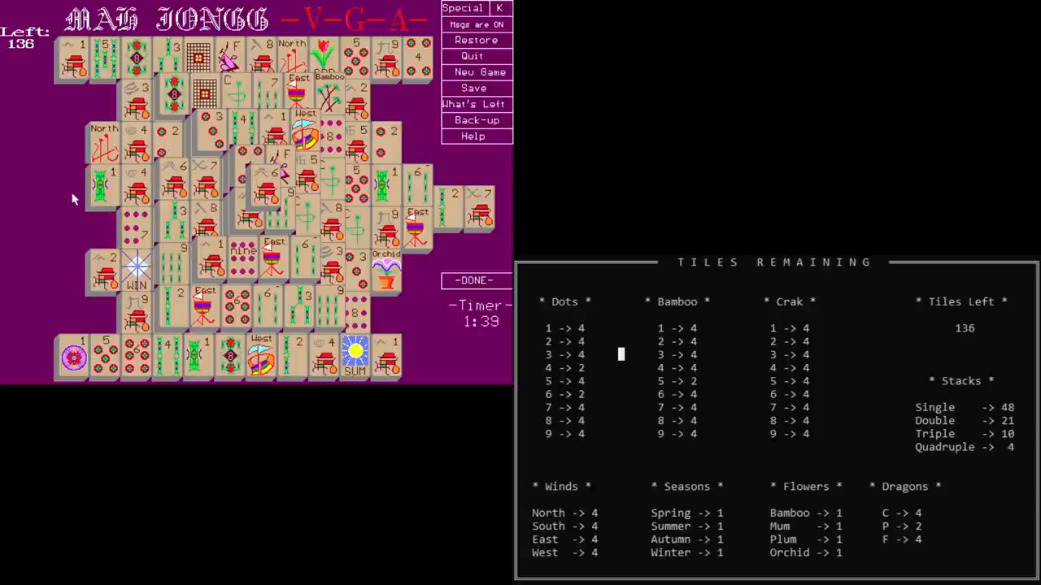
pyautogui.moveTo(218, 248)
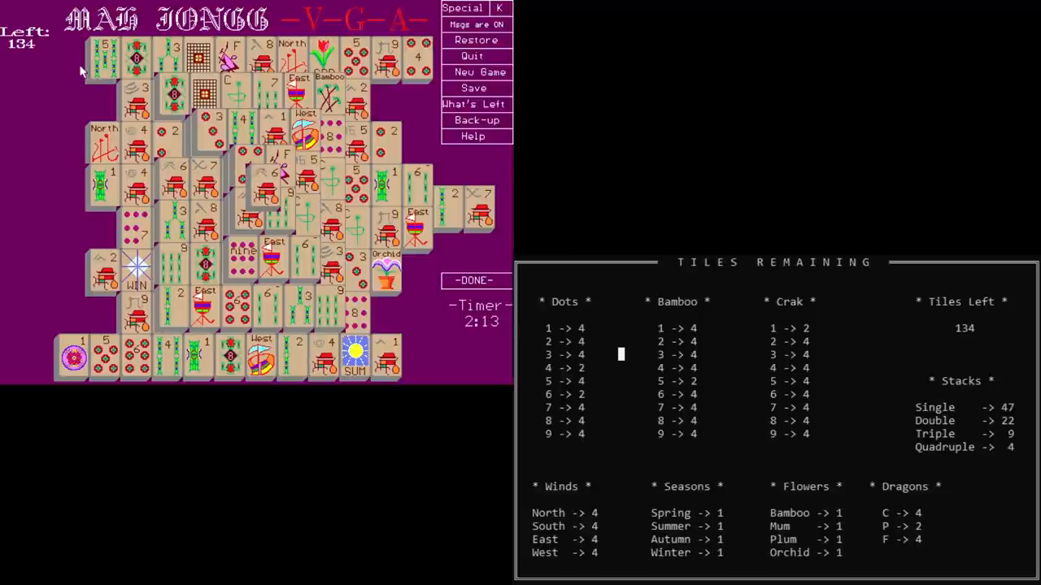
pyautogui.click(471, 56)
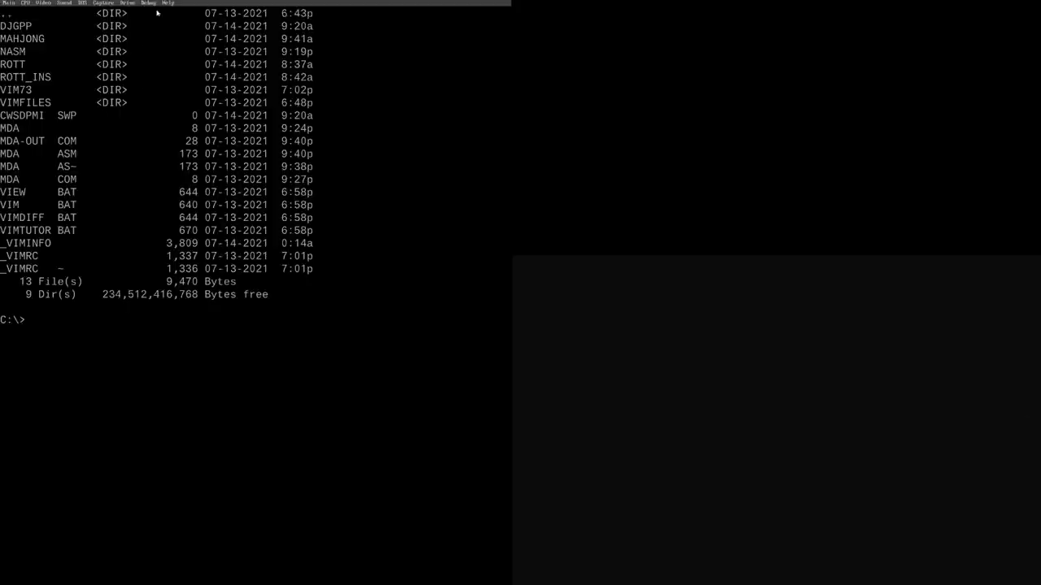
# Focus the DOSBox-X prompt and type 'vim mda.asm' without running it.
pyautogui.click(149, 3)
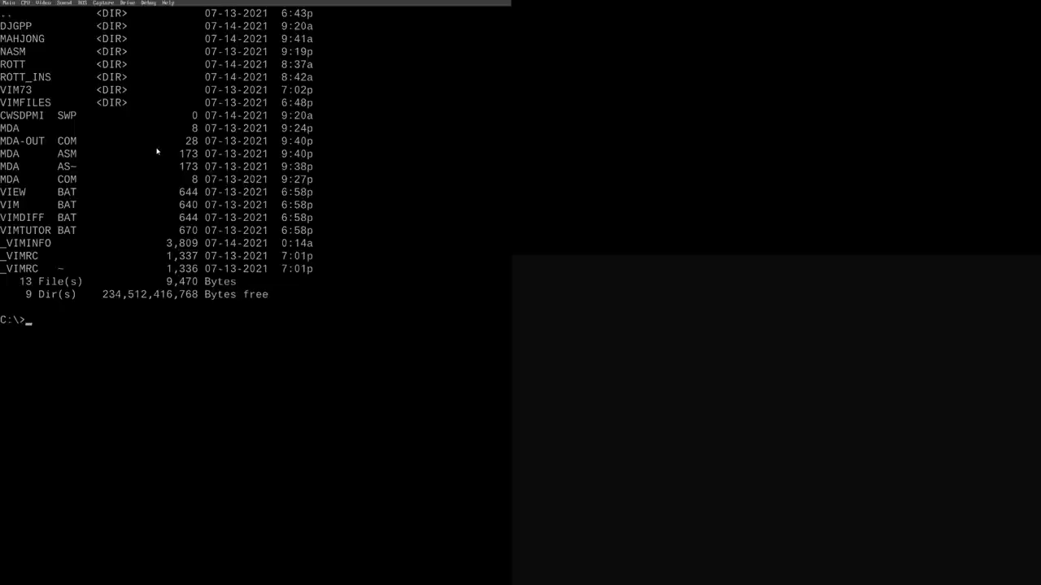
pyautogui.write('vim')
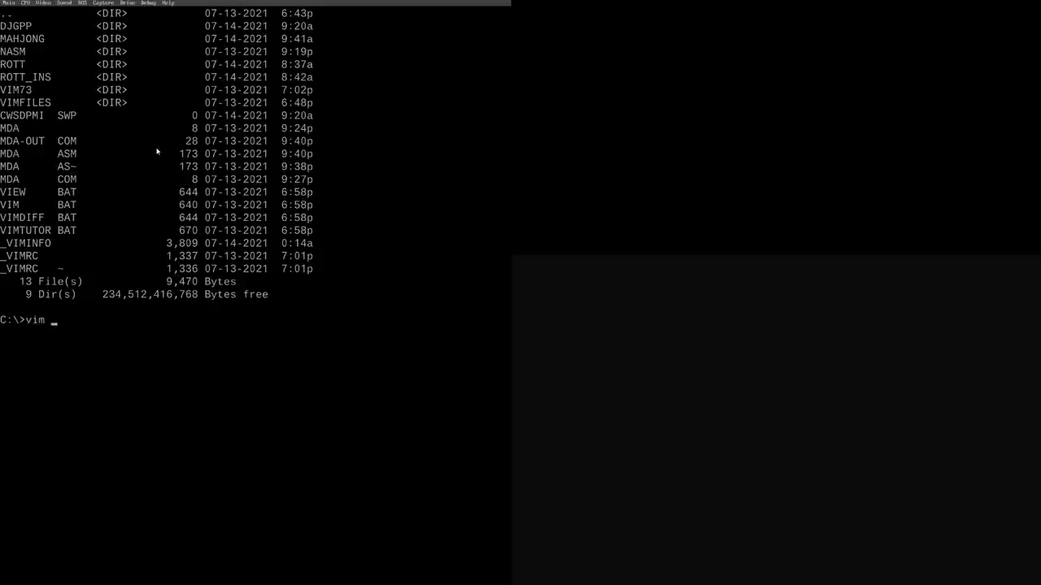
pyautogui.write('mda.asm')
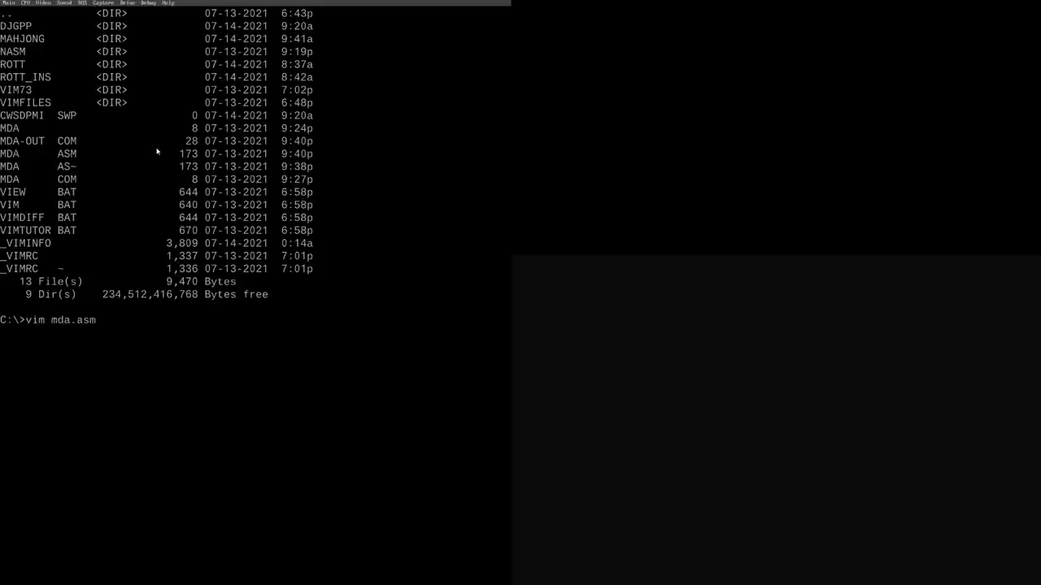
# Open MDA.ASM in Vim and step through its lines writing 0x41–0x44 to segment 0xB000.
pyautogui.press('Return')
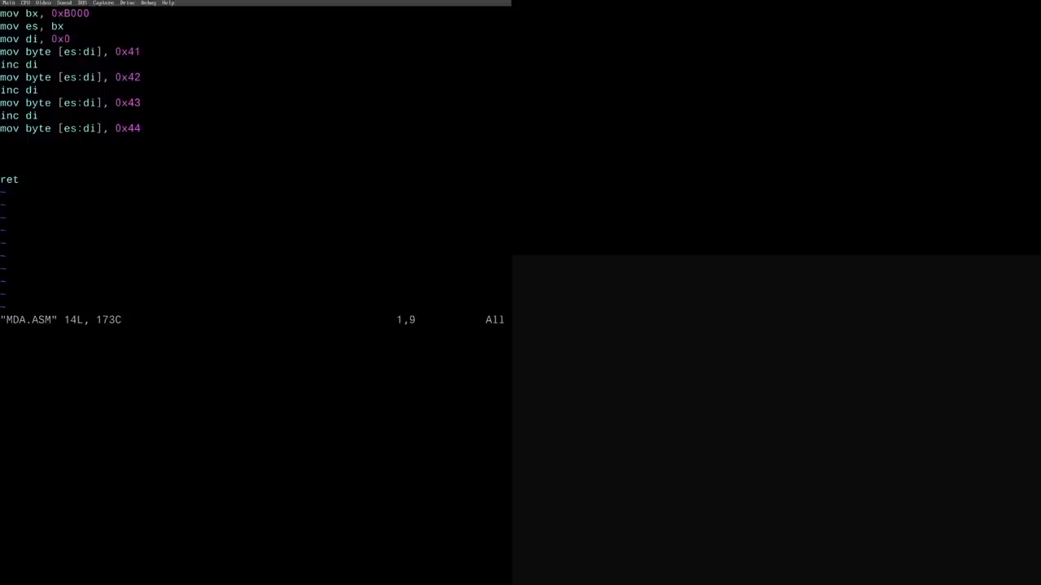
pyautogui.press('v')
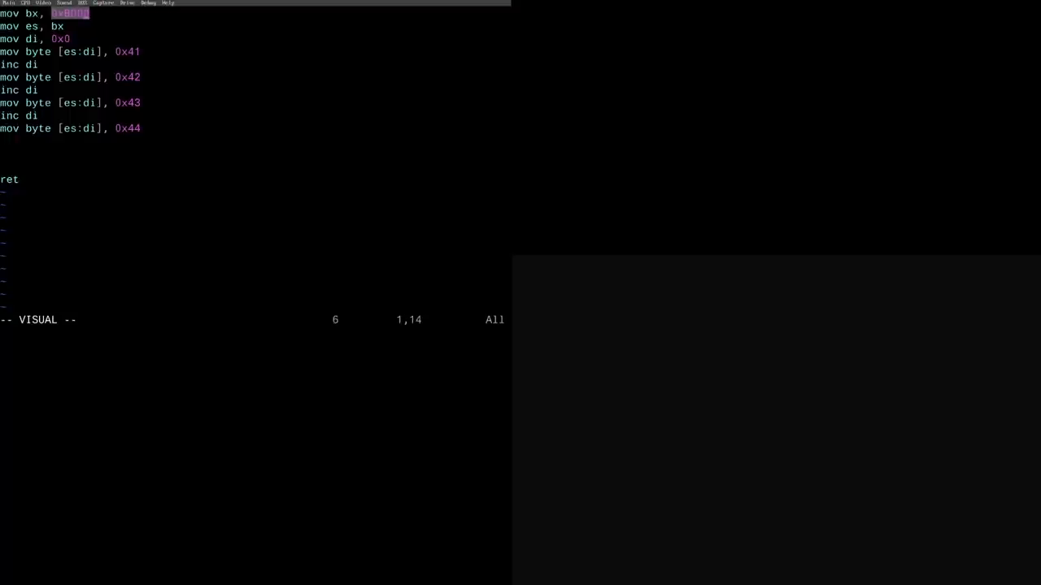
pyautogui.press('Escape')
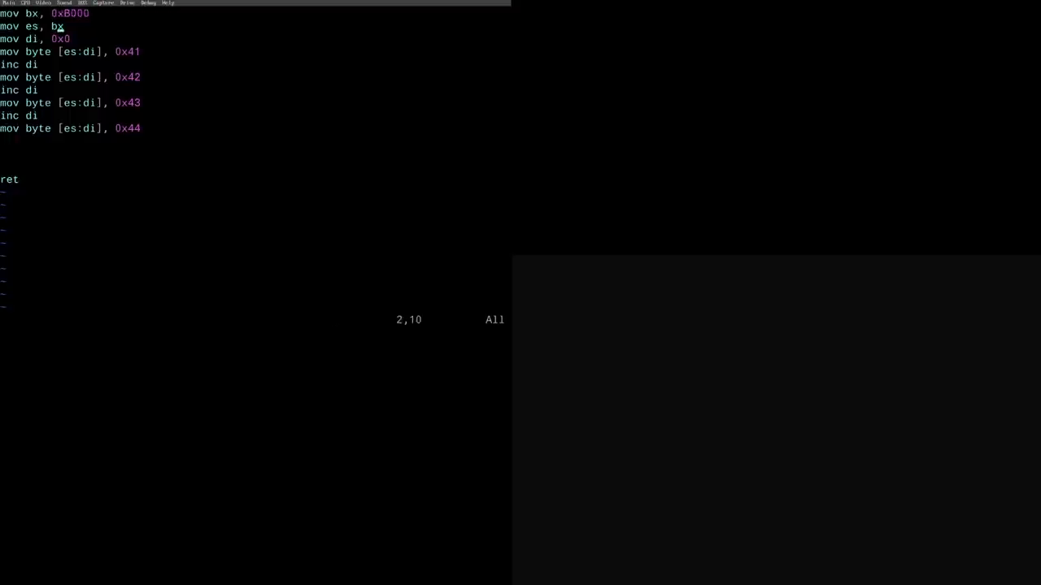
pyautogui.press('v')
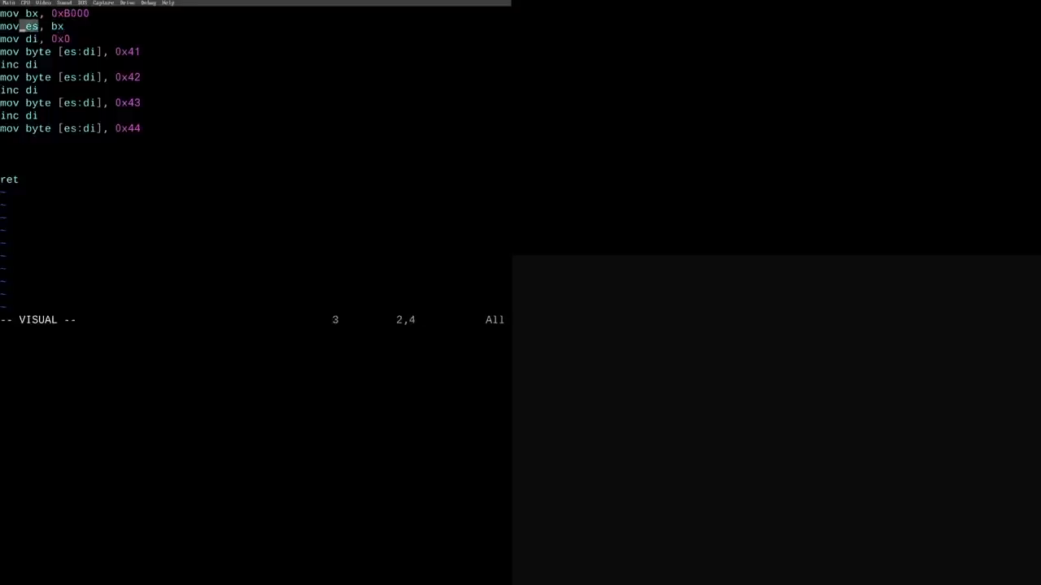
pyautogui.press('Escape')
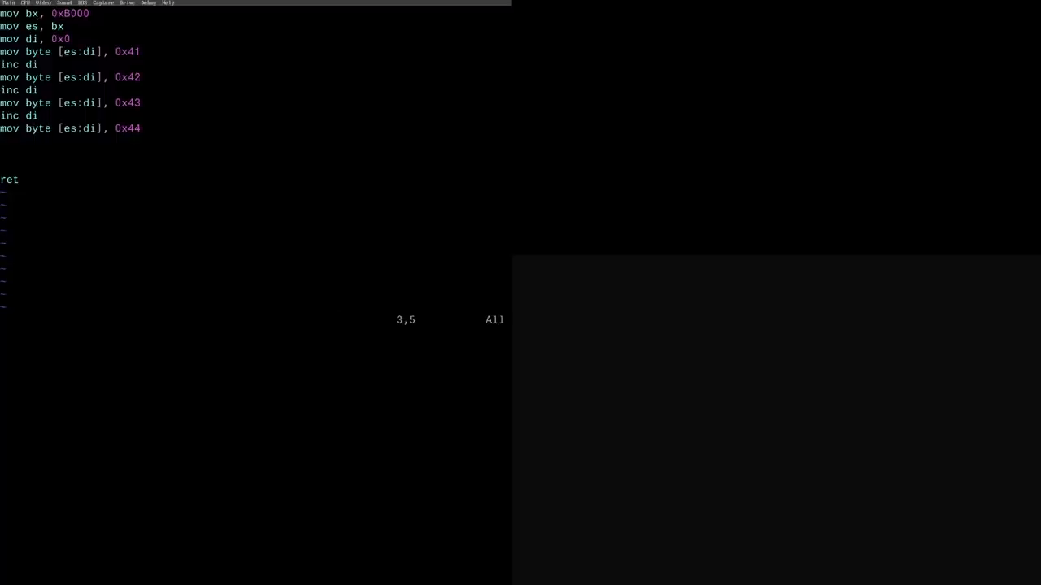
pyautogui.press('v')
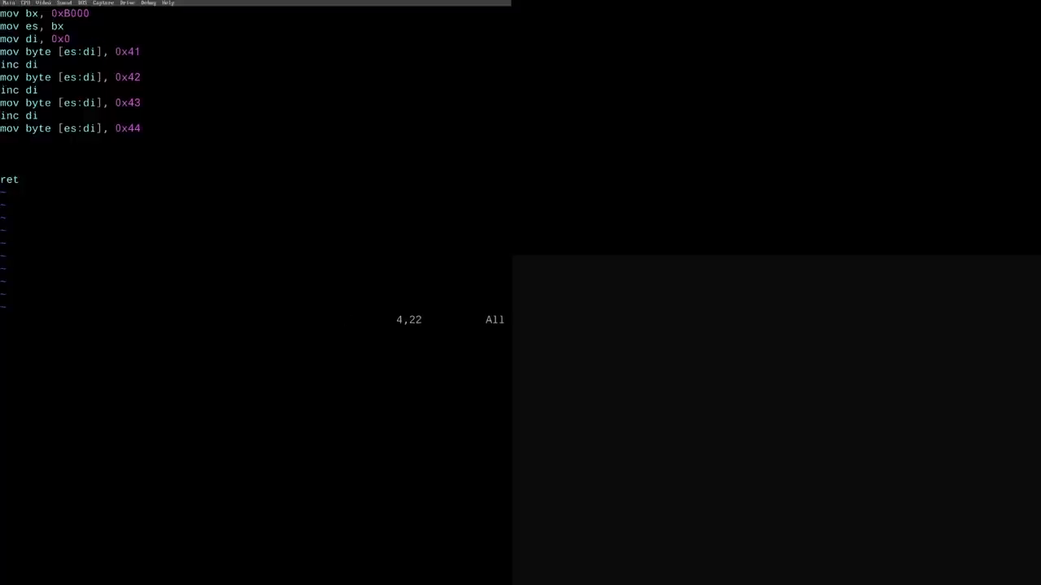
pyautogui.press('v')
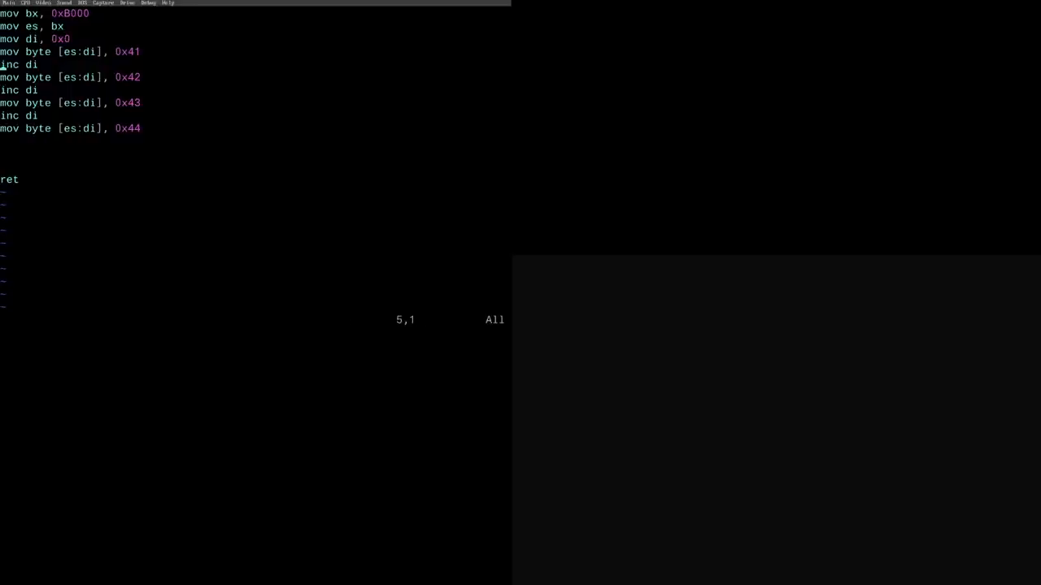
# Comment out the lines after the 0x41 write, delete a blank line, and enter :wq.
pyautogui.press('i')
pyautogui.write('; ')
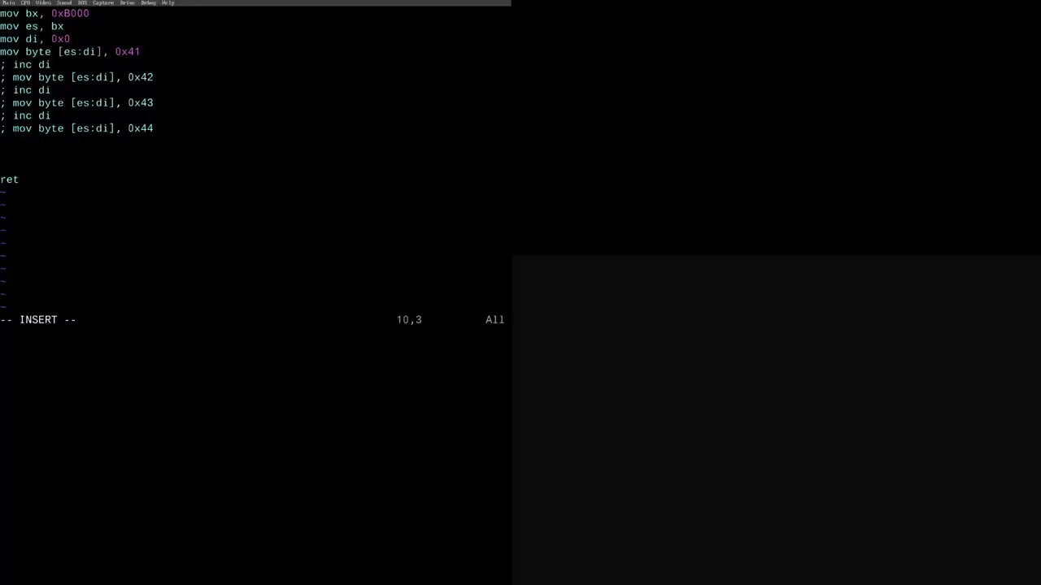
pyautogui.write('d')
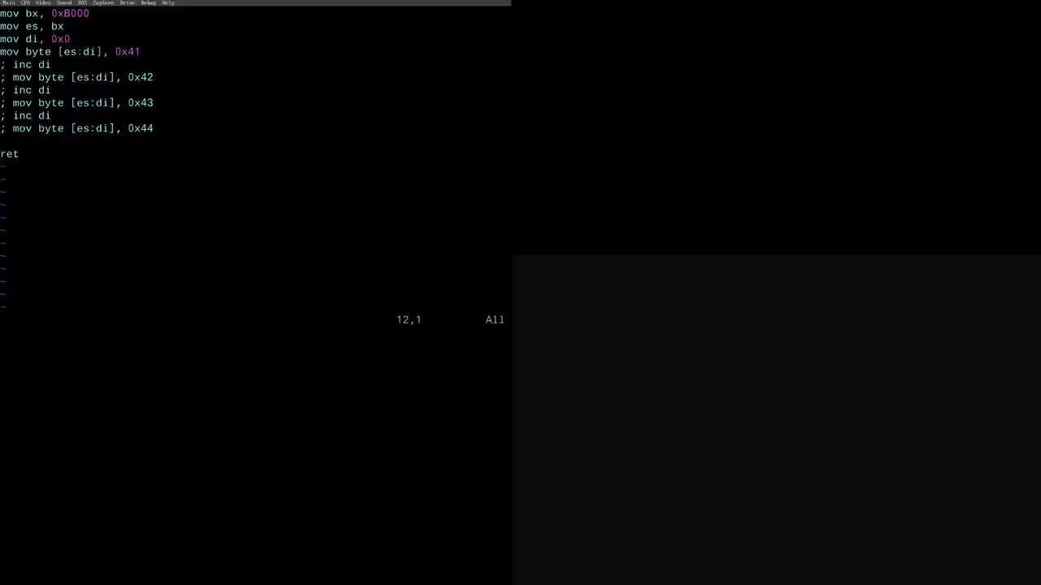
pyautogui.write(':wq')
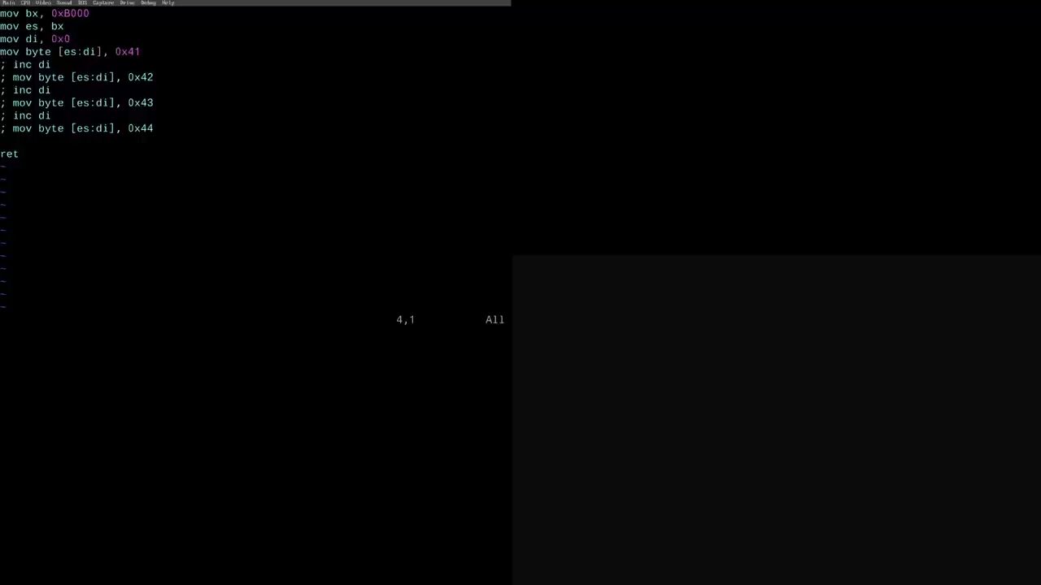
pyautogui.write(':wq')
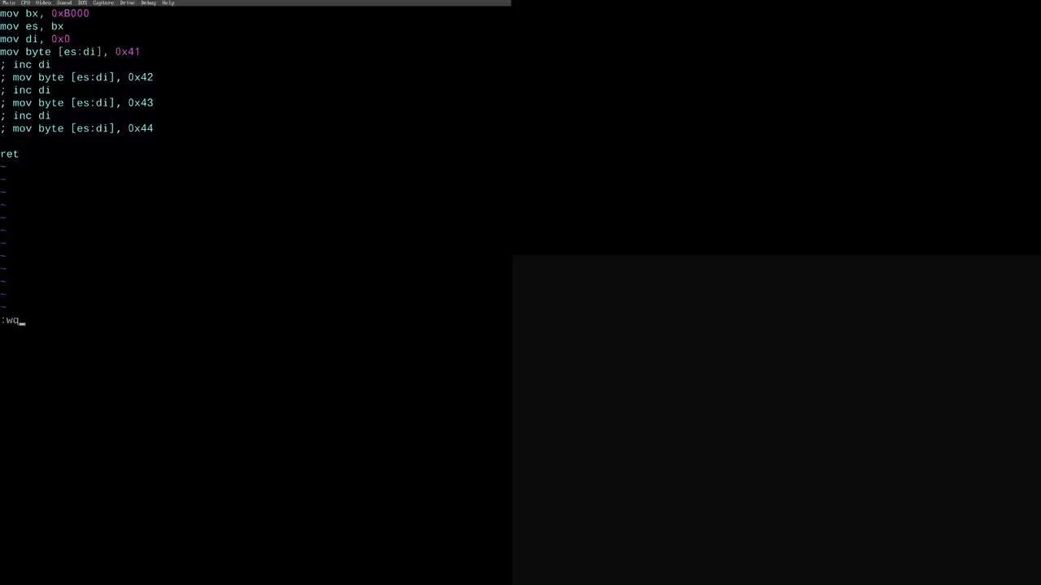
# Save MDA.ASM, assemble it with NASM into MDA-OUT.COM, and run it to show 'A'.
pyautogui.press('Return')
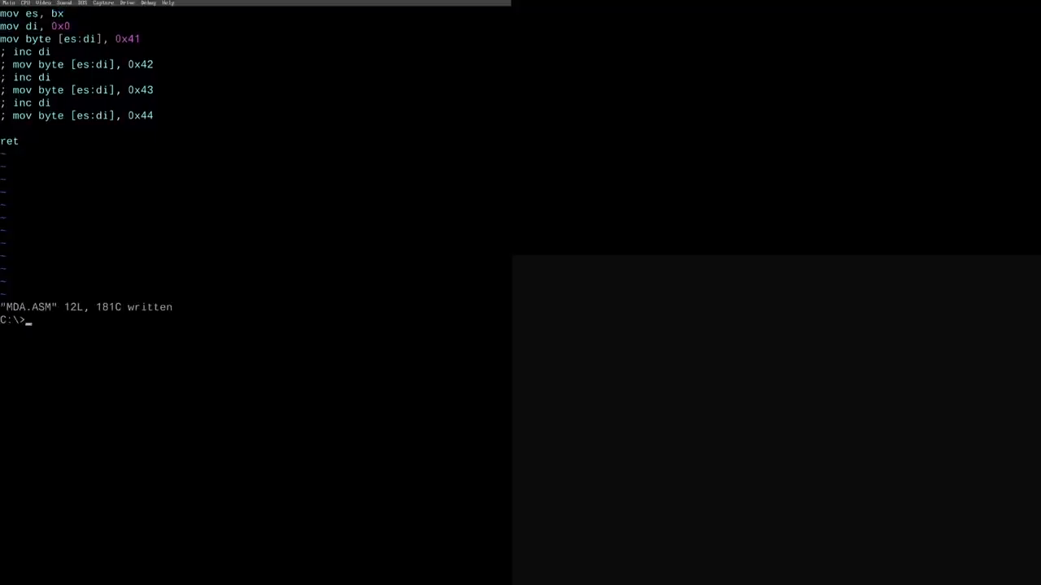
pyautogui.write('c:\\')
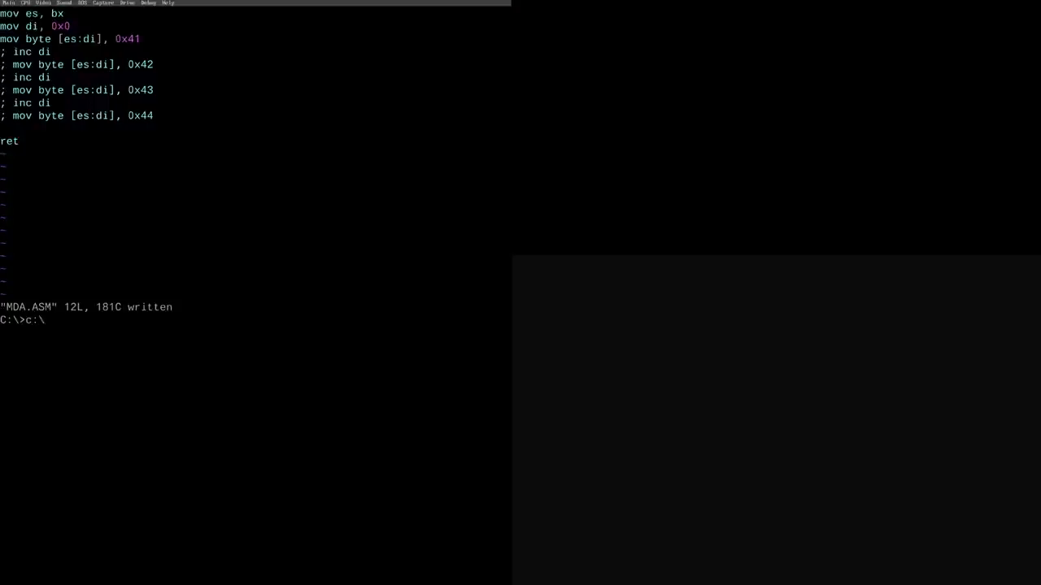
pyautogui.write('NASM\\NASM.EXE')
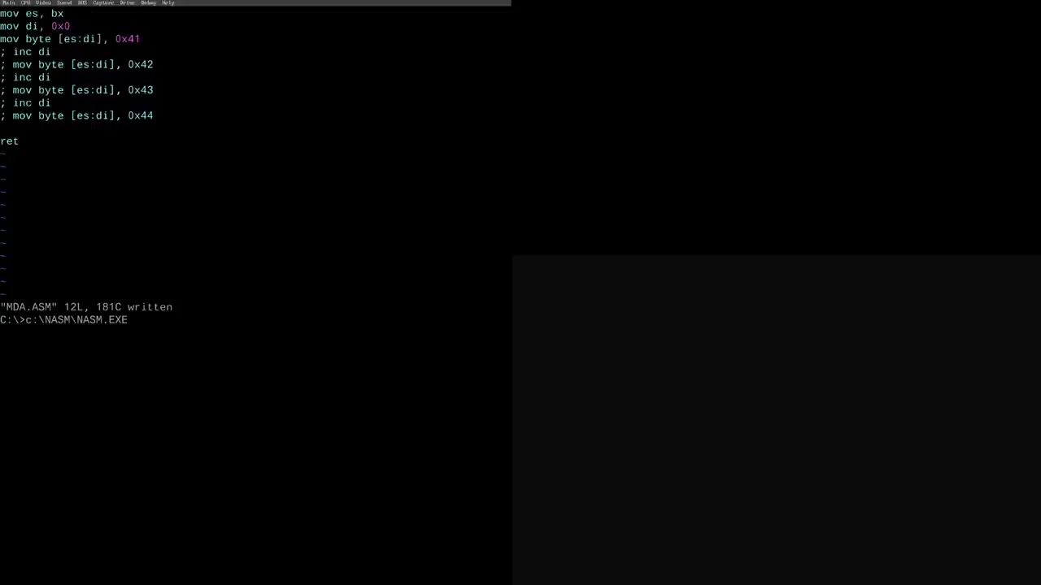
pyautogui.write('mda.asm')
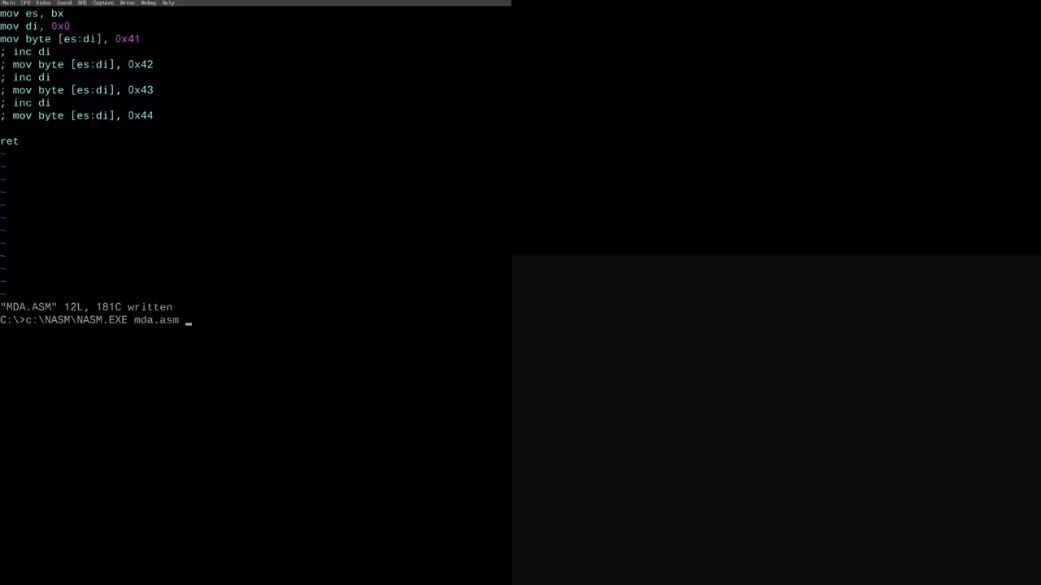
pyautogui.write('-o mda')
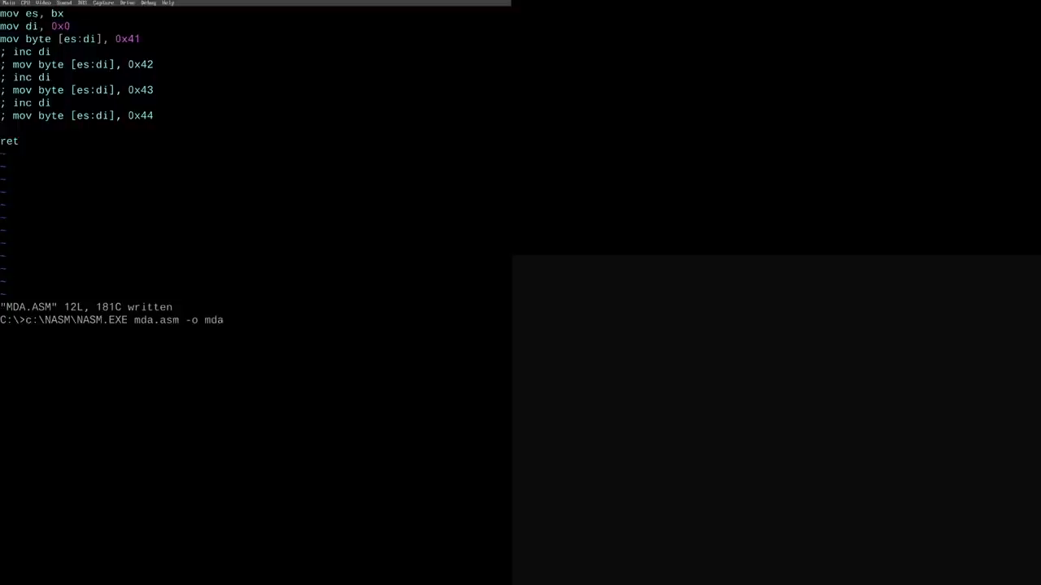
pyautogui.write('-out')
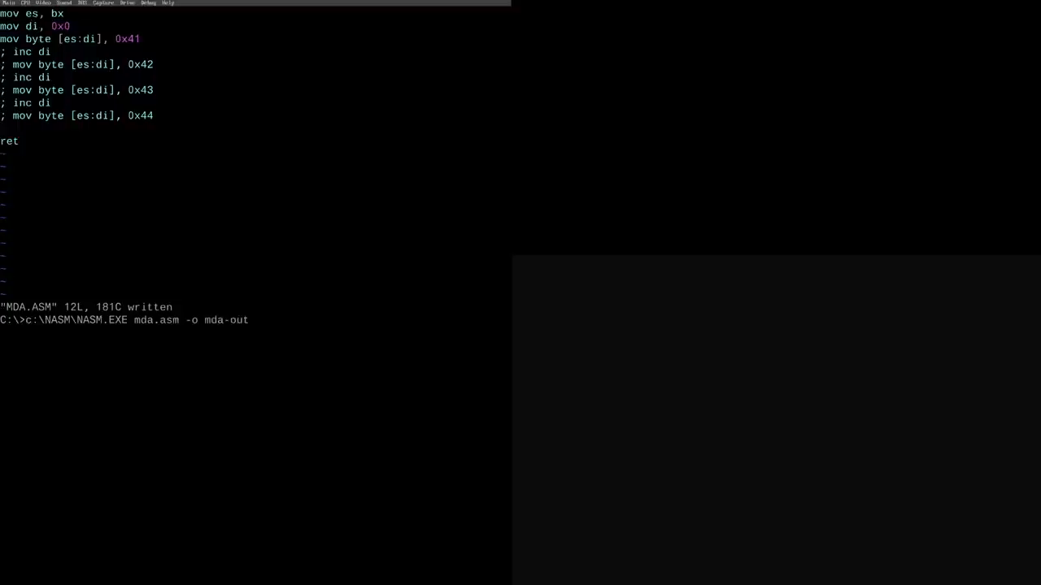
pyautogui.write('.com')
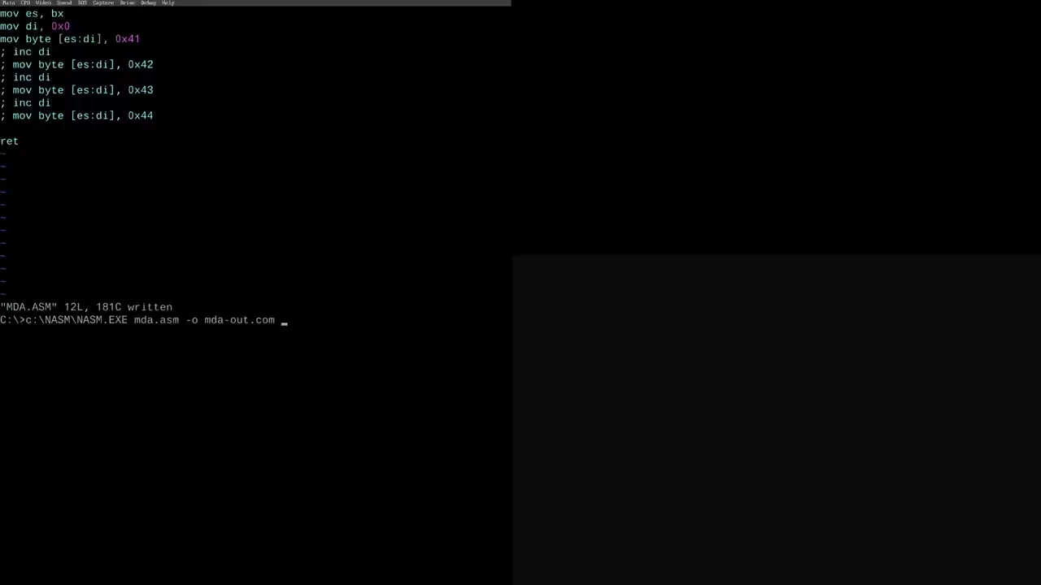
pyautogui.press('Return')
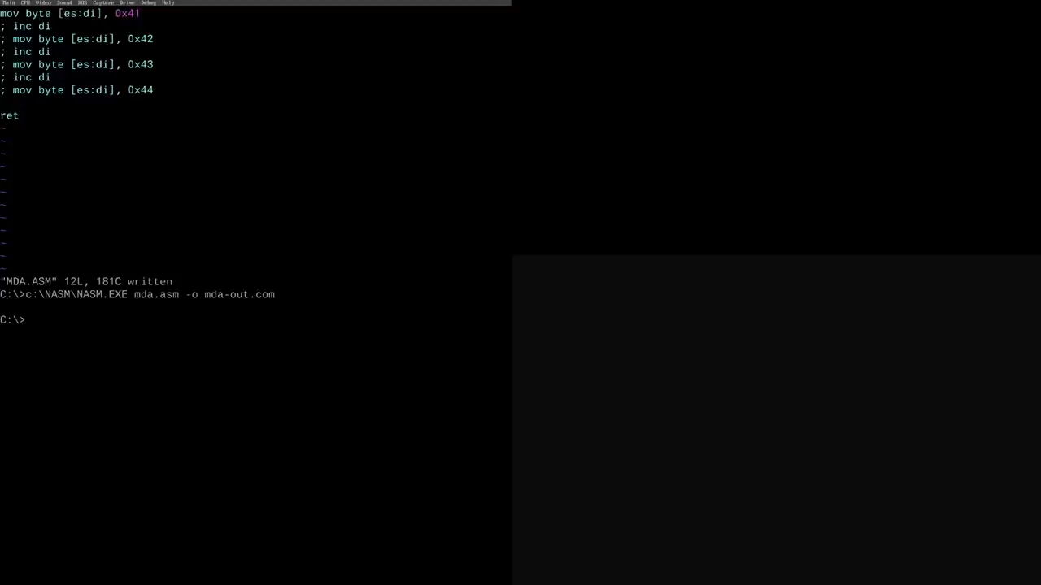
pyautogui.write('MDA-OUT.COM')
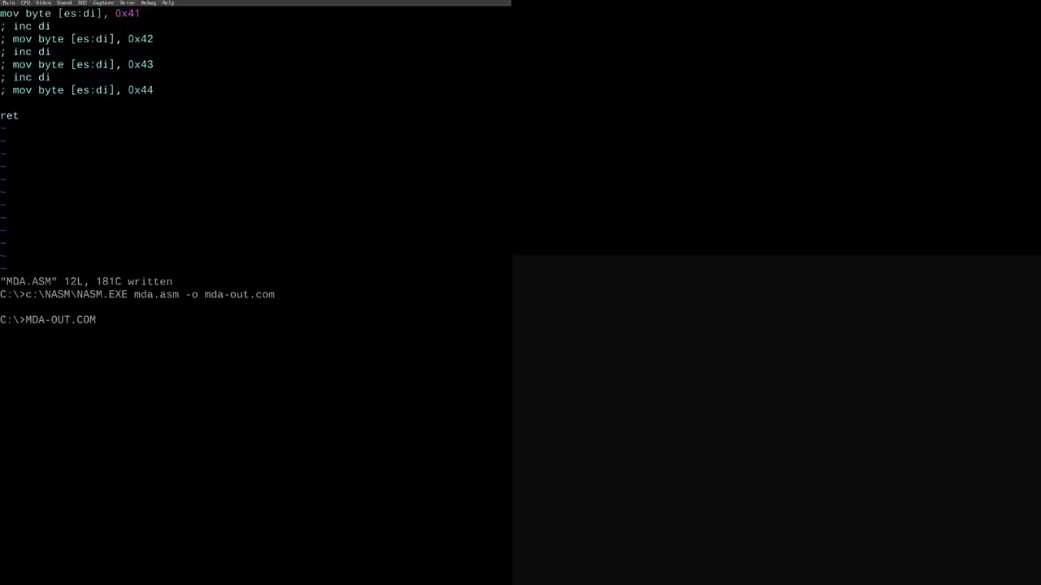
pyautogui.press('Return')
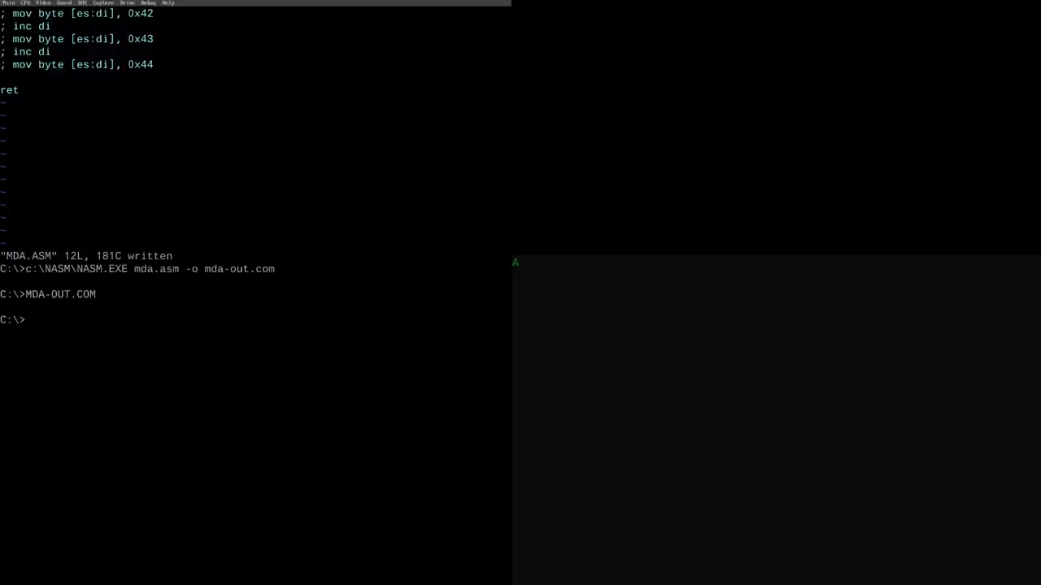
# Add a 0x42 write, save, run MDA-OUT.COM to show 'AB', and reopen vim mda.asm.
pyautogui.write('vim mda.asm')
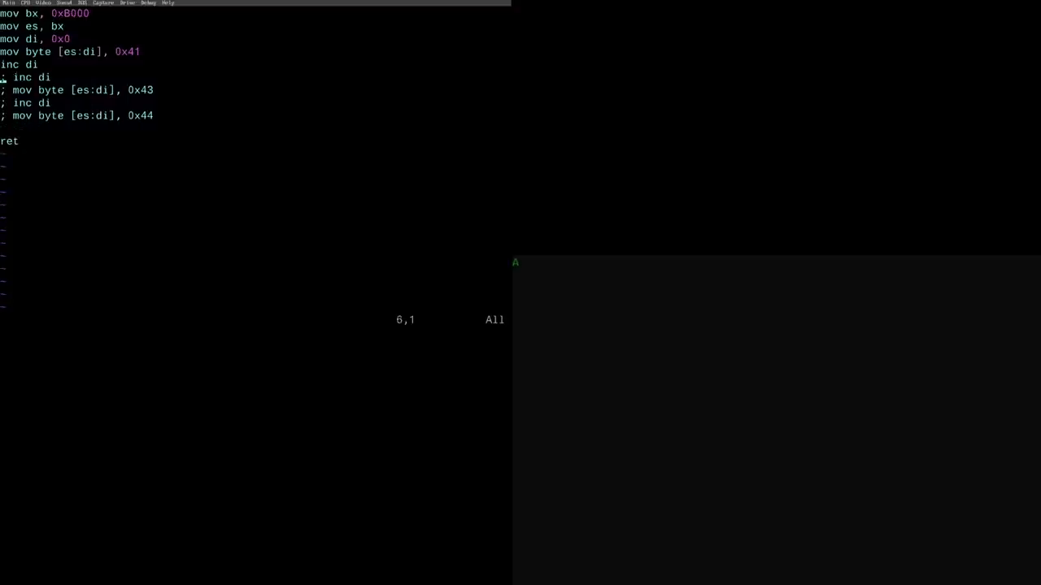
pyautogui.press('o')
pyautogui.write(':wq')
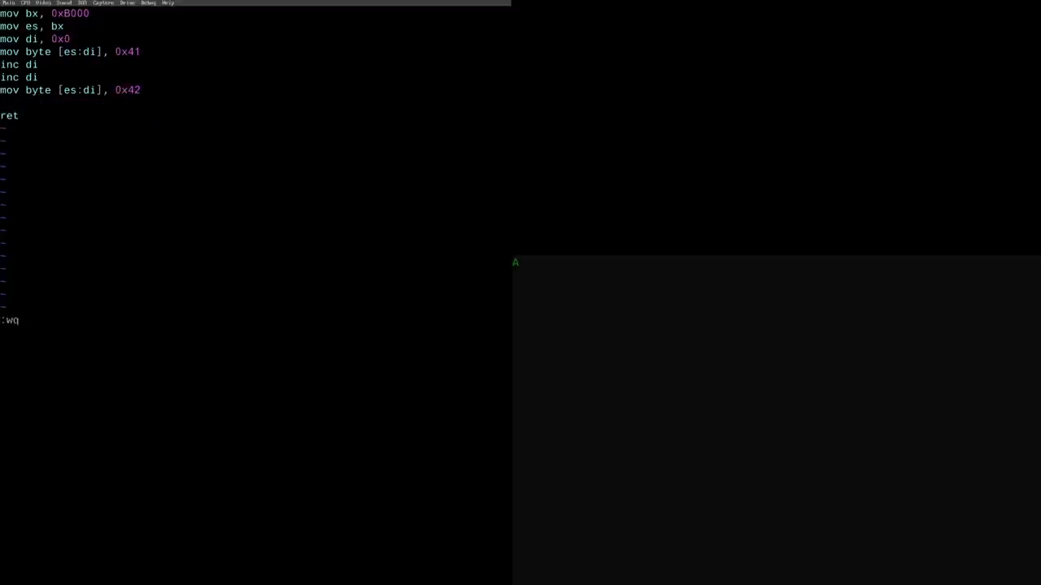
pyautogui.press('Return')
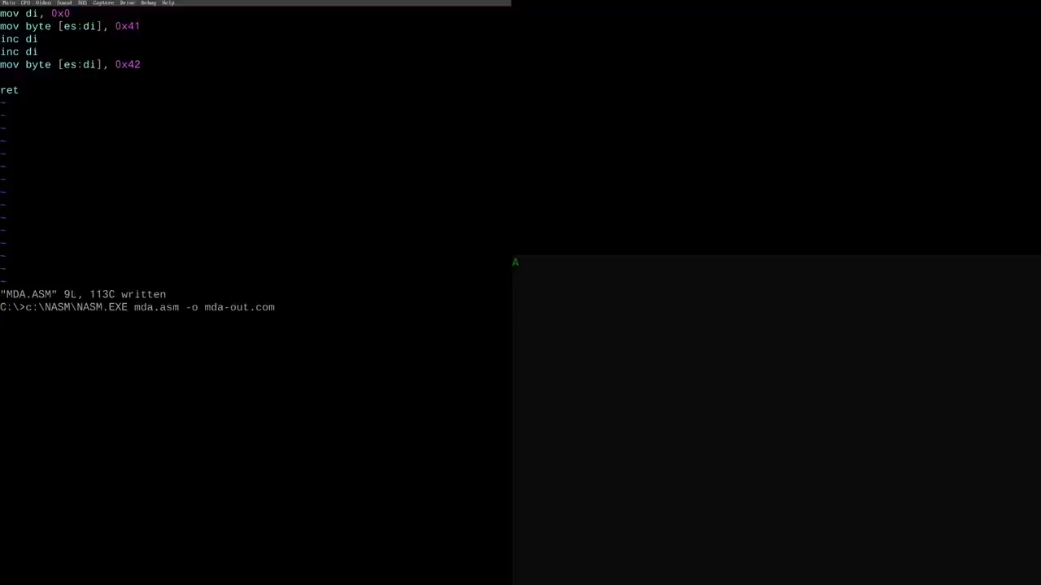
pyautogui.write('vim mda.asm')
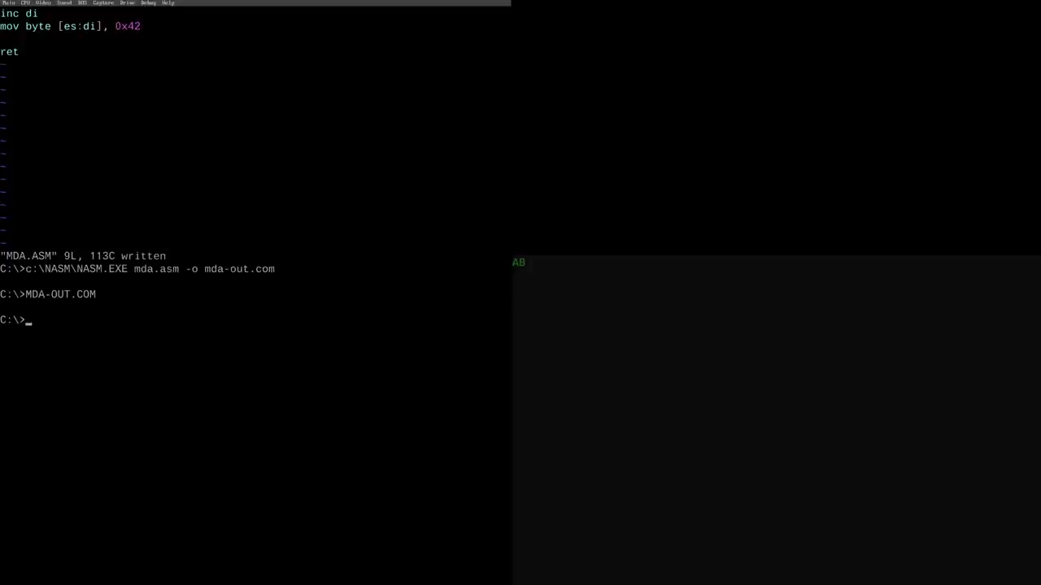
pyautogui.write('MDA-OUT.COM')
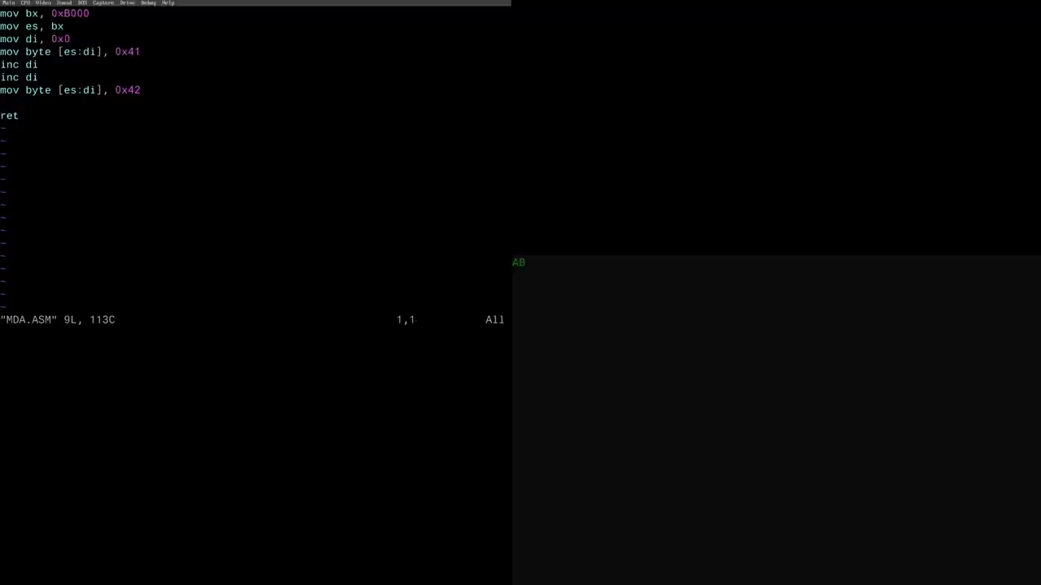
# Duplicate the AB-writing code block by yanking and pasting it.
pyautogui.press('V')
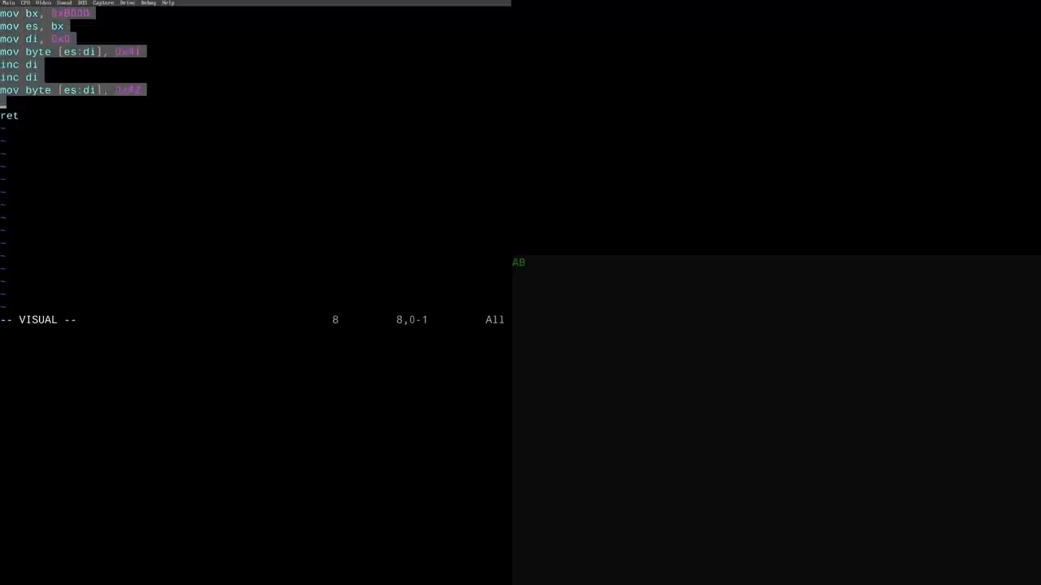
pyautogui.press('y')
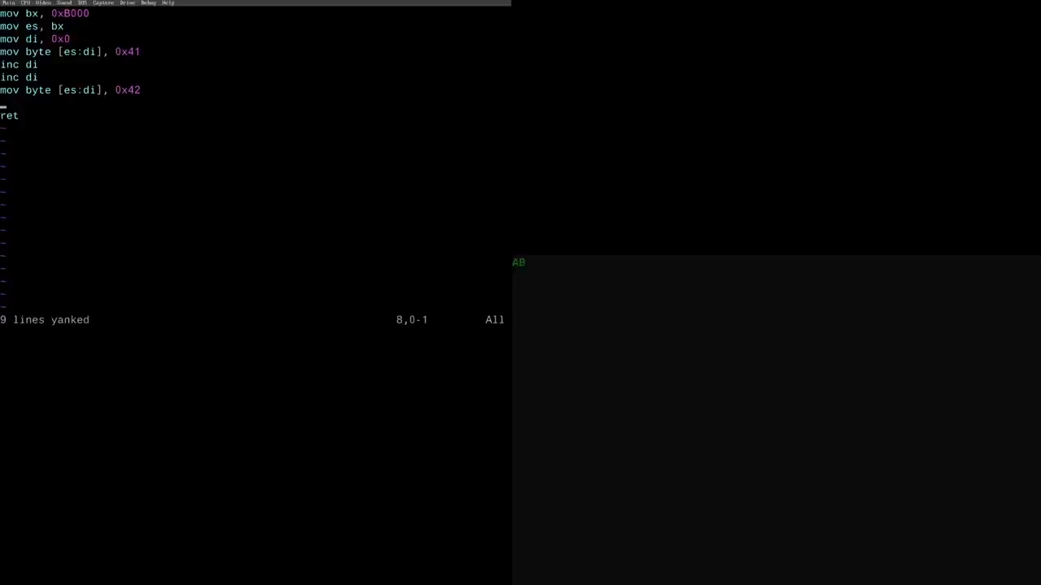
pyautogui.press('p')
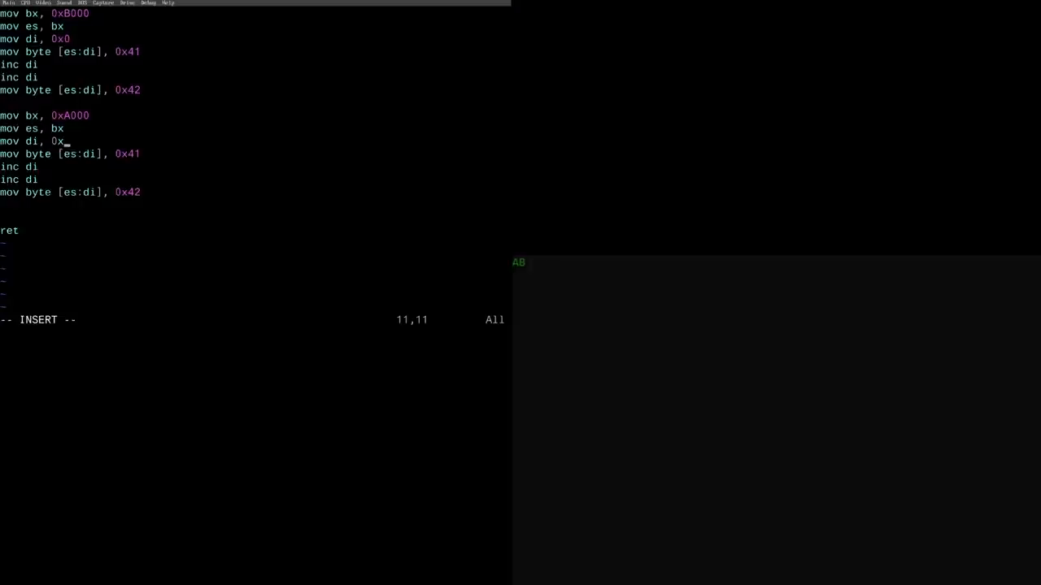
# Edit the copied block to target segment 0xA000 at offset 321 and save.
pyautogui.write('1')
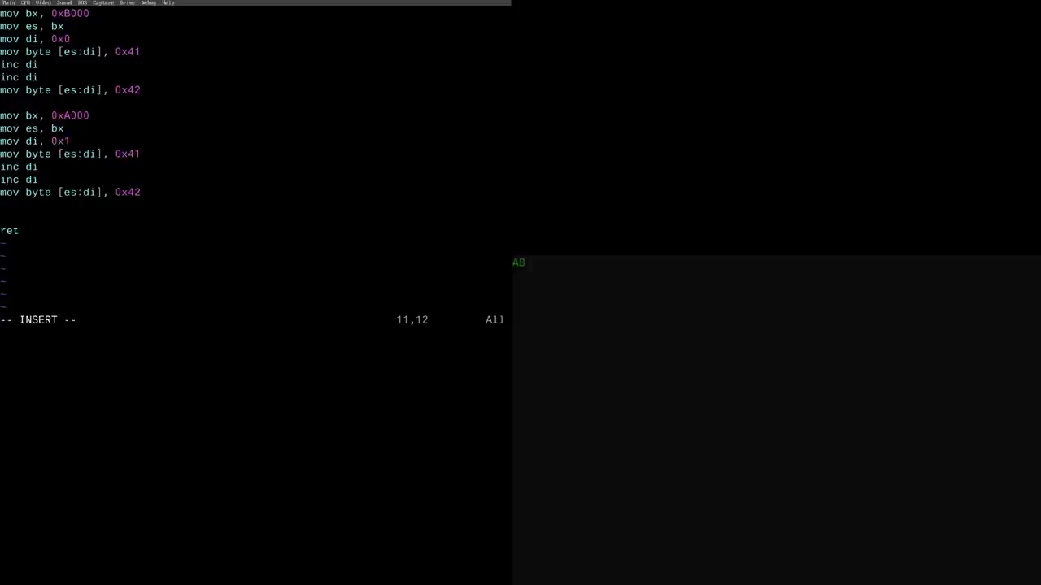
pyautogui.write('00')
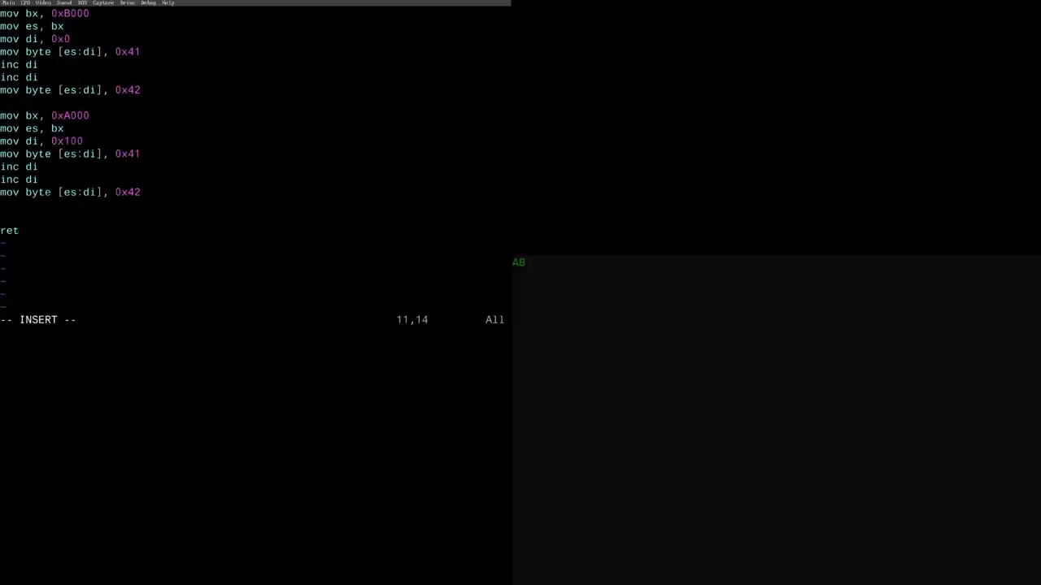
pyautogui.press('BackSpace')
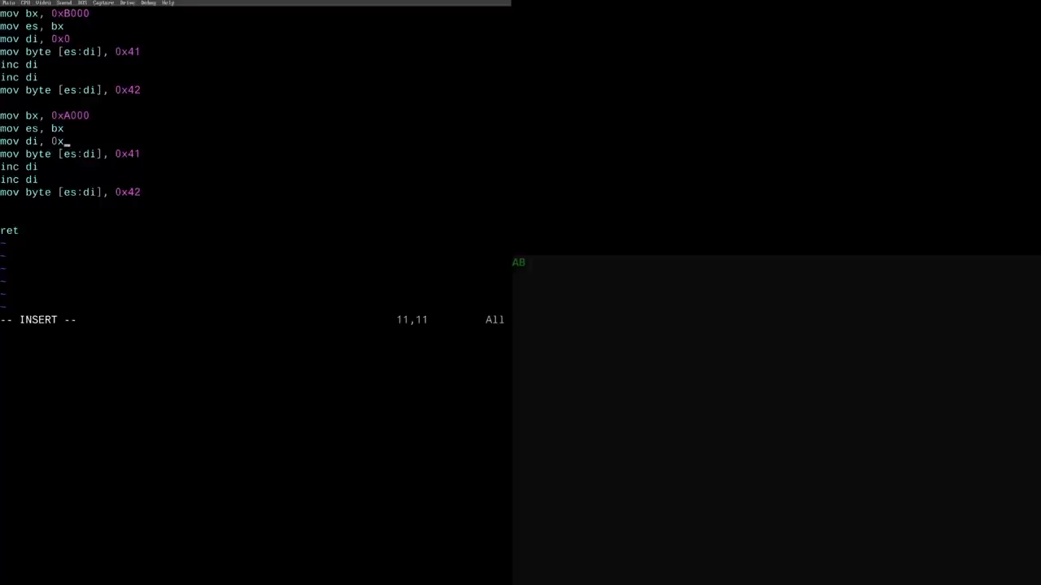
pyautogui.write('160')
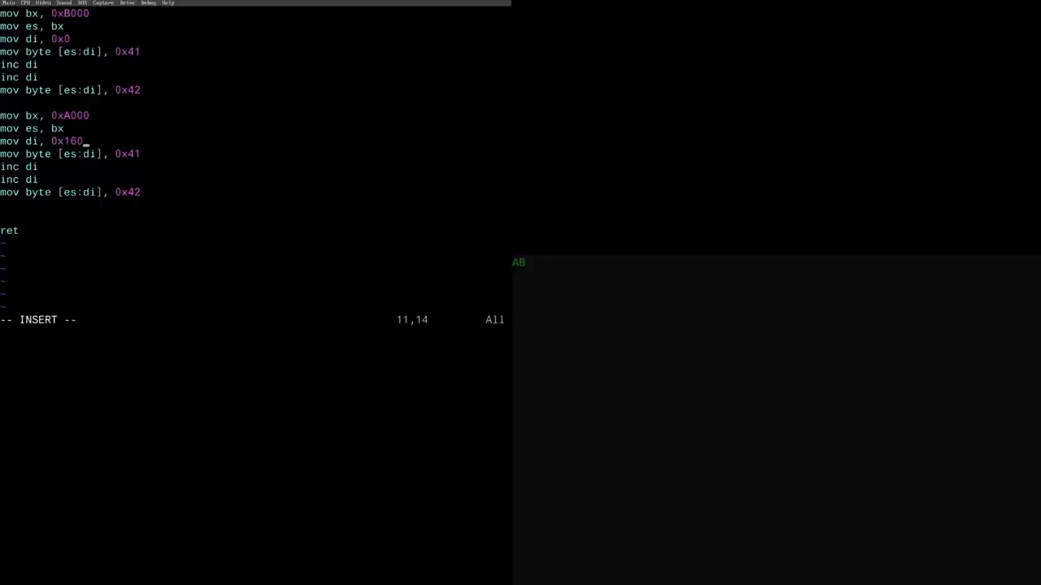
pyautogui.press('Left')
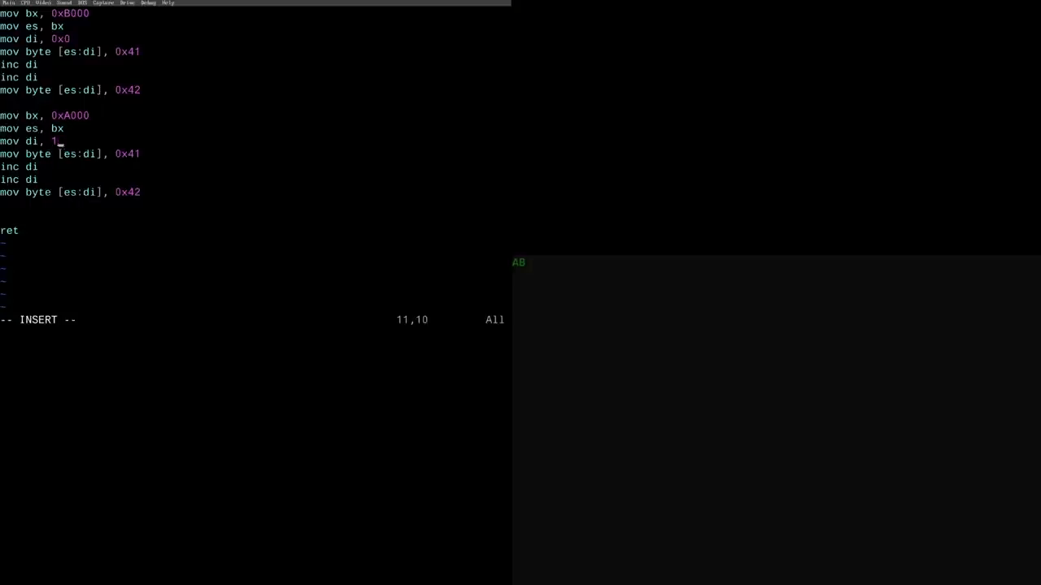
pyautogui.write('20')
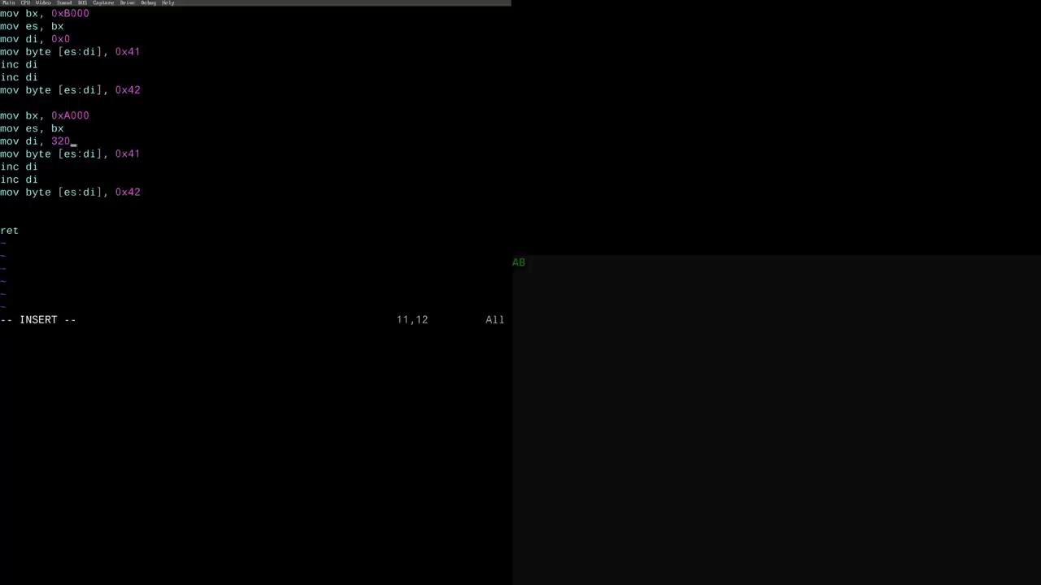
pyautogui.write('1')
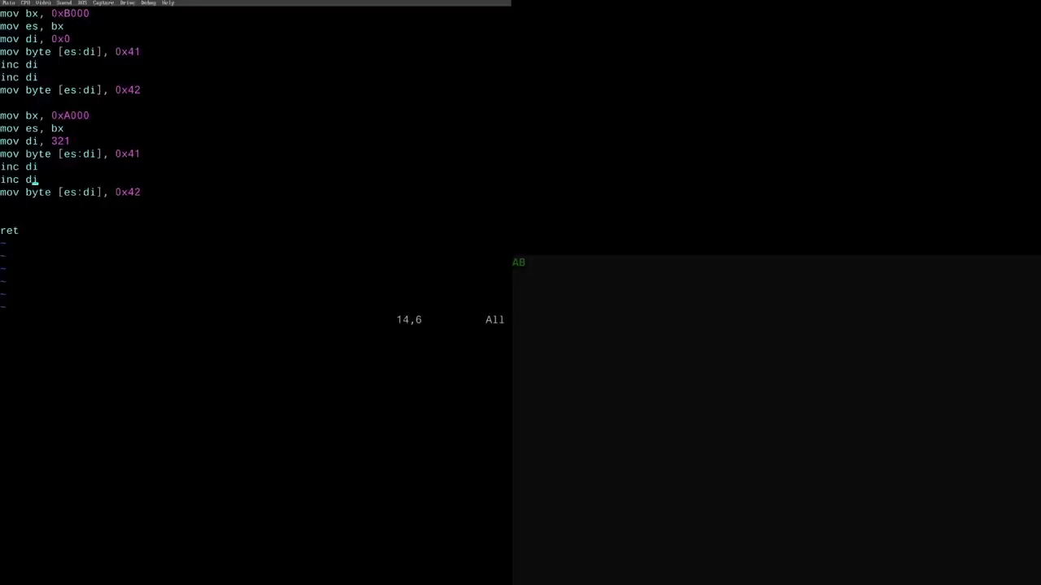
pyautogui.write(':w')
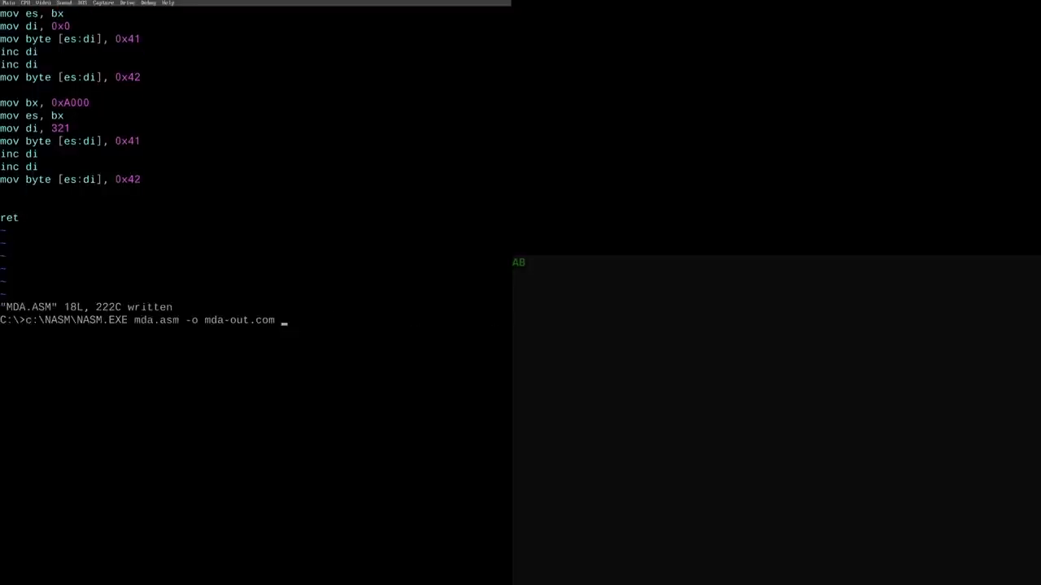
# Assemble MDA.ASM with NASM and run MDA-OUT.COM.
pyautogui.press('Return')
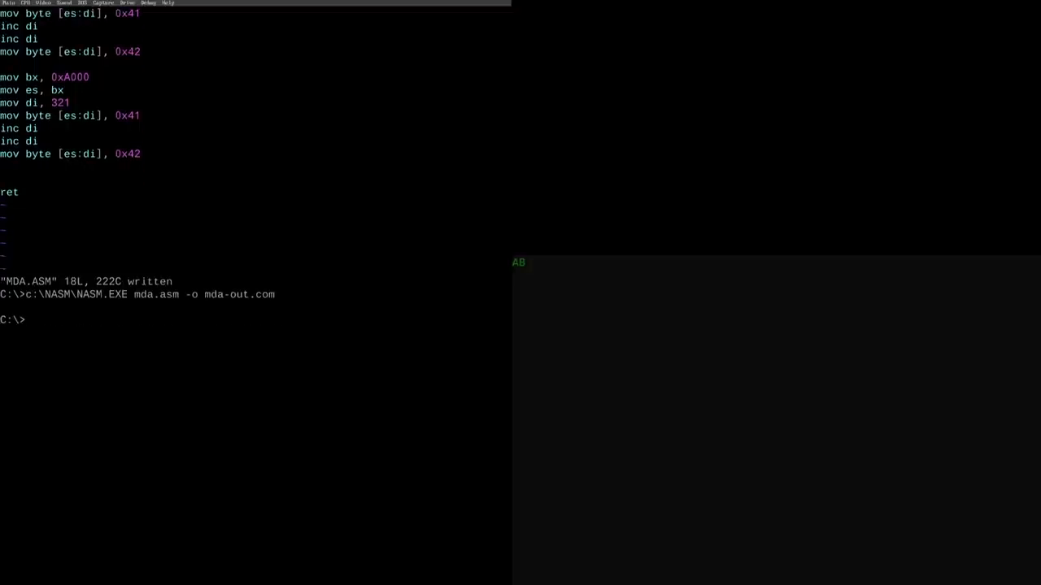
pyautogui.write('MDA-OUT.COM')
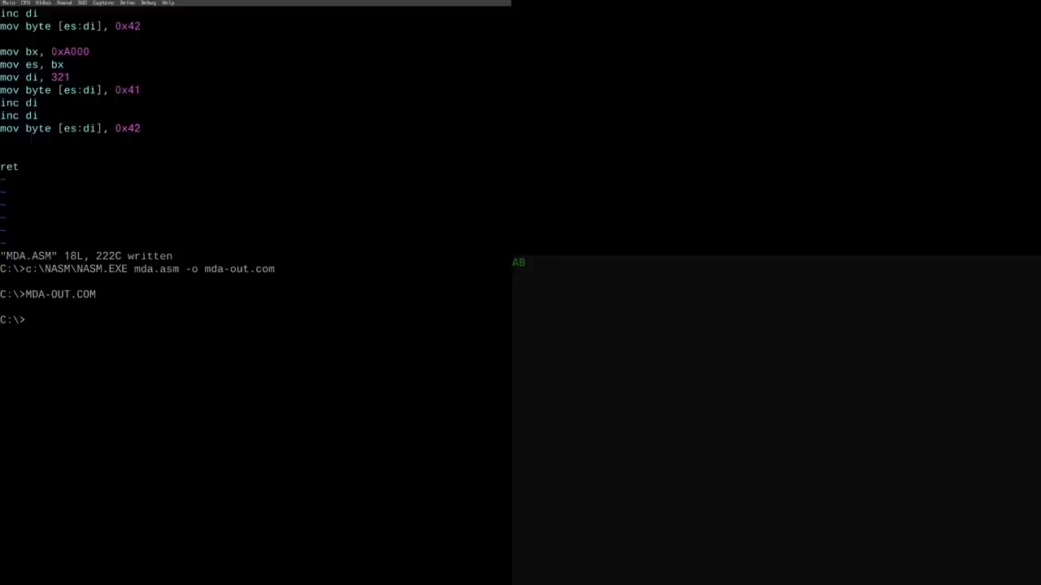
pyautogui.press('Return')
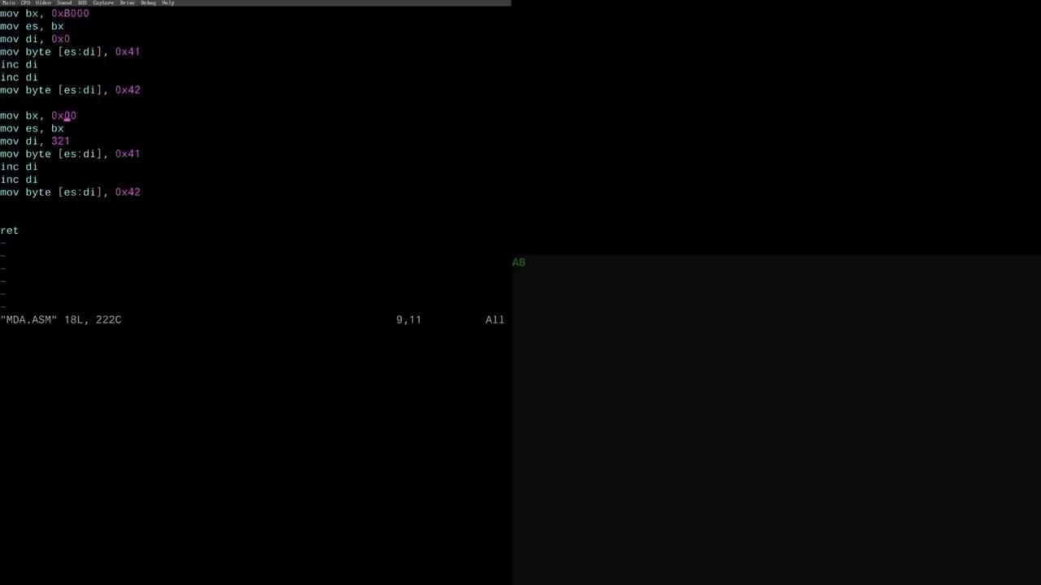
# Save the second block's 0xB800 segment change, rebuild with NASM, and retype vim mda.asm.
pyautogui.write(':wq')
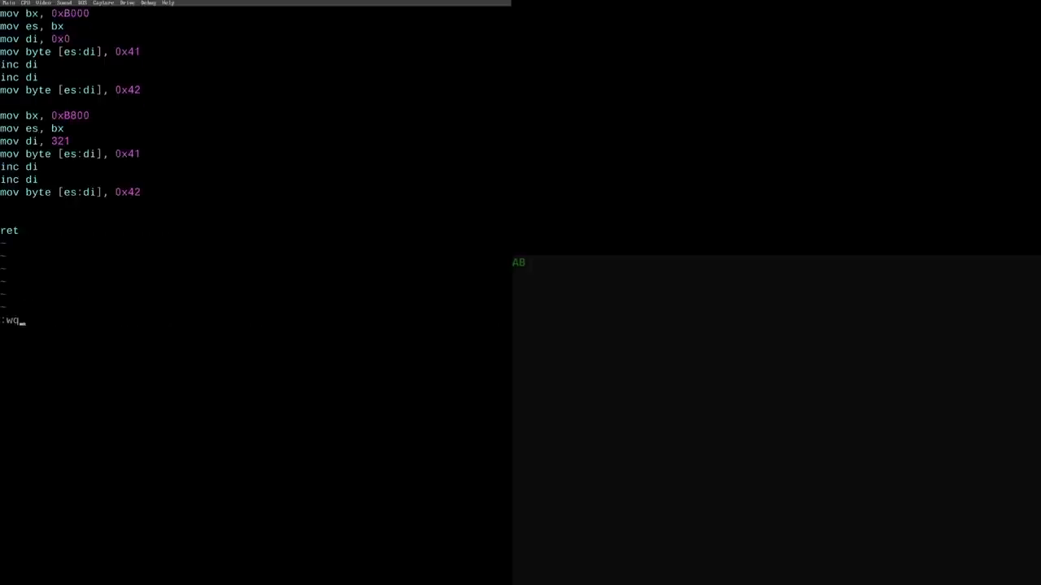
pyautogui.press('Return')
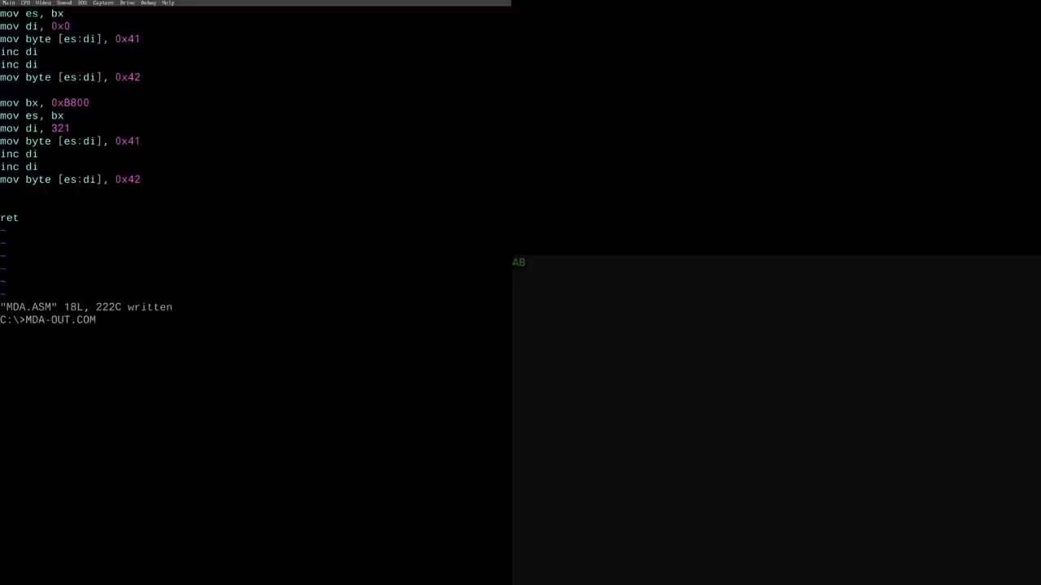
pyautogui.write('c:\\NASM\\NASM.EXE mda.asm -o mda-out.com')
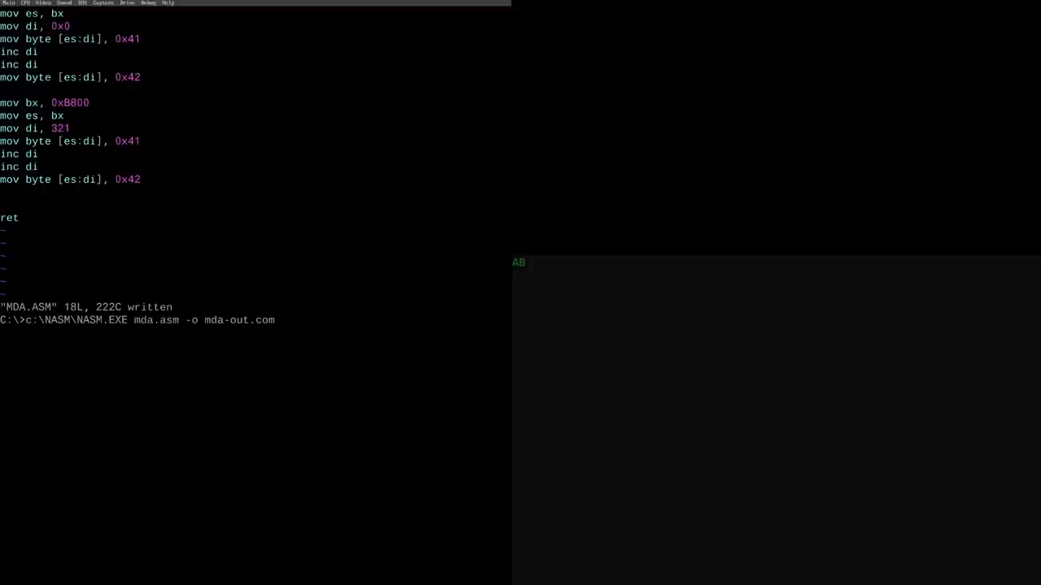
pyautogui.write('vim mda.asm')
pyautogui.write('MDA-OUT.COM')
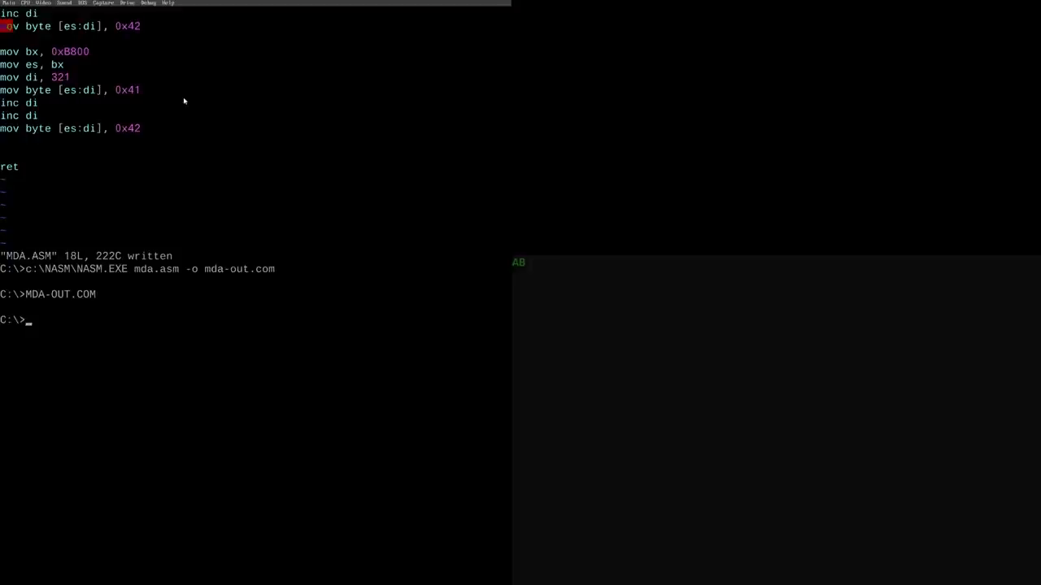
pyautogui.moveTo(746, 360)
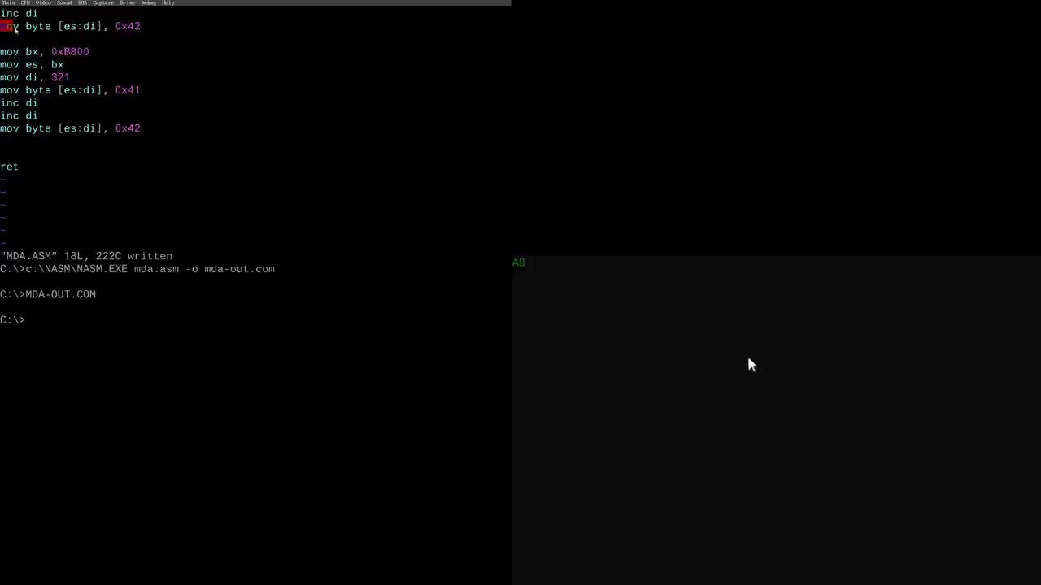
pyautogui.moveTo(748, 387)
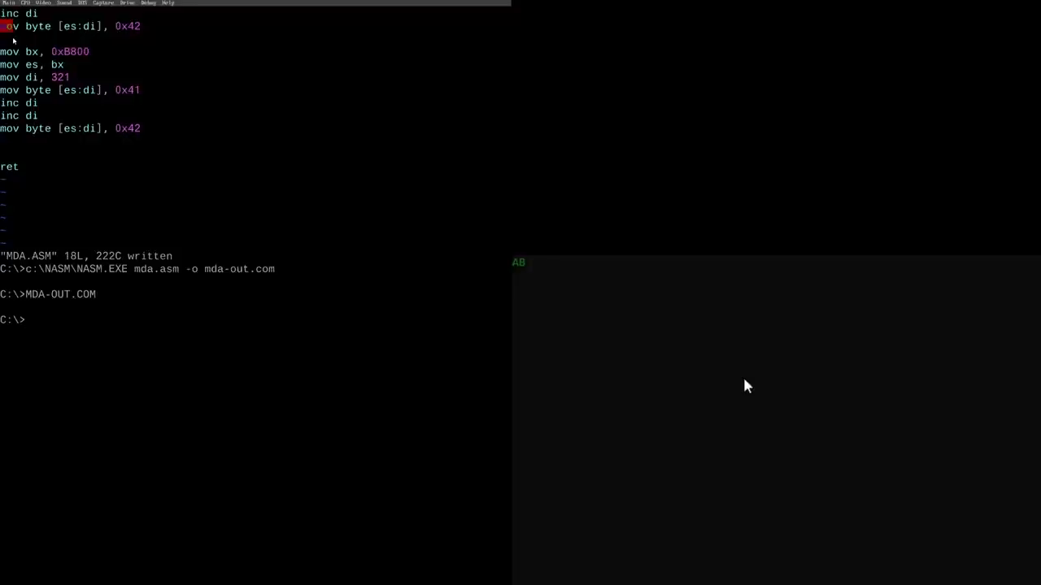
pyautogui.write('vim mda.asm')
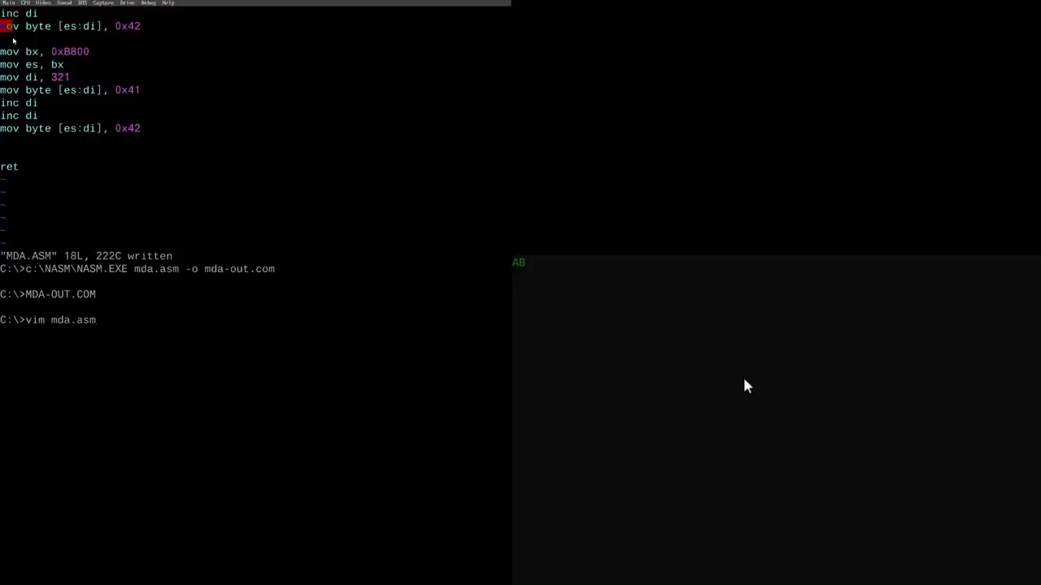
# Set the second block's offset to 320, rebuild, and run MDA-OUT.COM showing 'AB' on both screens.
pyautogui.press('Return')
pyautogui.write('MDA-OUT.COM')
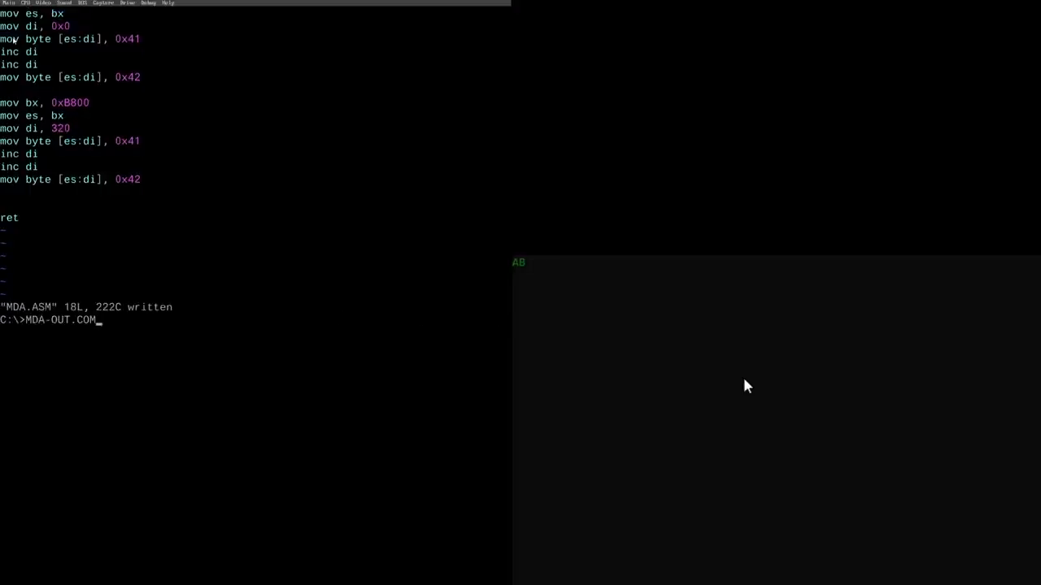
pyautogui.press('Return')
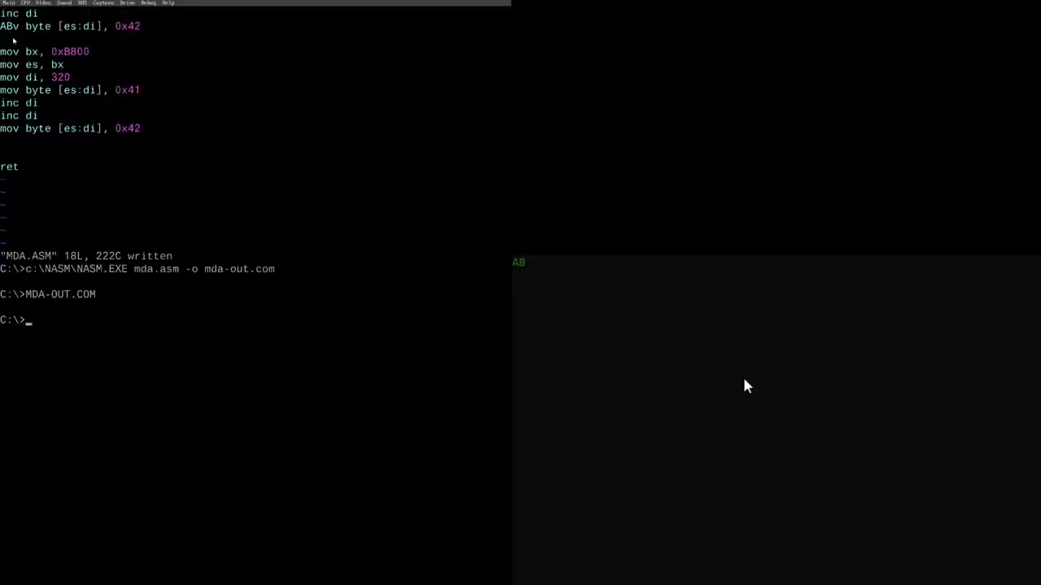
pyautogui.moveTo(731, 362)
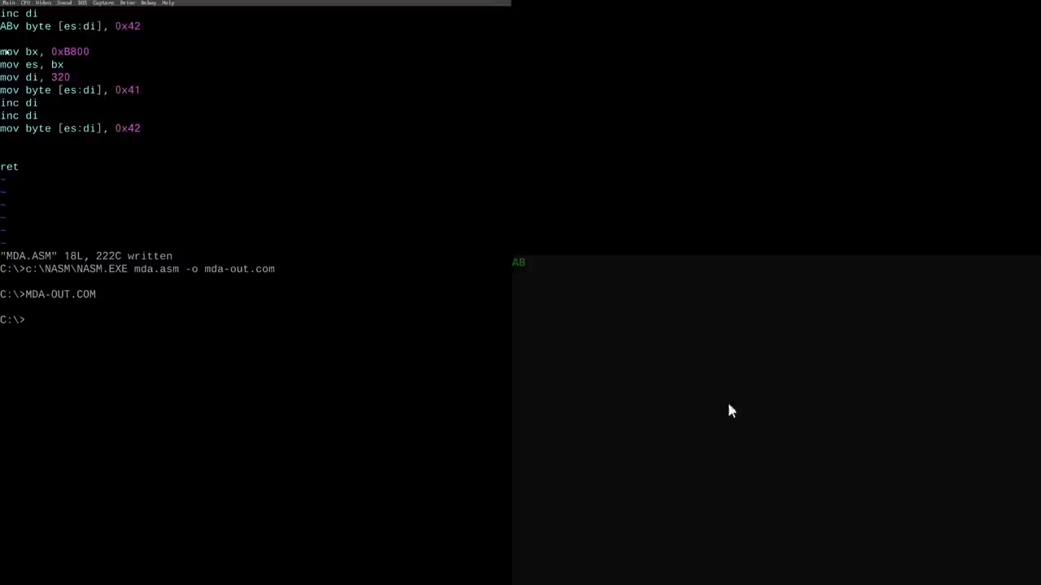
pyautogui.moveTo(625, 342)
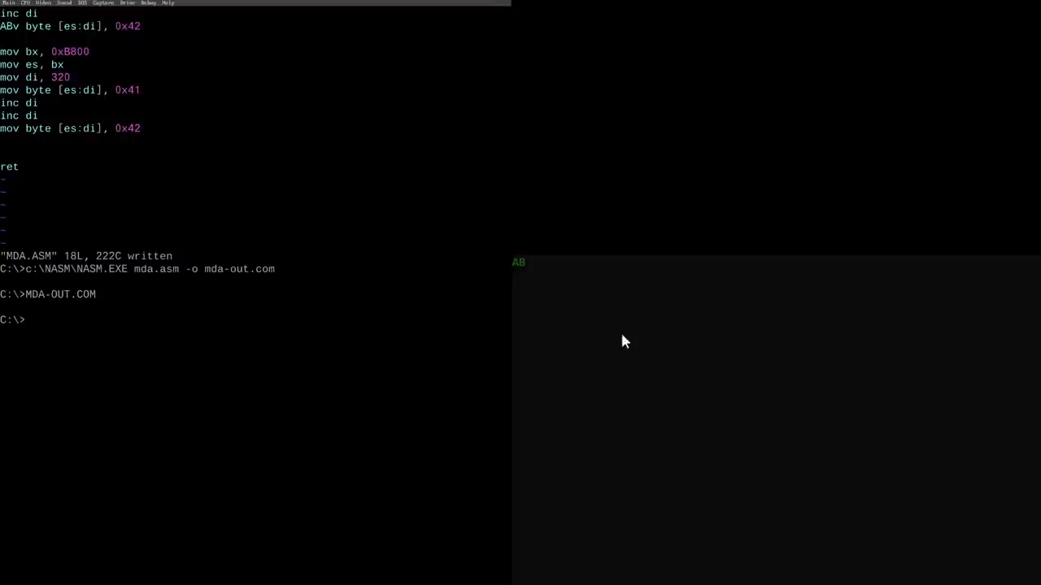
pyautogui.moveTo(756, 384)
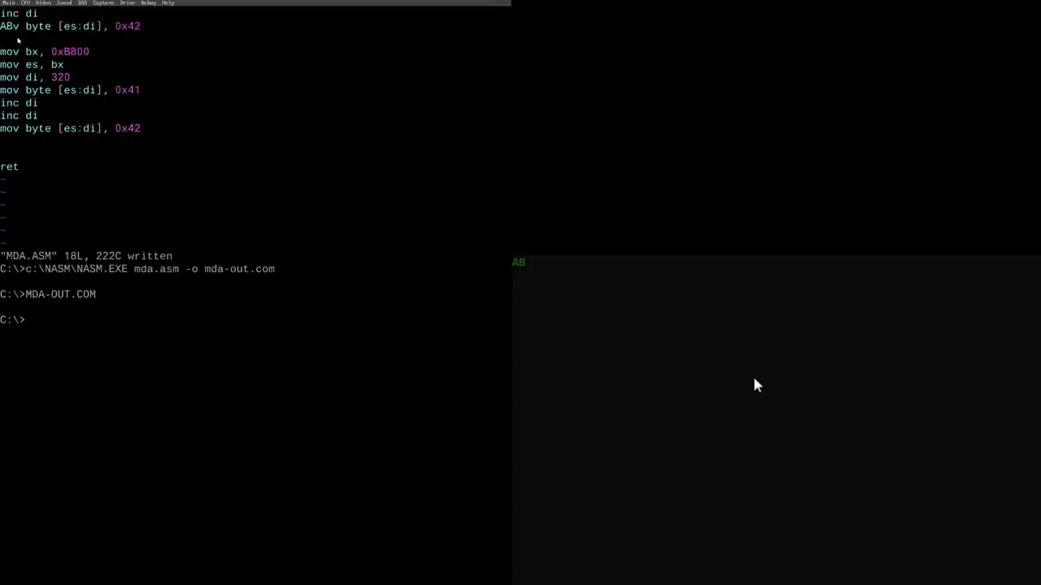